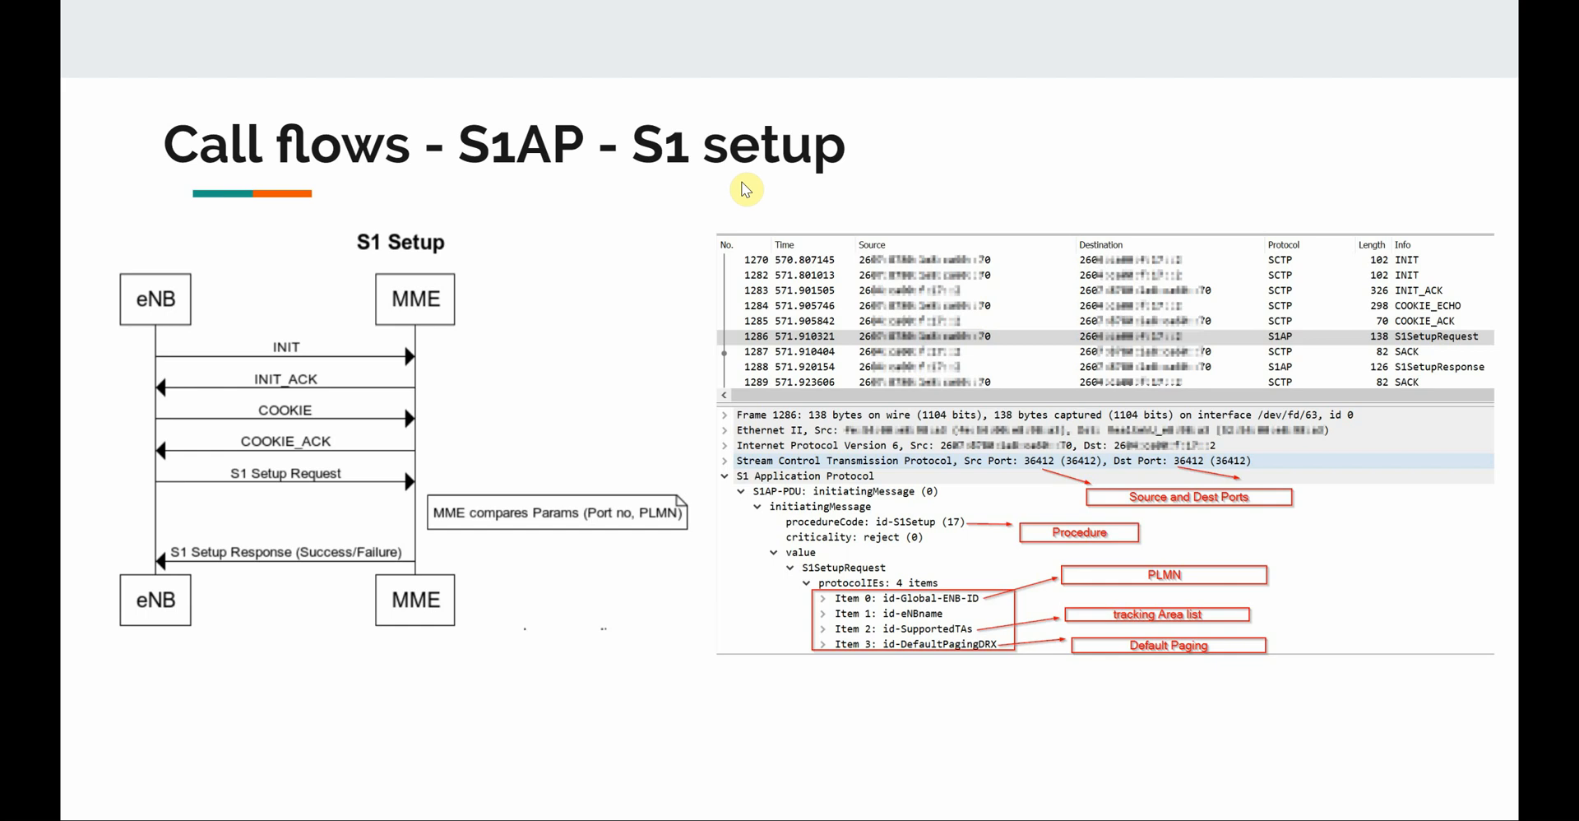
{"action": "mouse_move", "coordinate": [669, 183]}
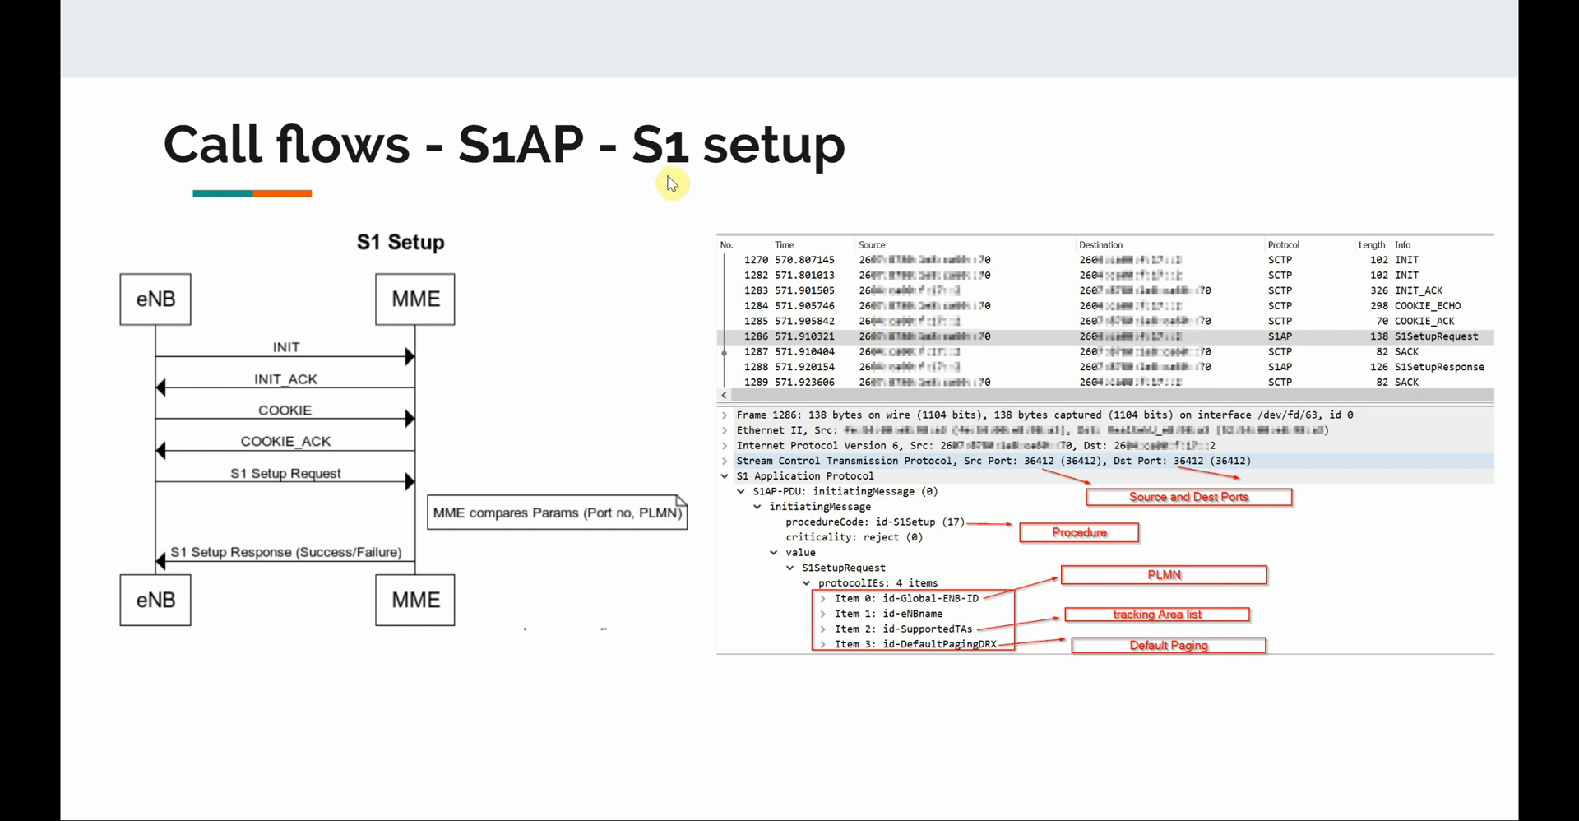
{"action": "mouse_move", "coordinate": [151, 286]}
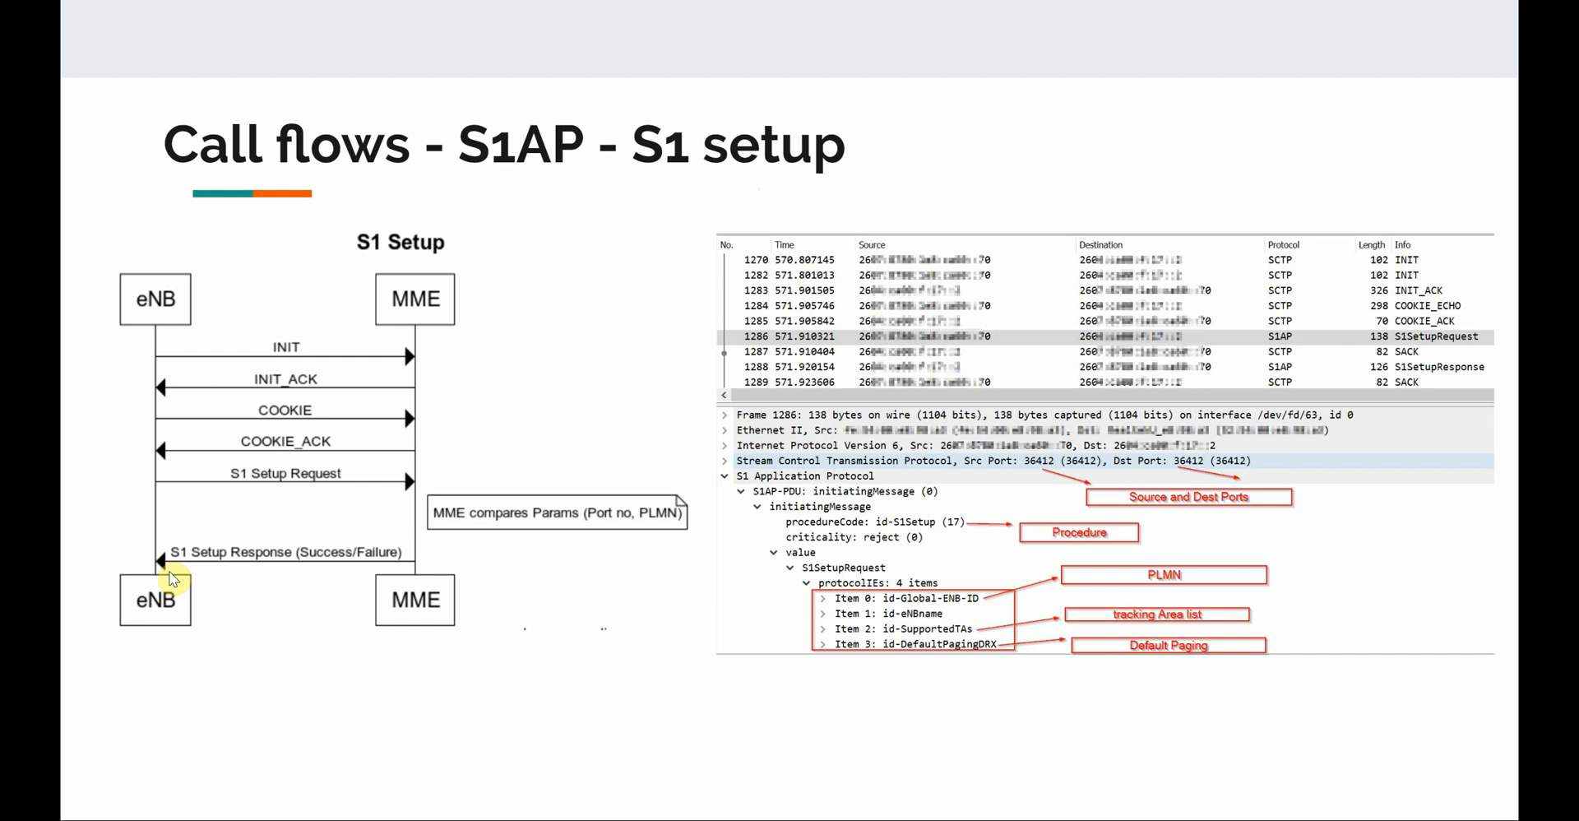
{"action": "mouse_move", "coordinate": [157, 307]}
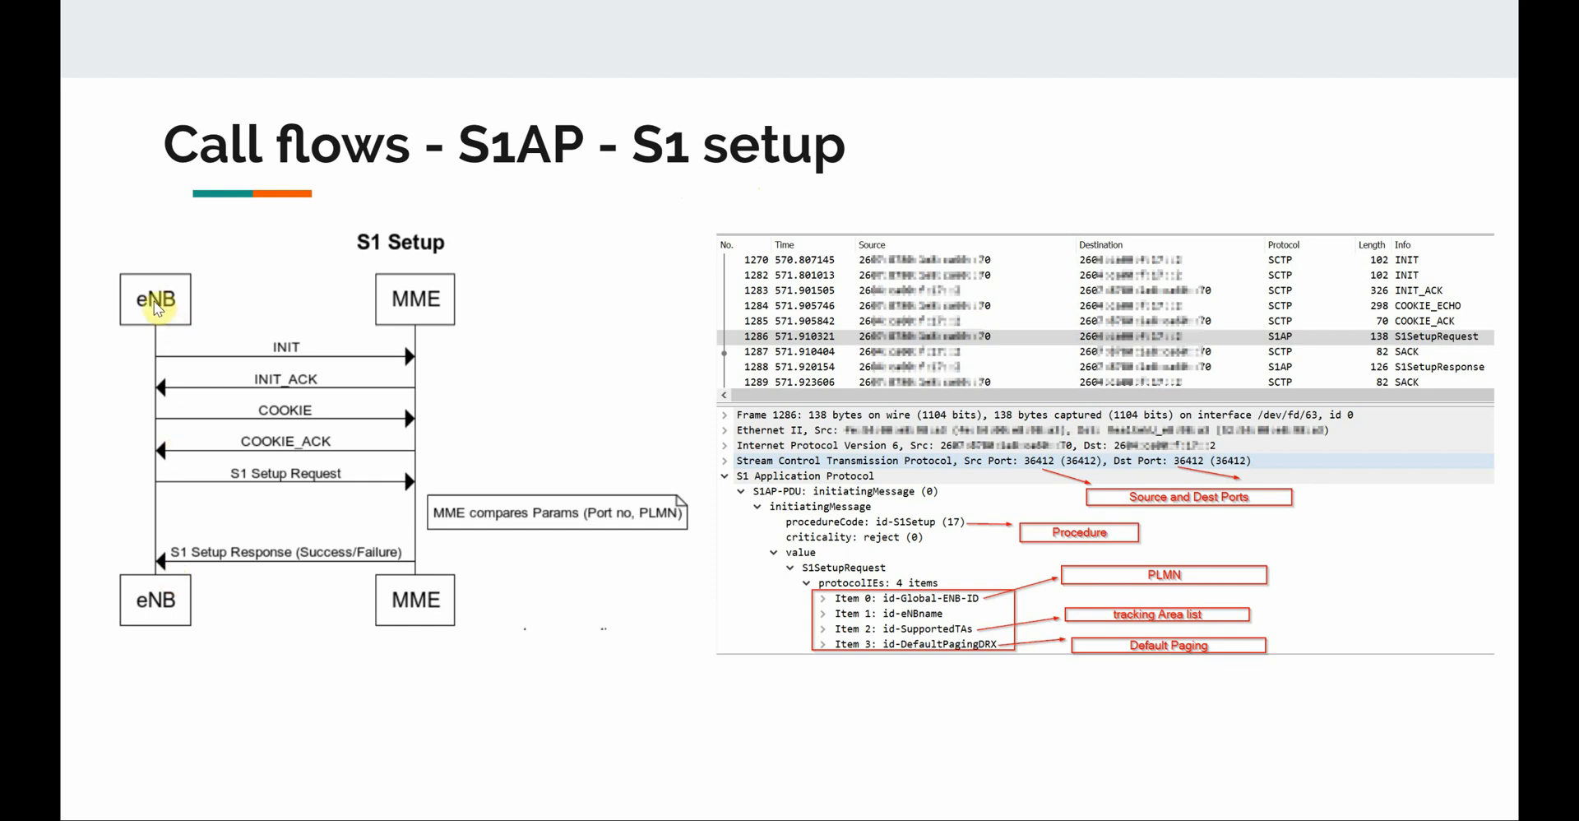
{"action": "mouse_move", "coordinate": [425, 307]}
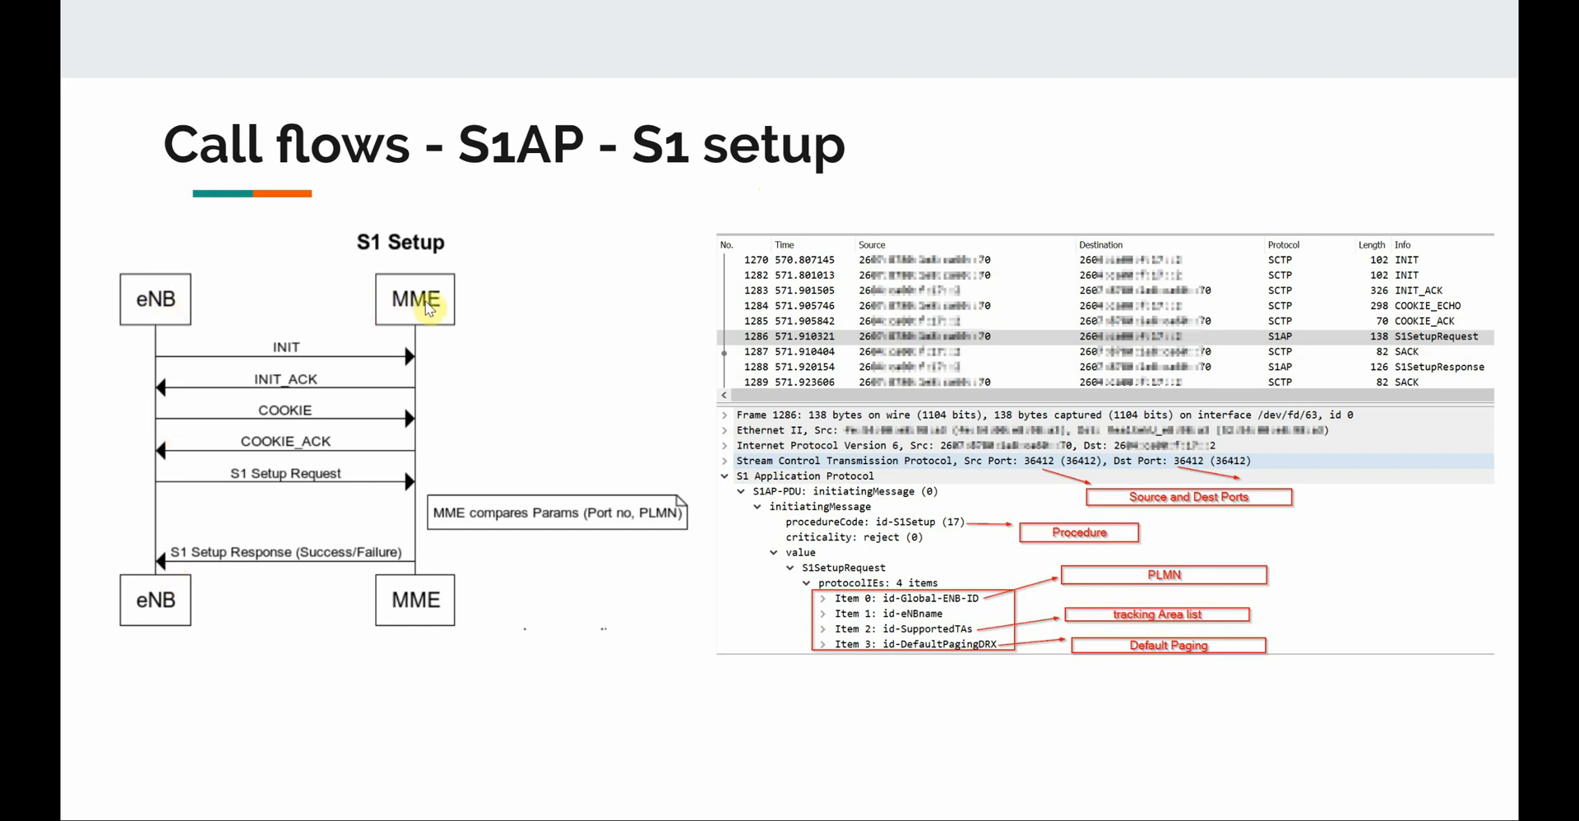
{"action": "mouse_move", "coordinate": [181, 314]}
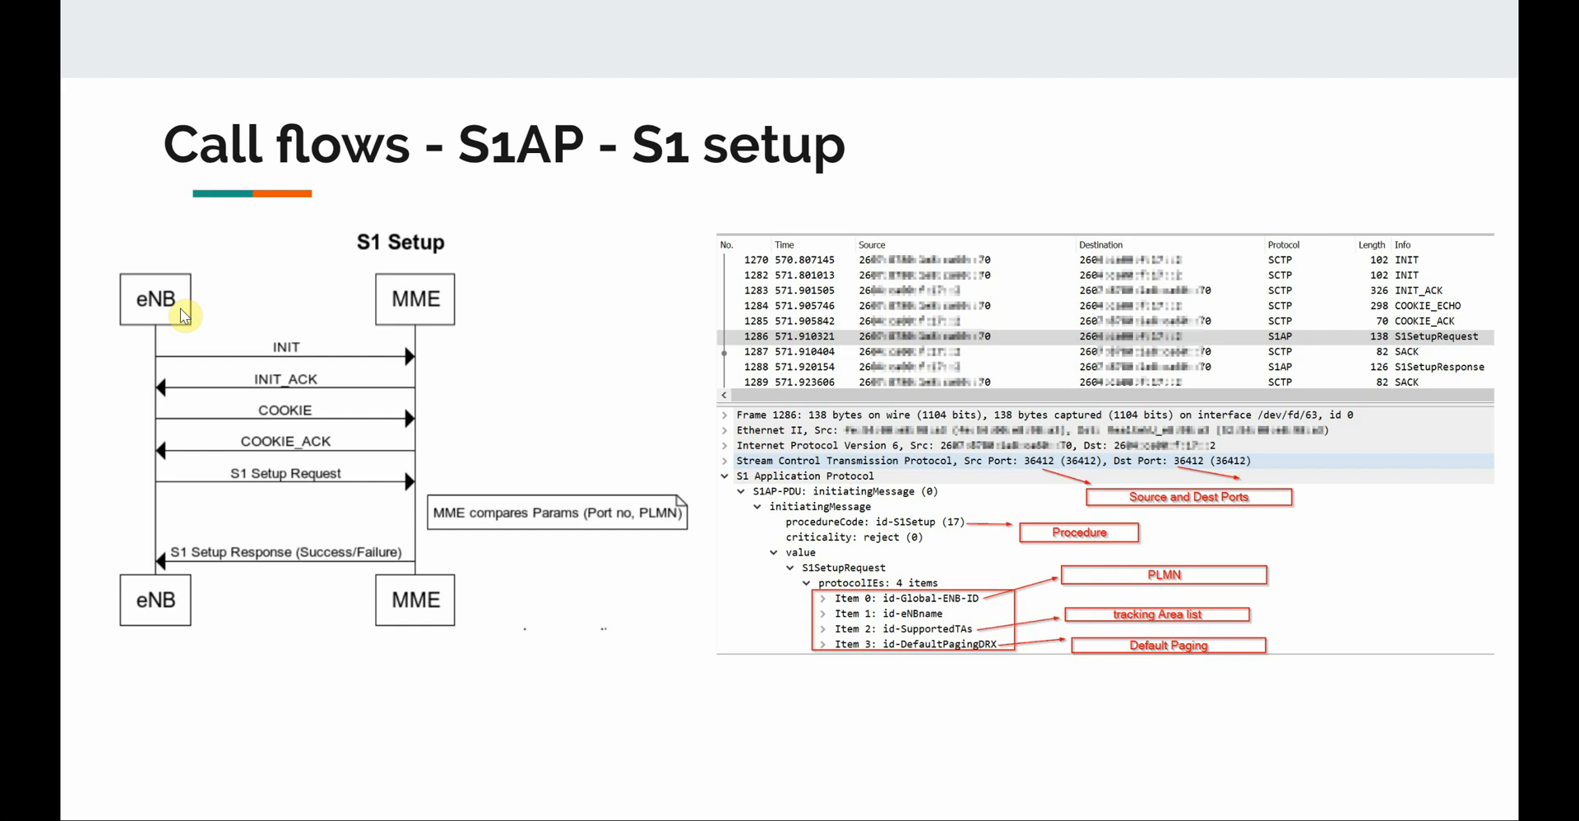
{"action": "mouse_move", "coordinate": [191, 384]}
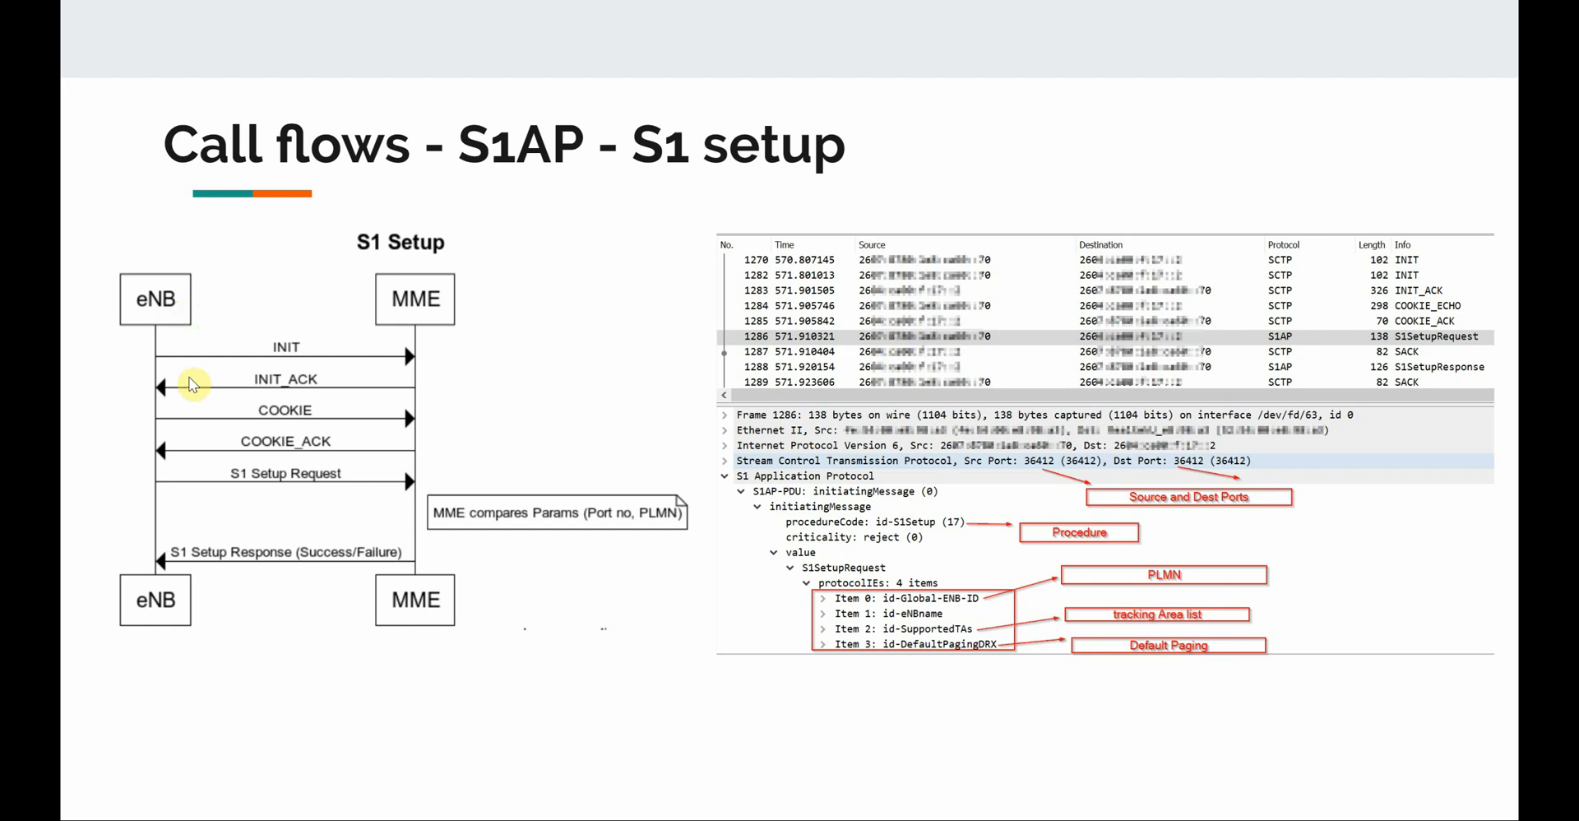
{"action": "mouse_move", "coordinate": [310, 367]}
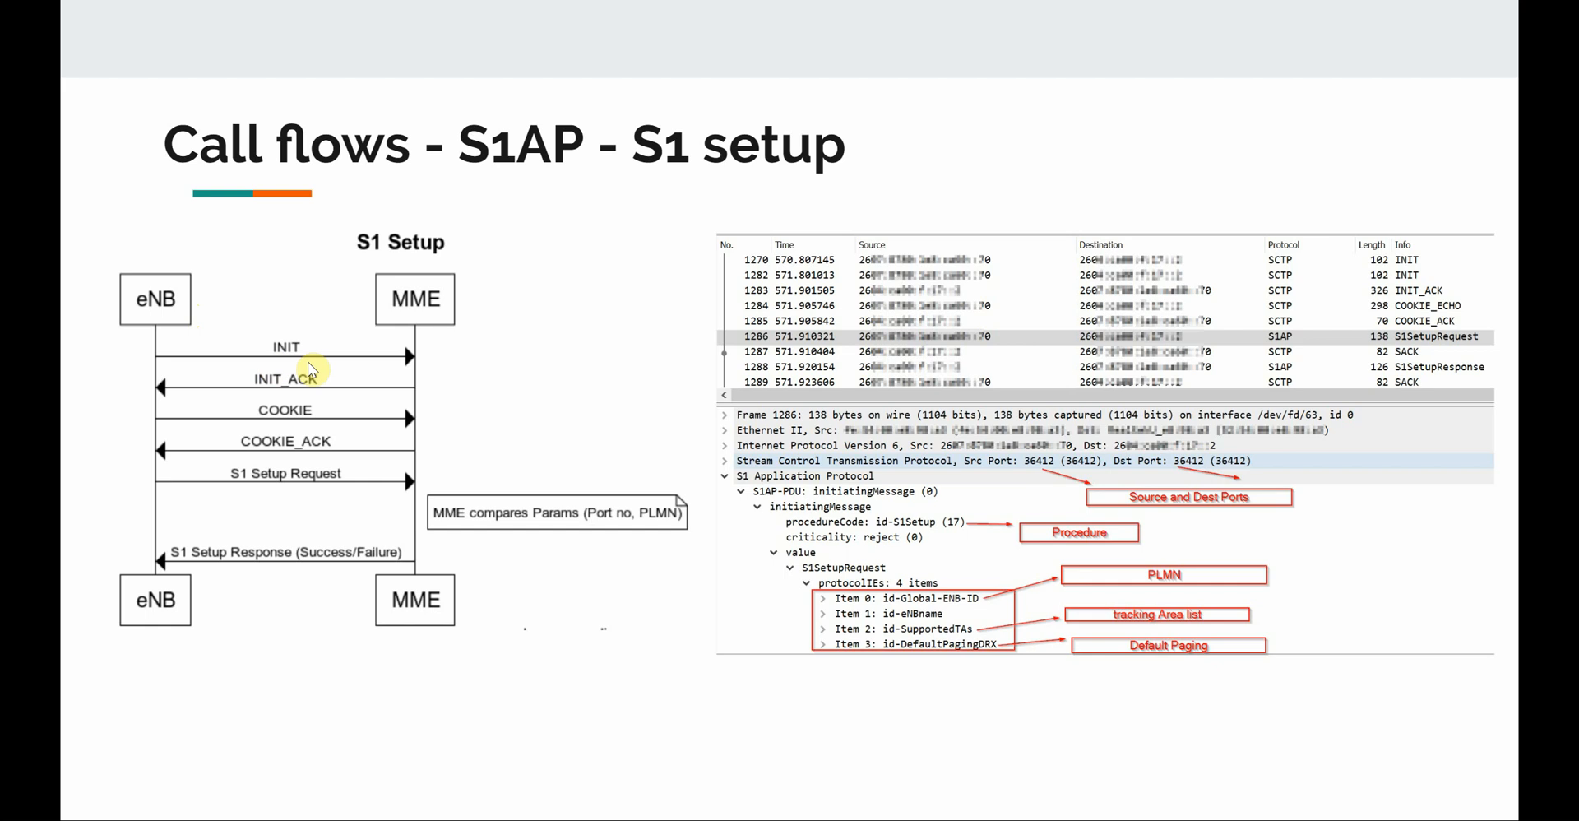
{"action": "mouse_move", "coordinate": [421, 381]}
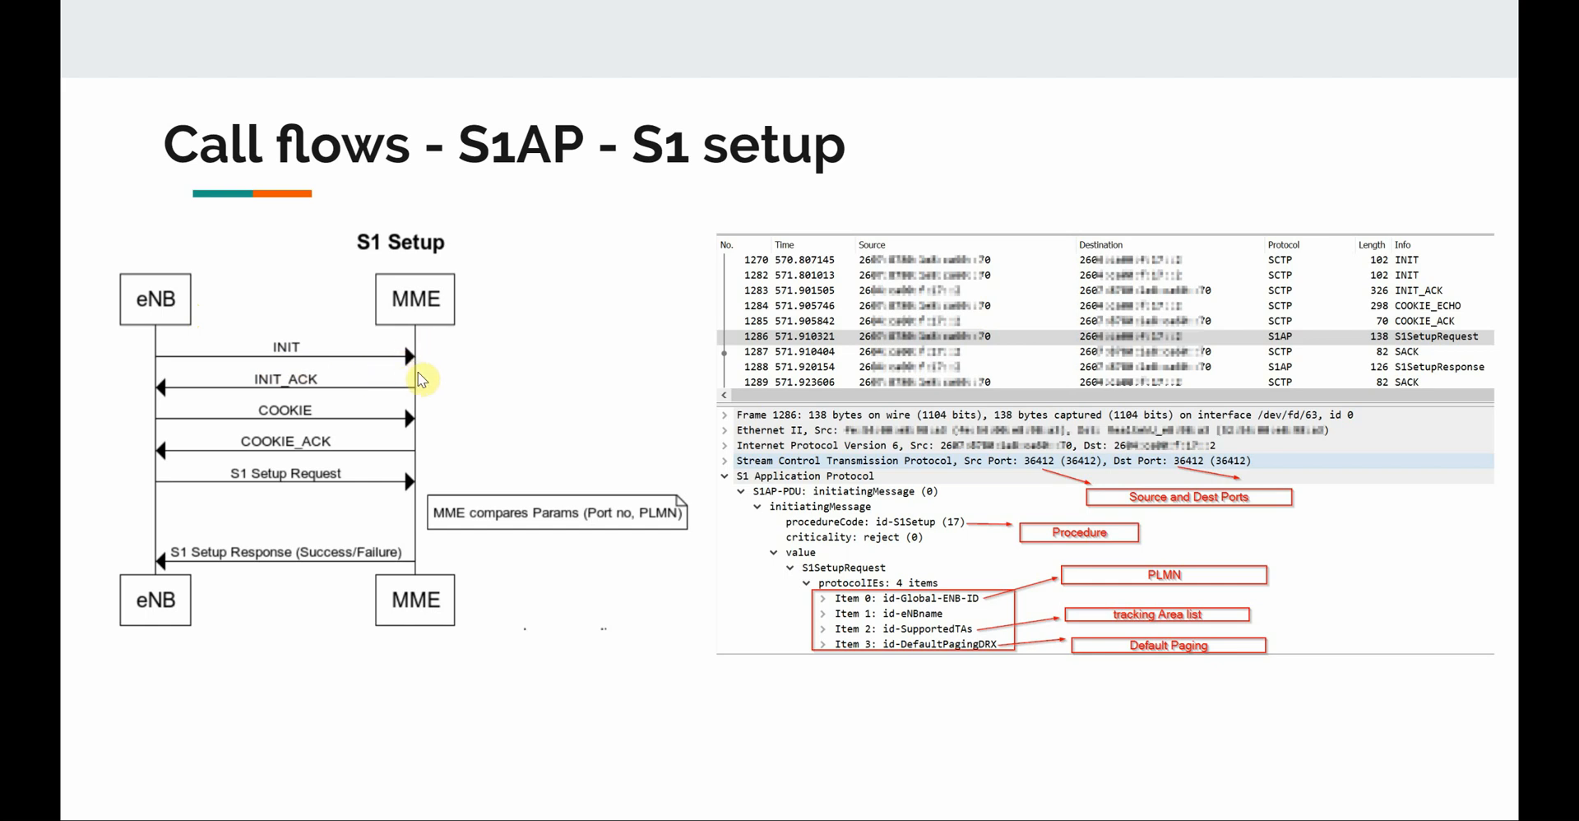
{"action": "mouse_move", "coordinate": [216, 402]}
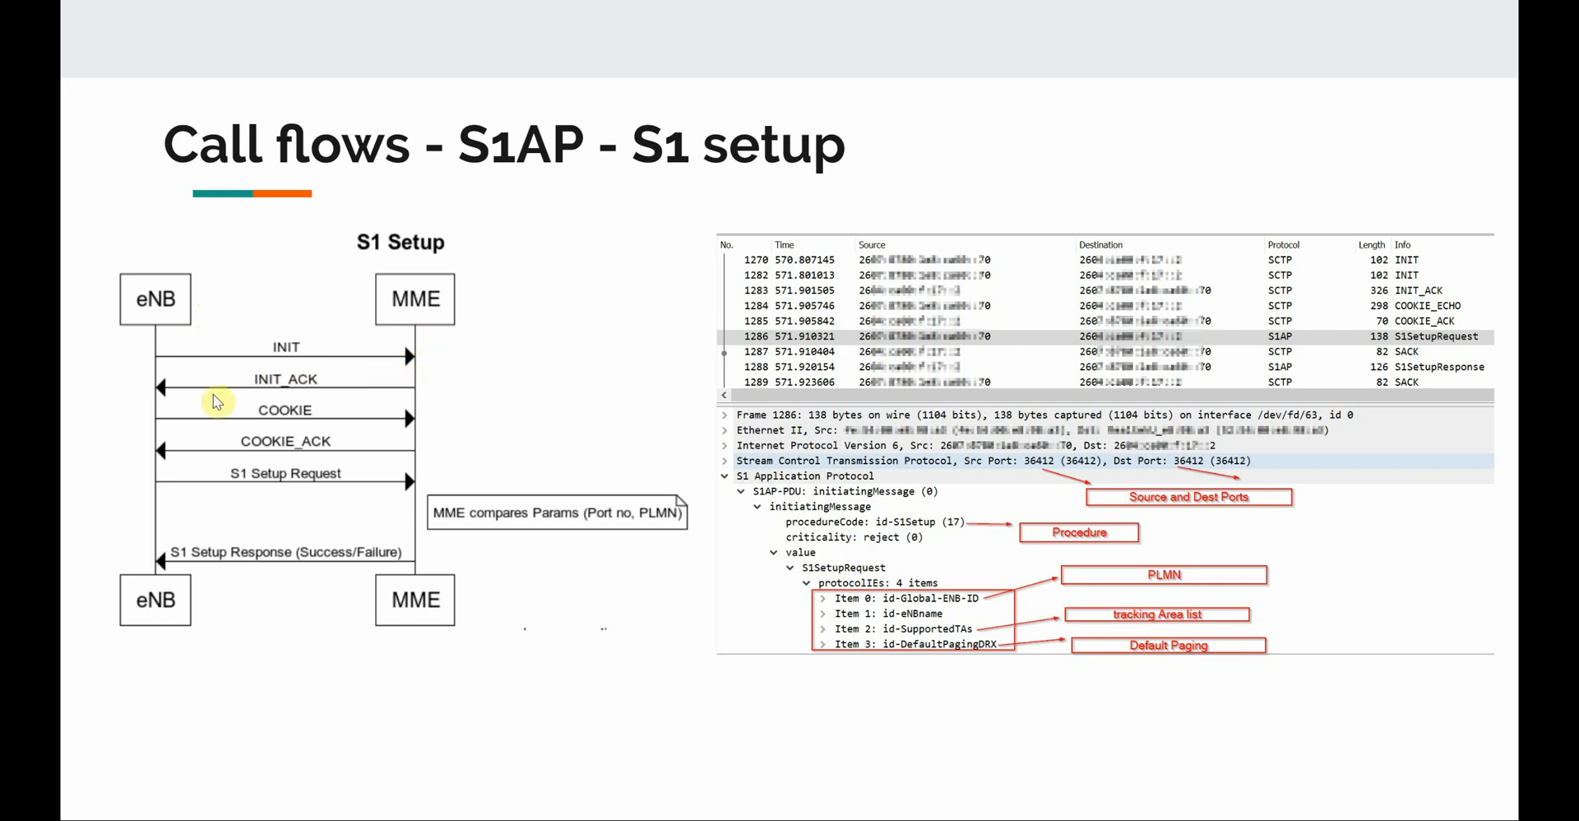
{"action": "mouse_move", "coordinate": [161, 423]}
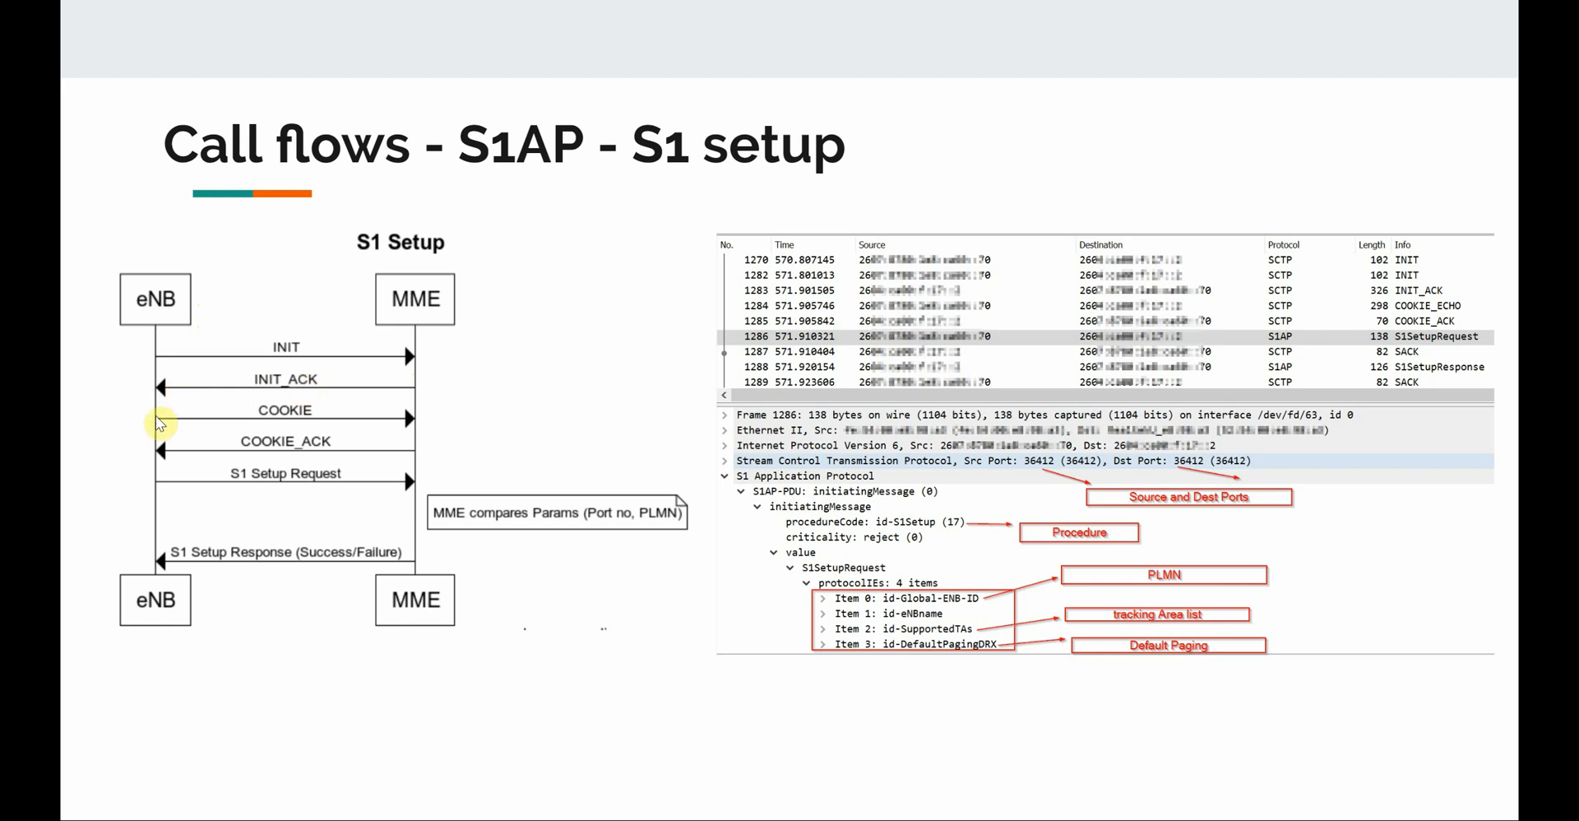
{"action": "mouse_move", "coordinate": [355, 420]}
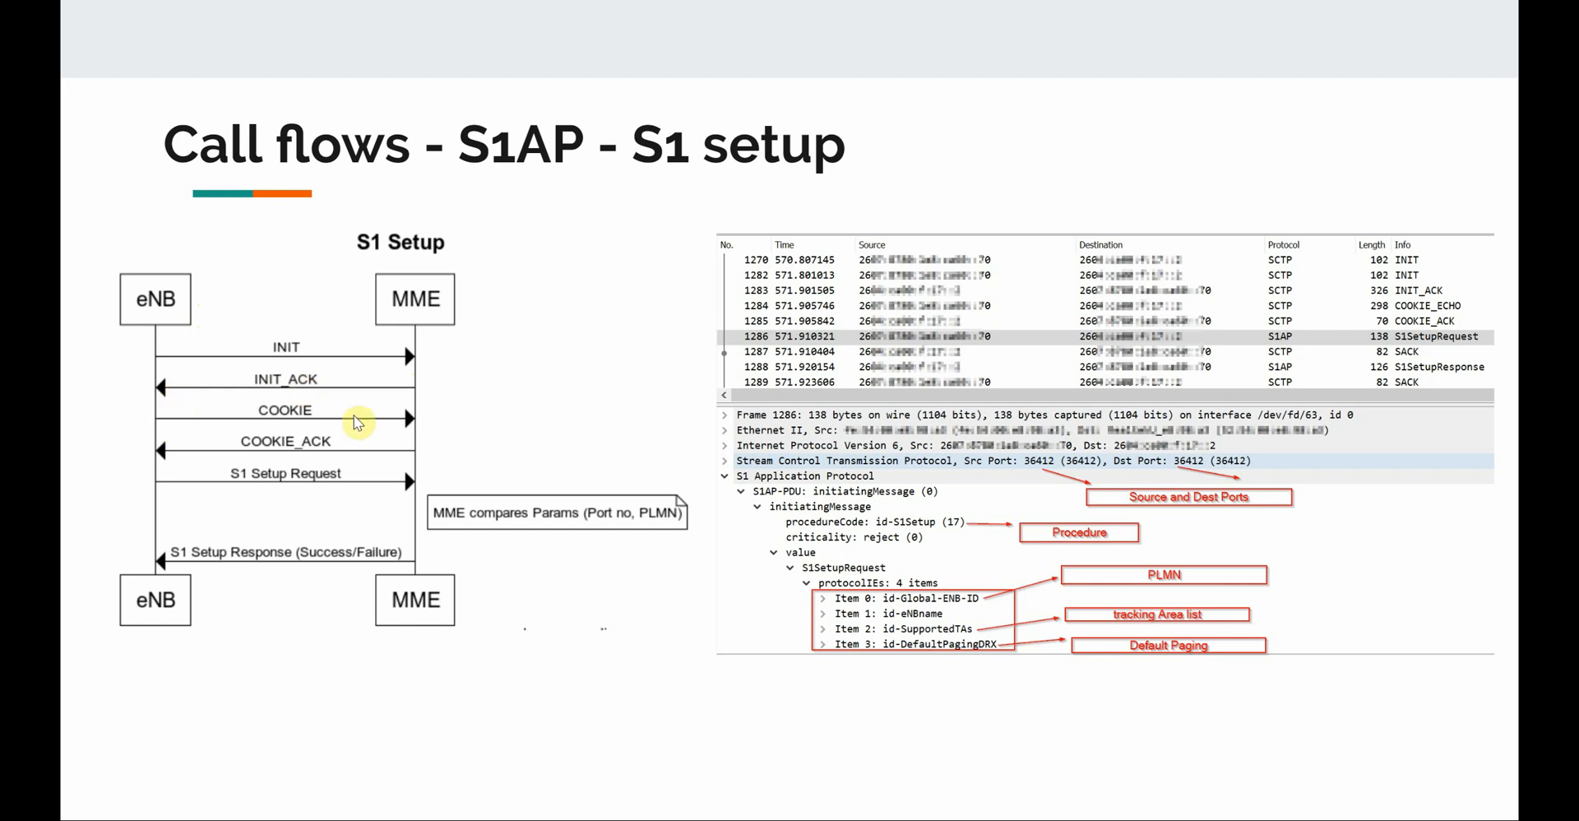
{"action": "mouse_move", "coordinate": [416, 457]}
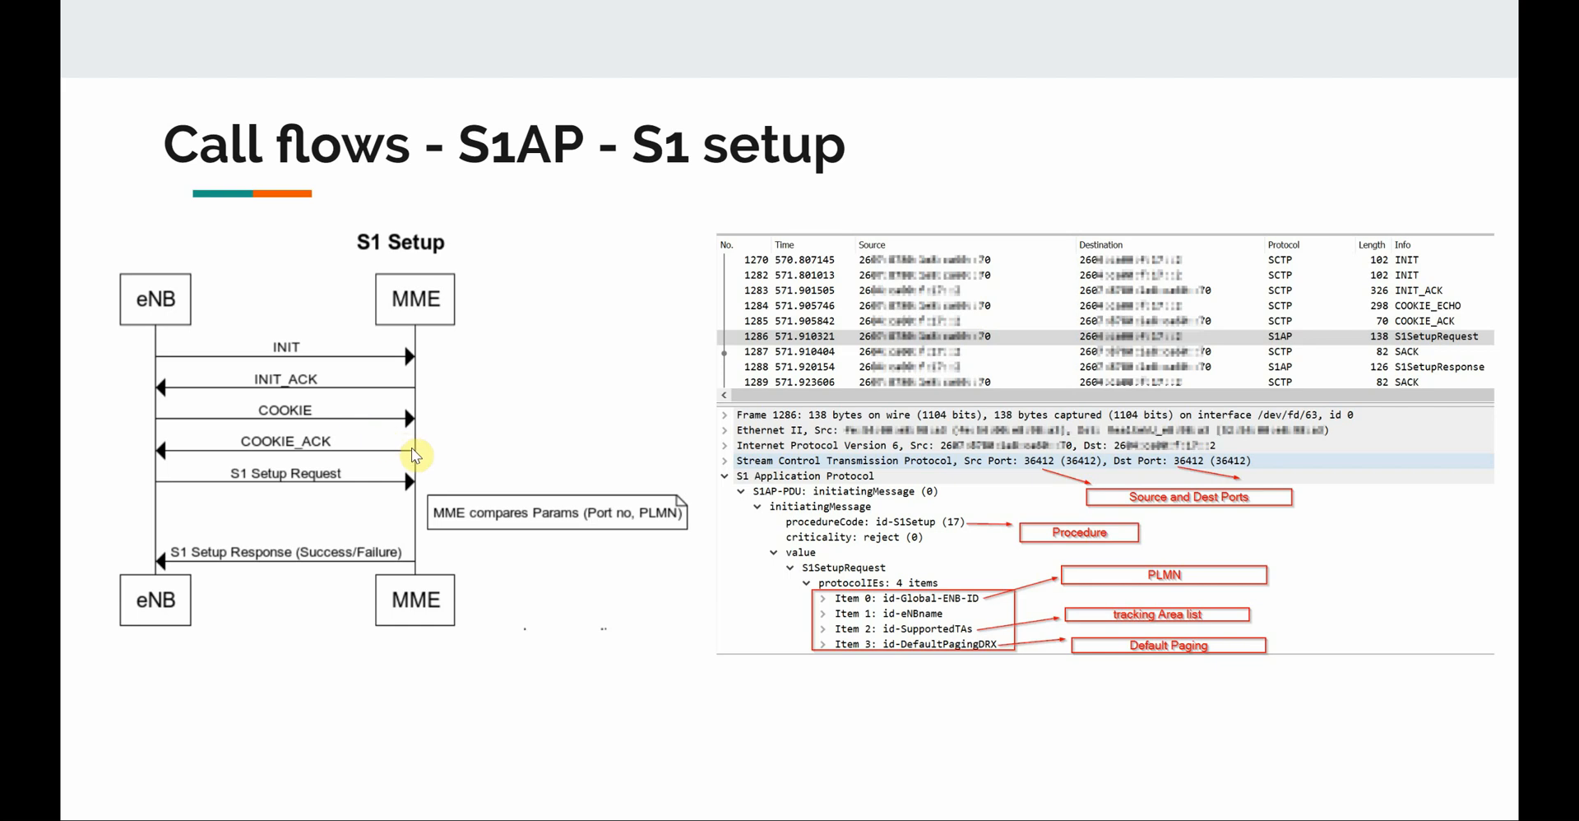
{"action": "mouse_move", "coordinate": [219, 466]}
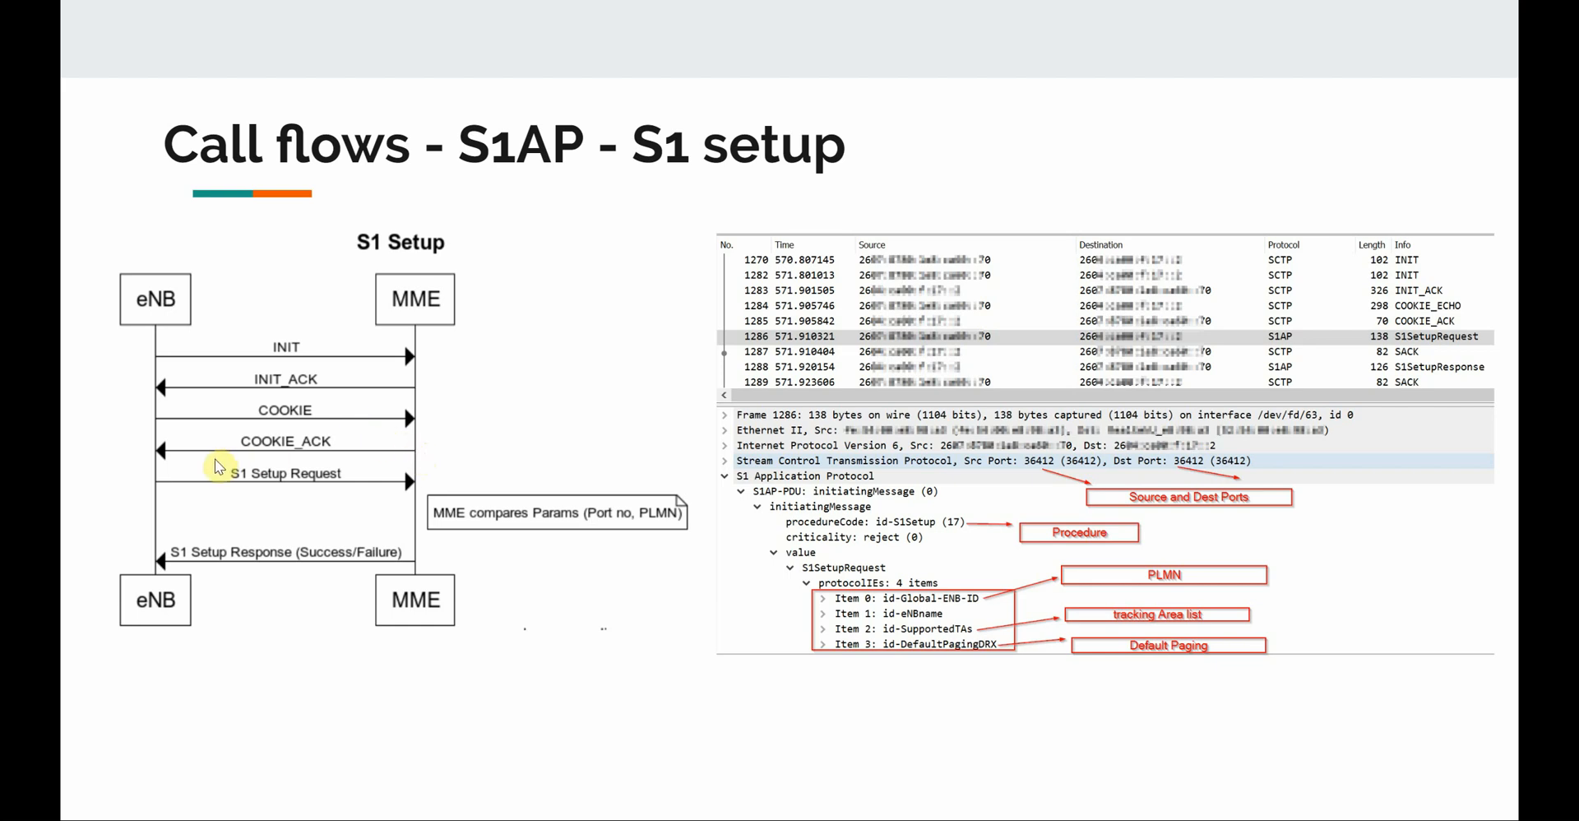
{"action": "mouse_move", "coordinate": [151, 461]}
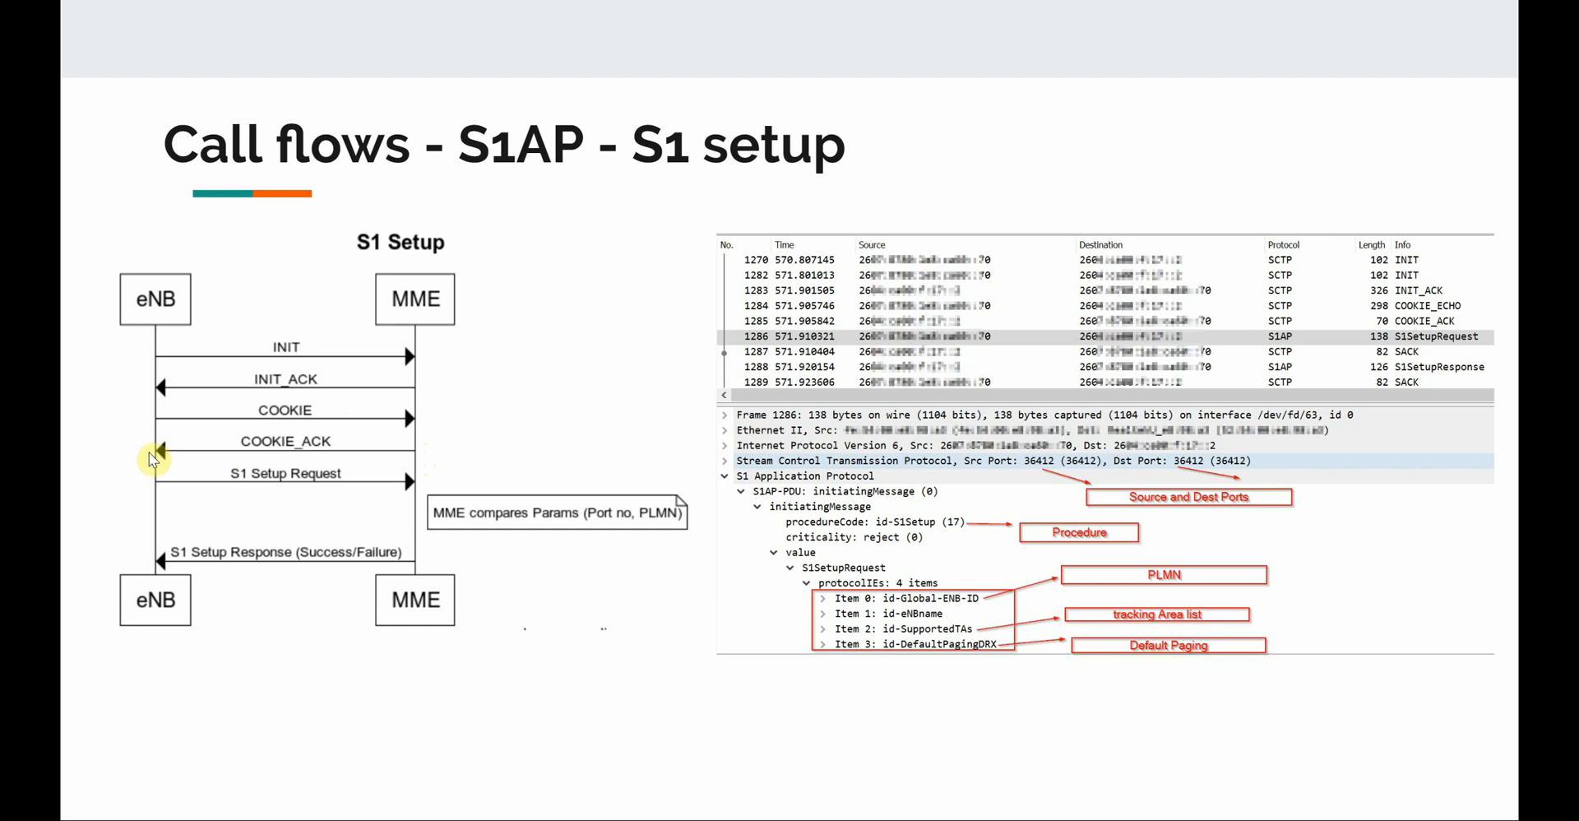
{"action": "mouse_move", "coordinate": [165, 498]}
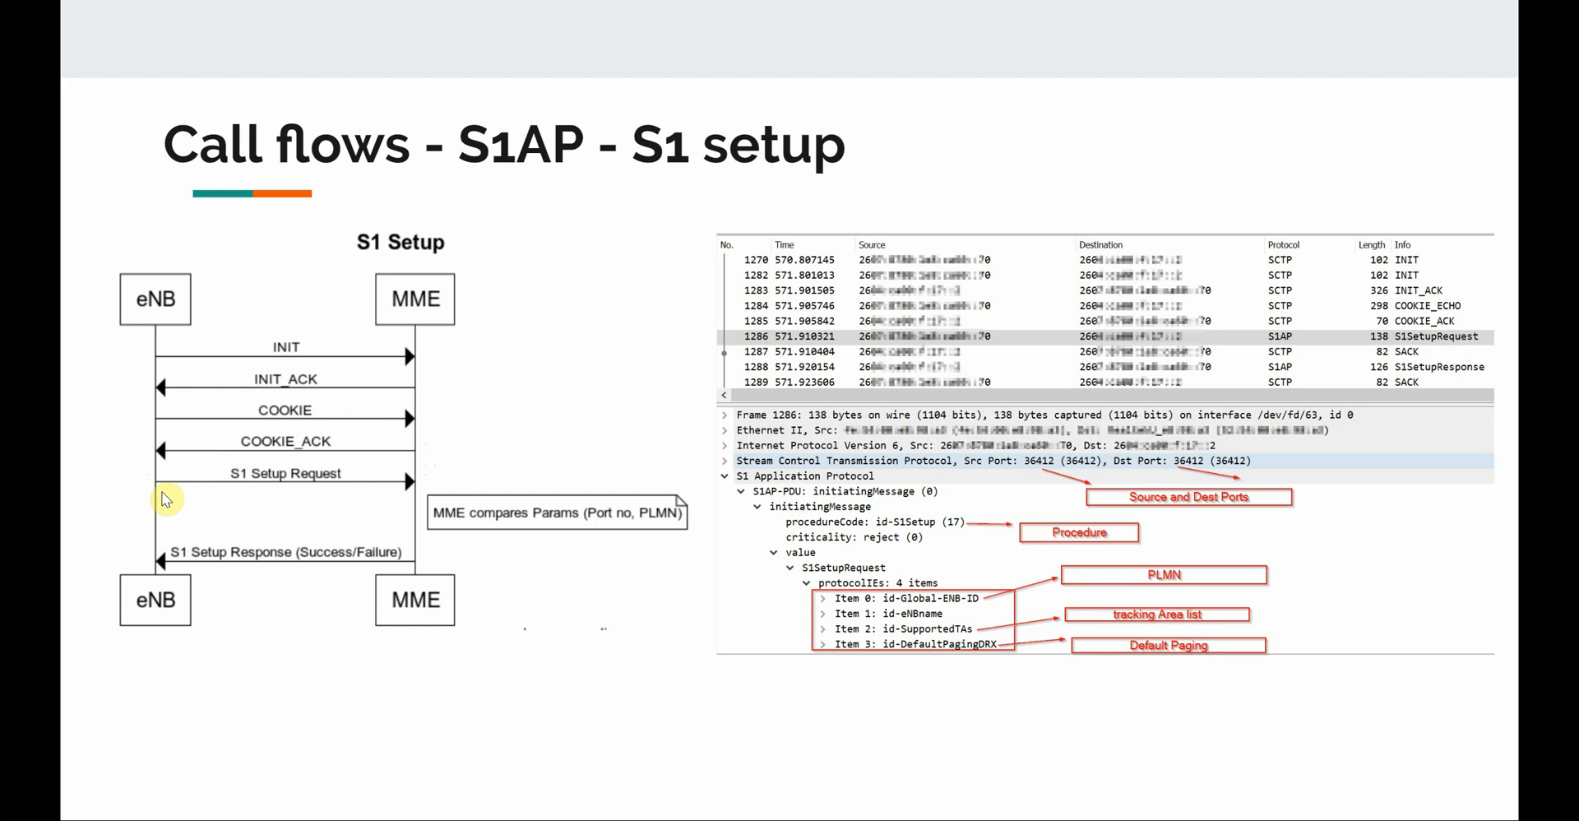
{"action": "mouse_move", "coordinate": [151, 482]}
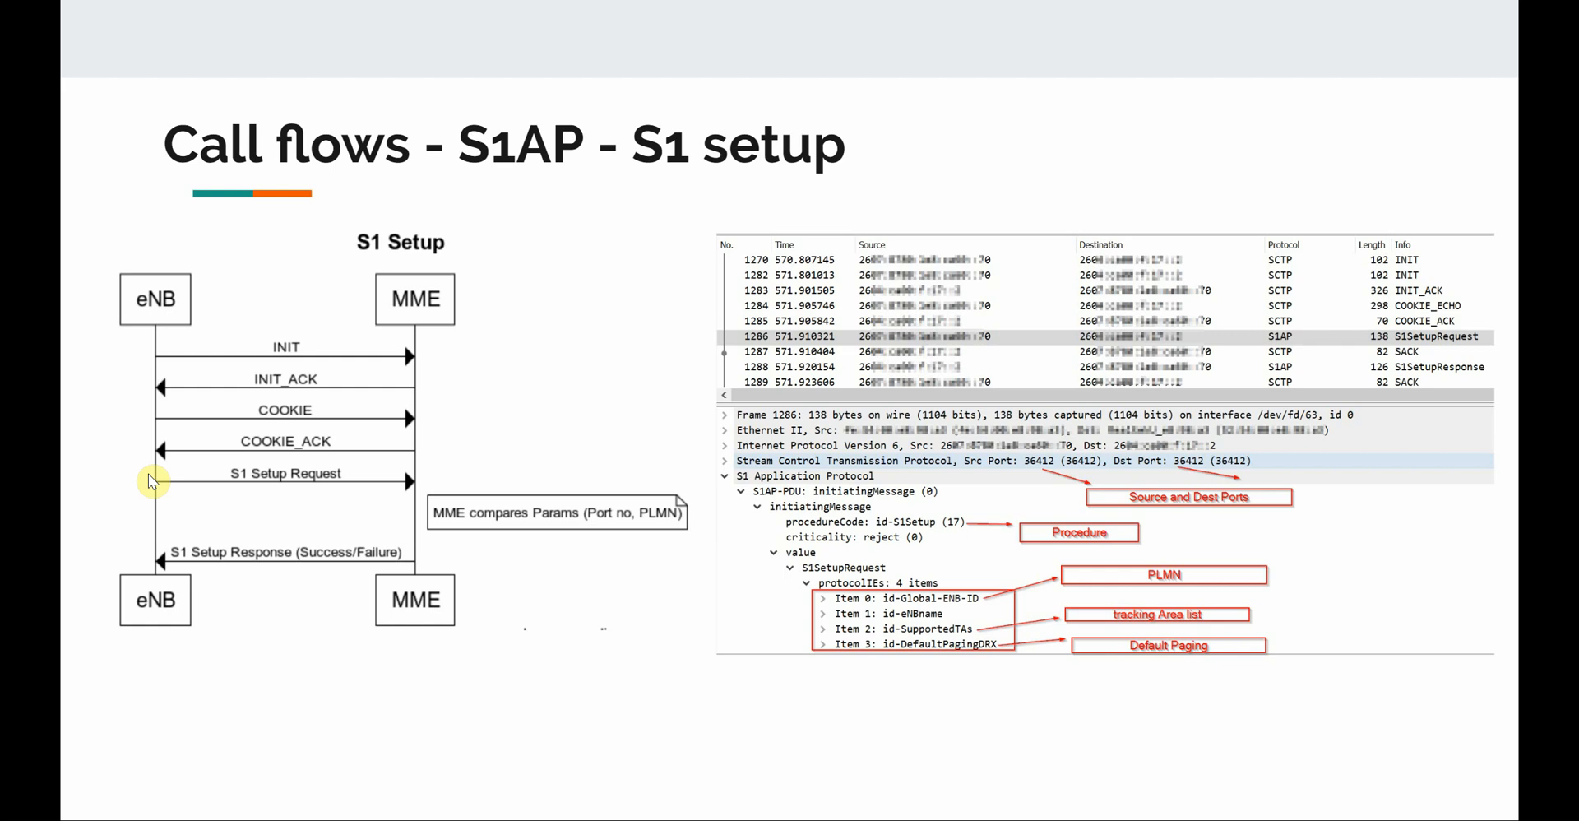
{"action": "mouse_move", "coordinate": [354, 496]}
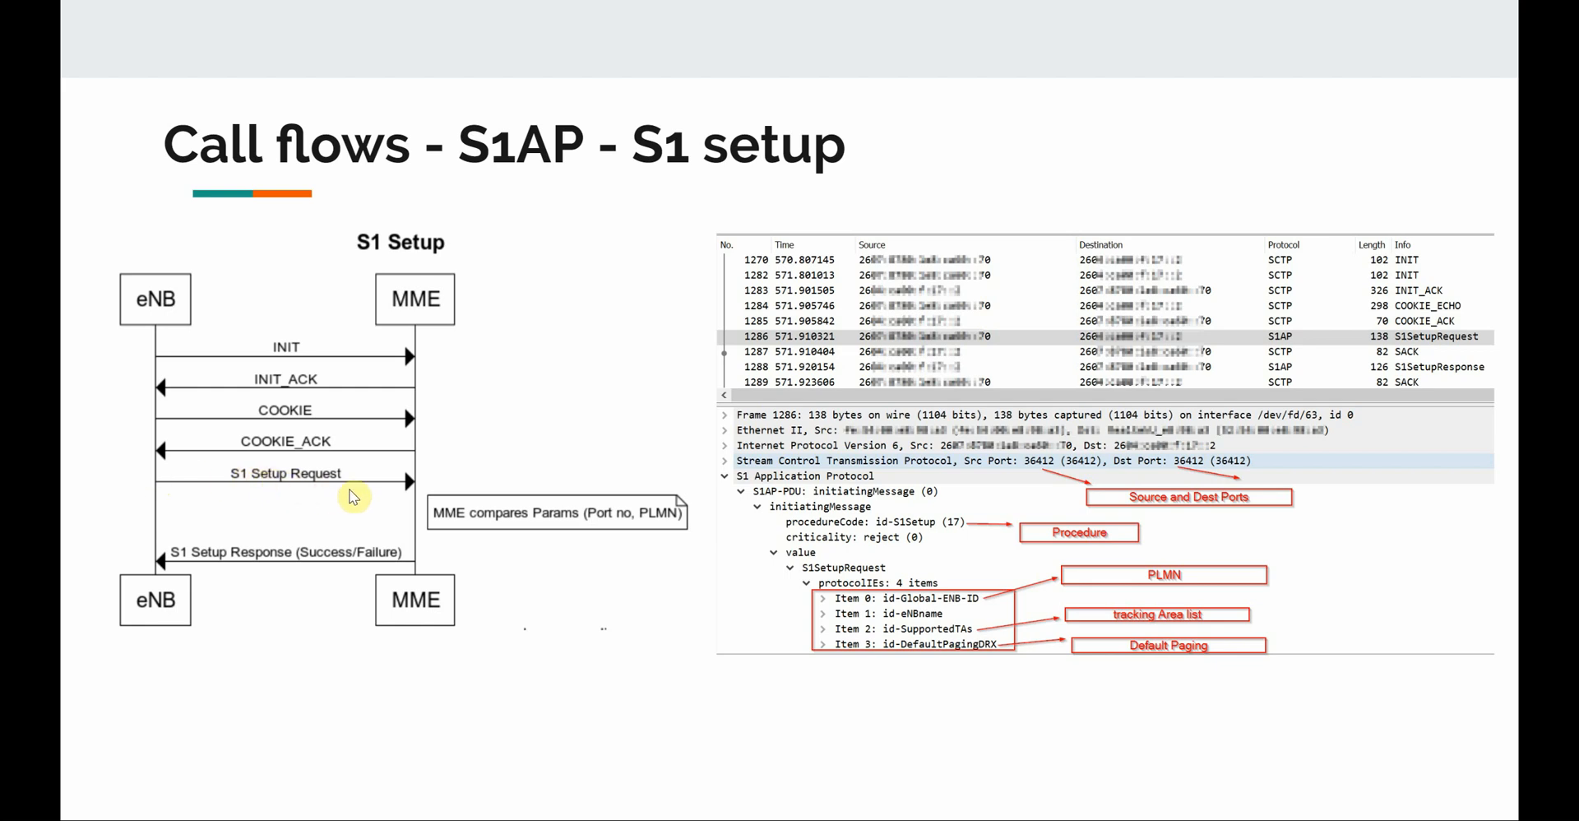
{"action": "mouse_move", "coordinate": [426, 495]}
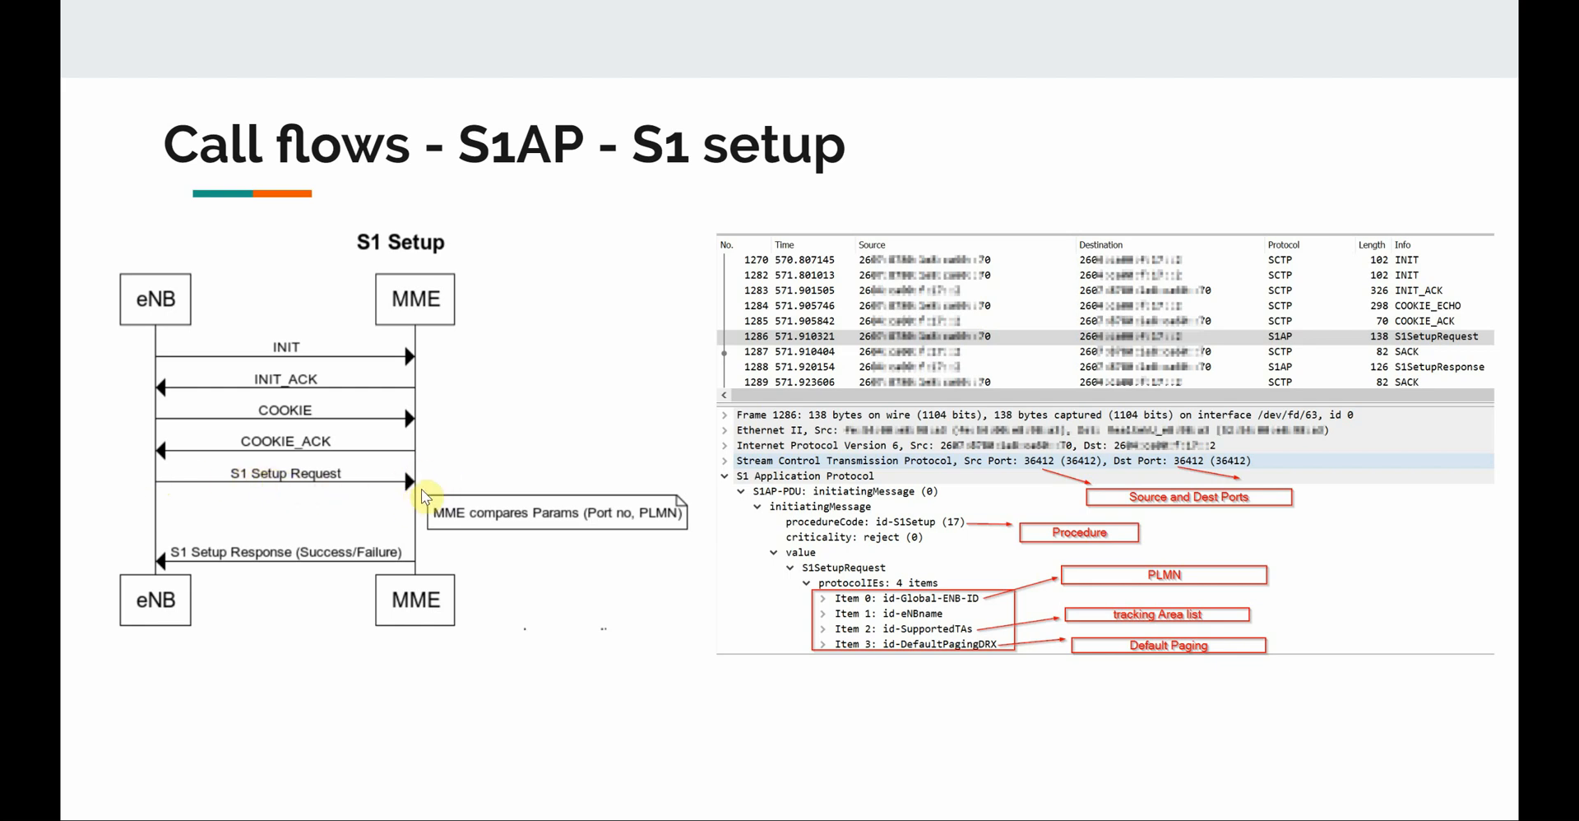
{"action": "mouse_move", "coordinate": [552, 530]}
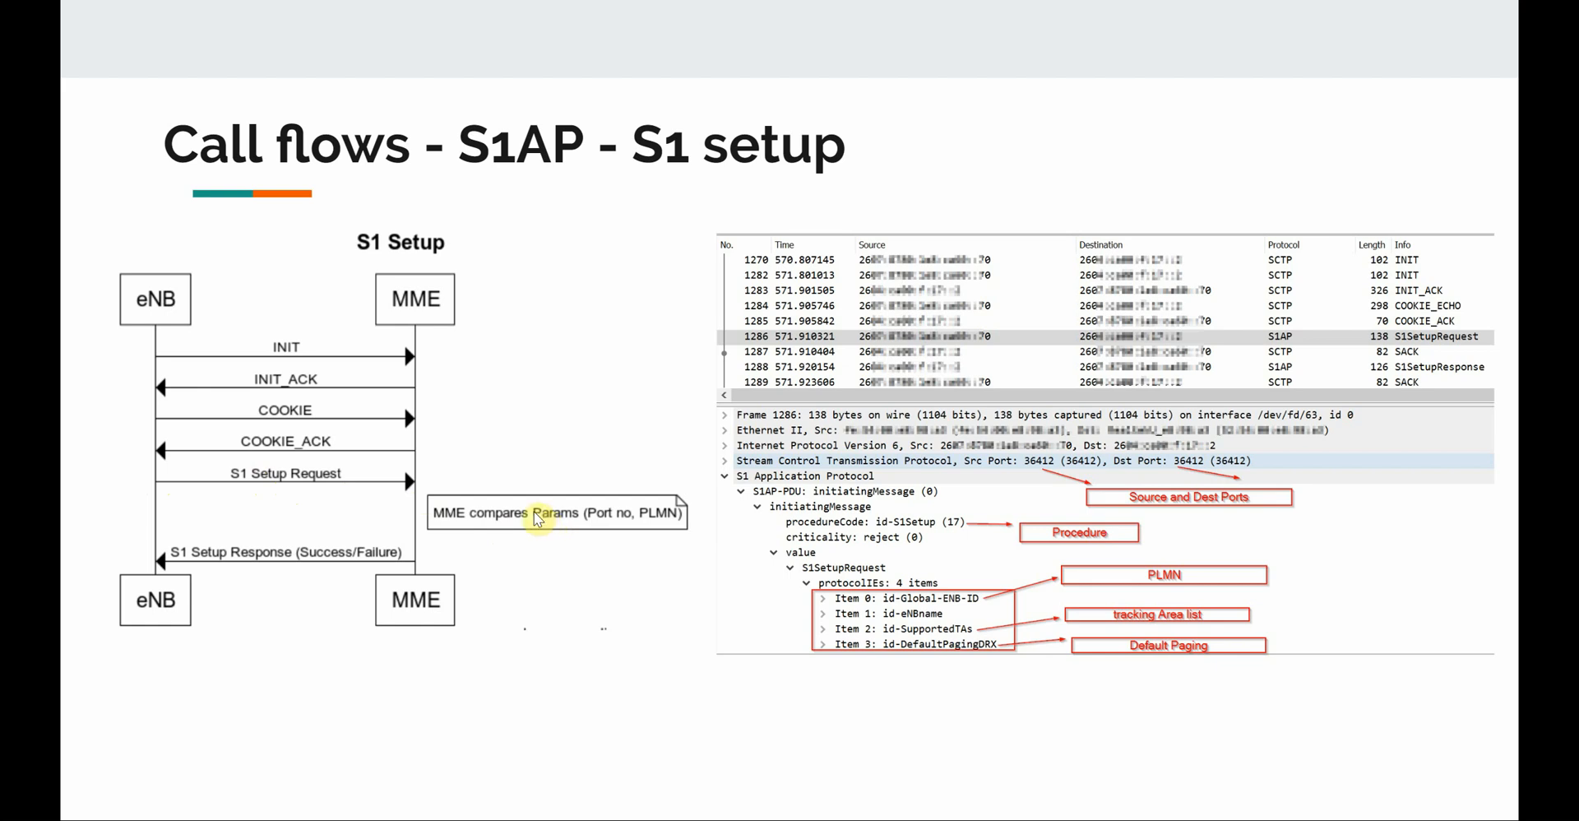
{"action": "mouse_move", "coordinate": [190, 578]}
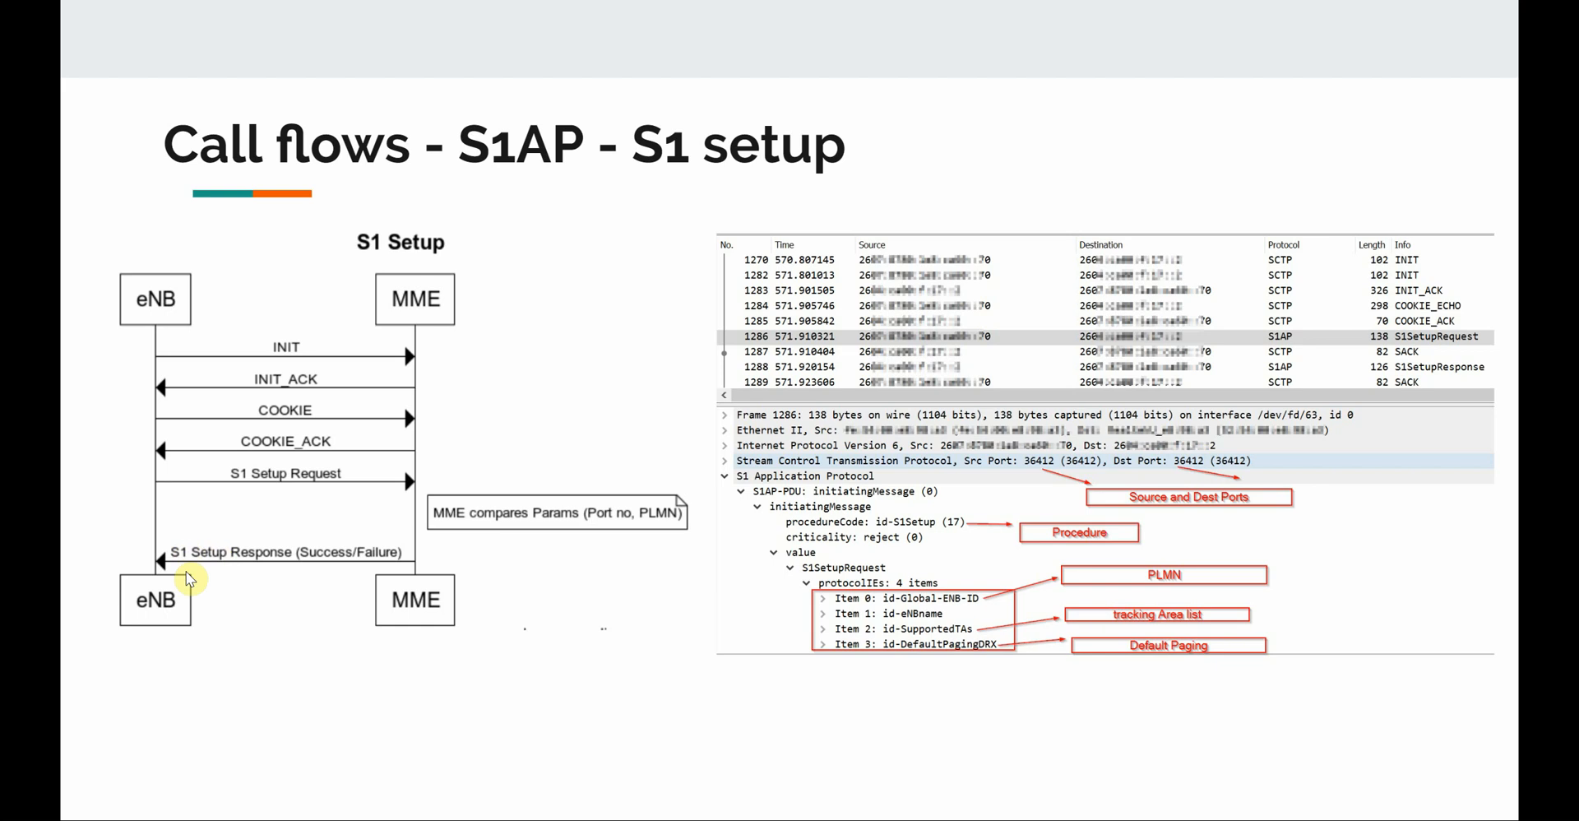
{"action": "mouse_move", "coordinate": [315, 570]}
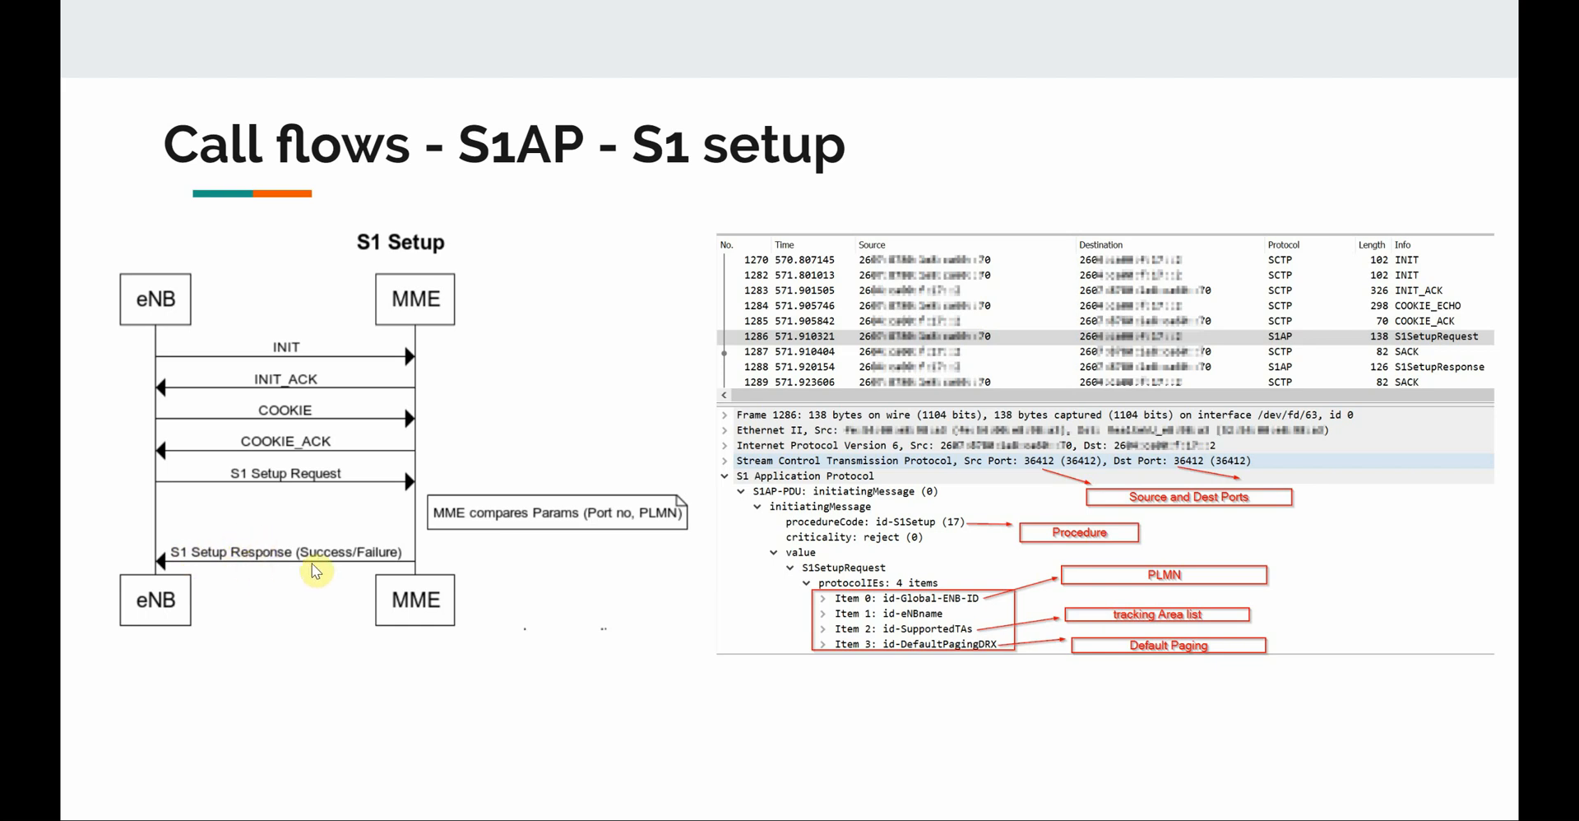
{"action": "mouse_move", "coordinate": [317, 561]}
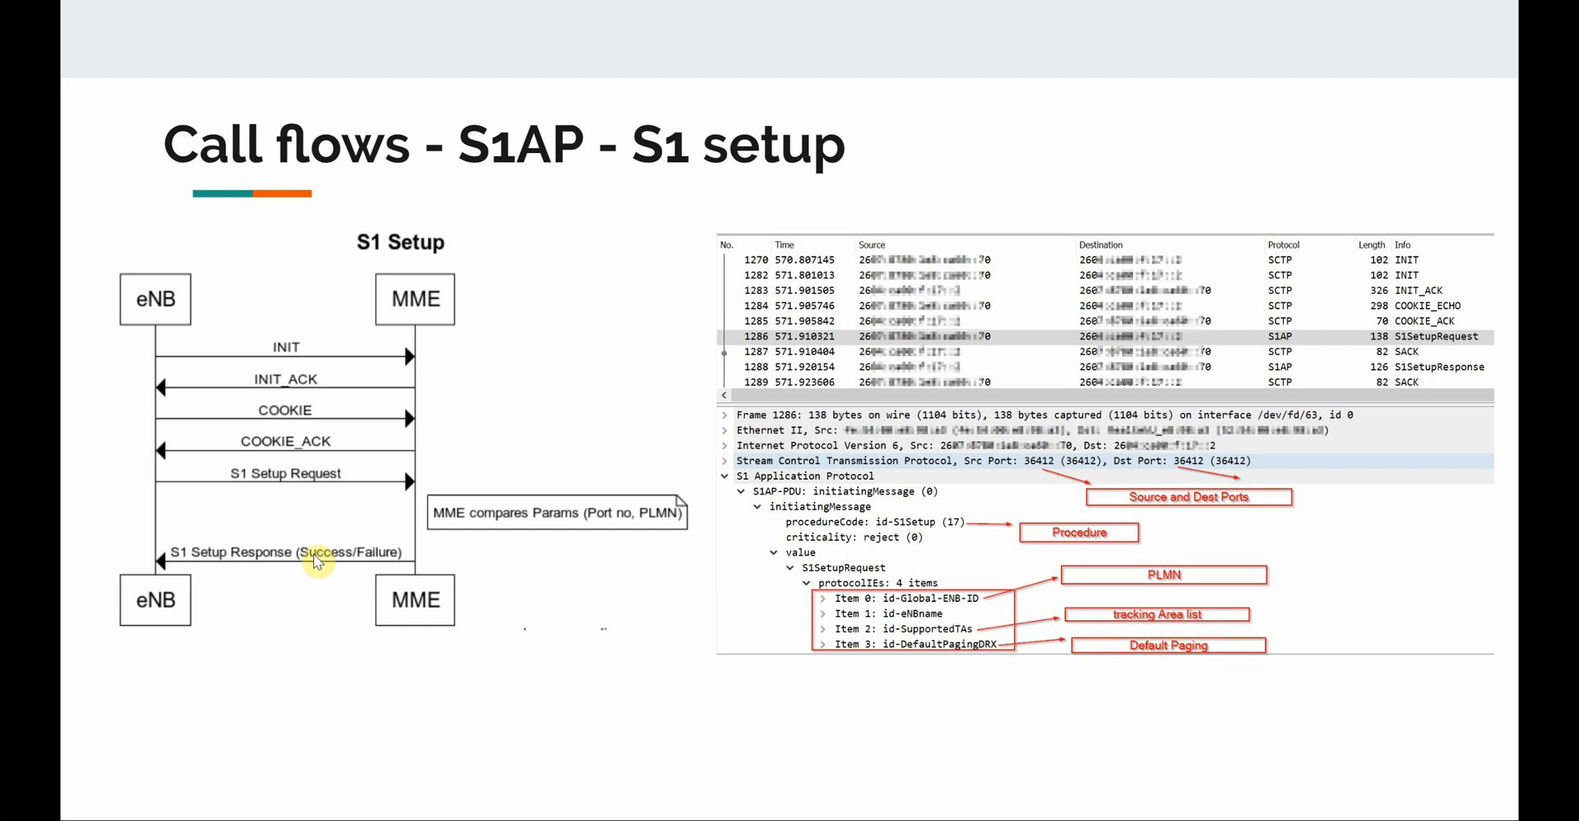
{"action": "mouse_move", "coordinate": [745, 254]}
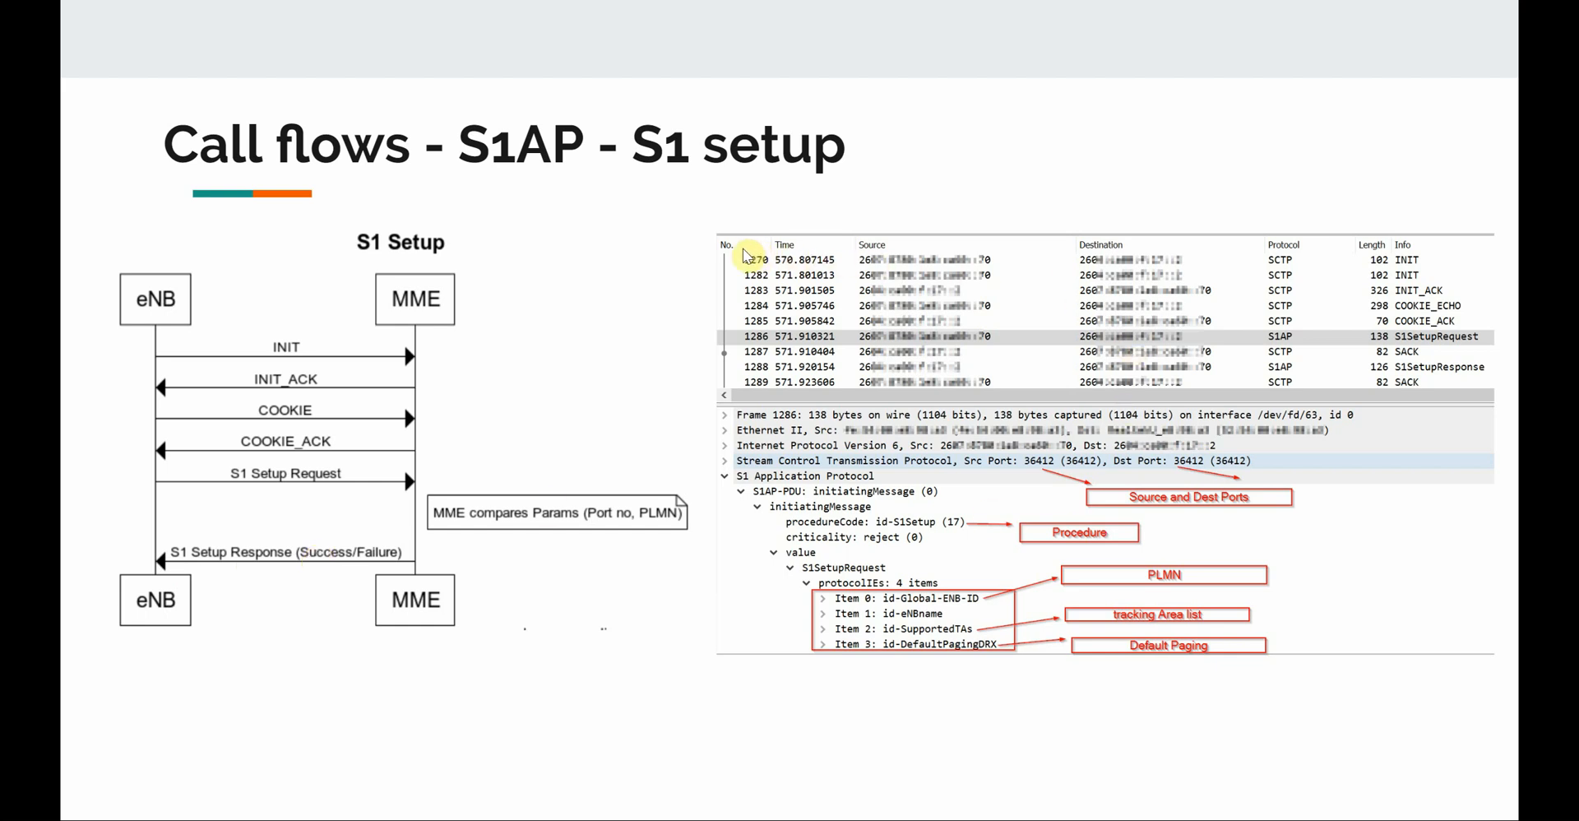
{"action": "mouse_move", "coordinate": [747, 318]}
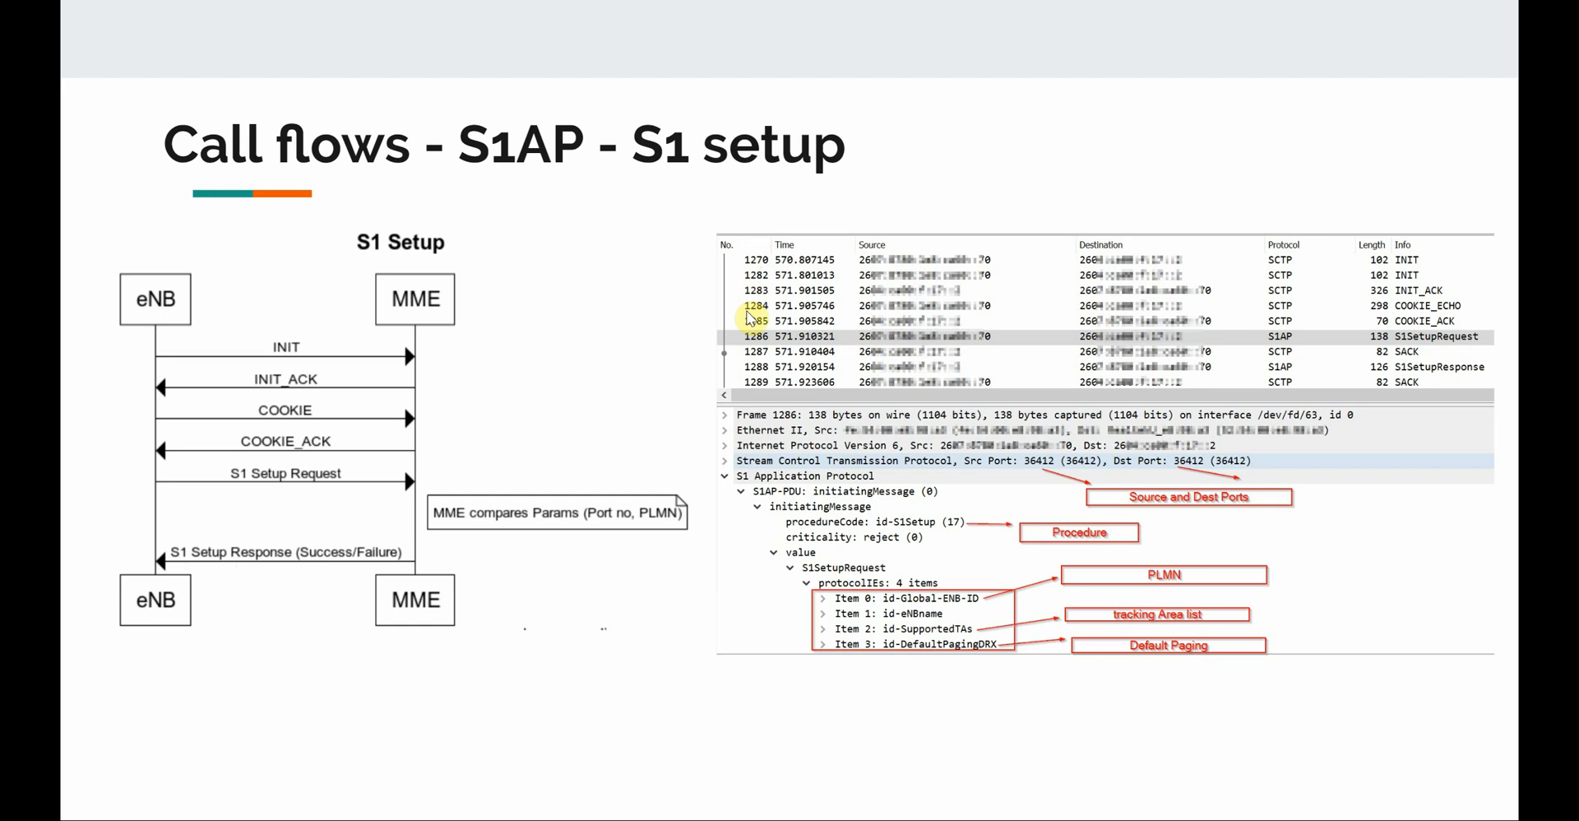
{"action": "mouse_move", "coordinate": [1026, 292]}
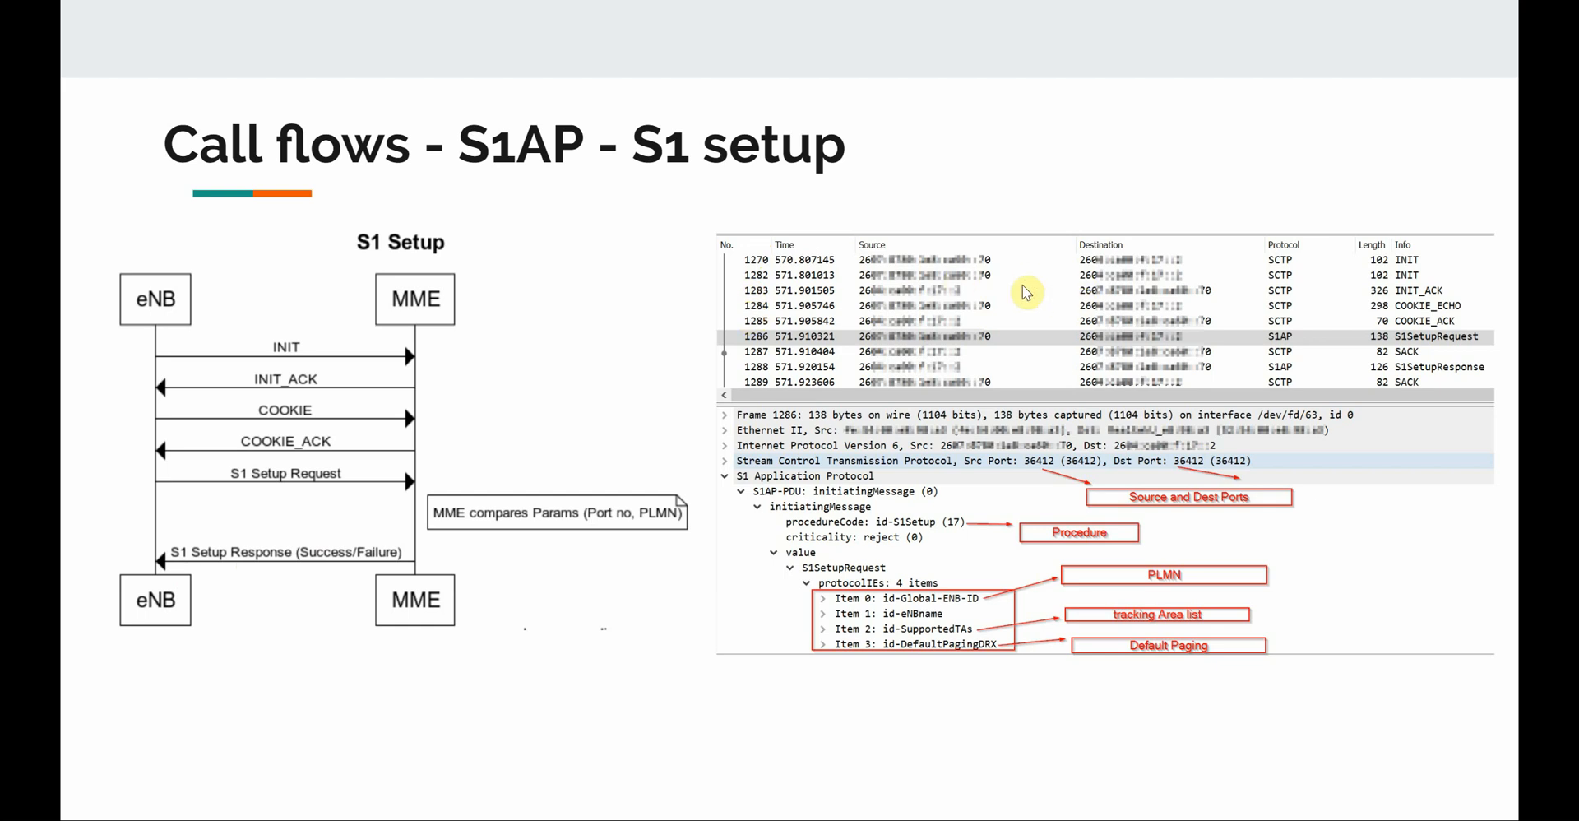
{"action": "mouse_move", "coordinate": [894, 315]}
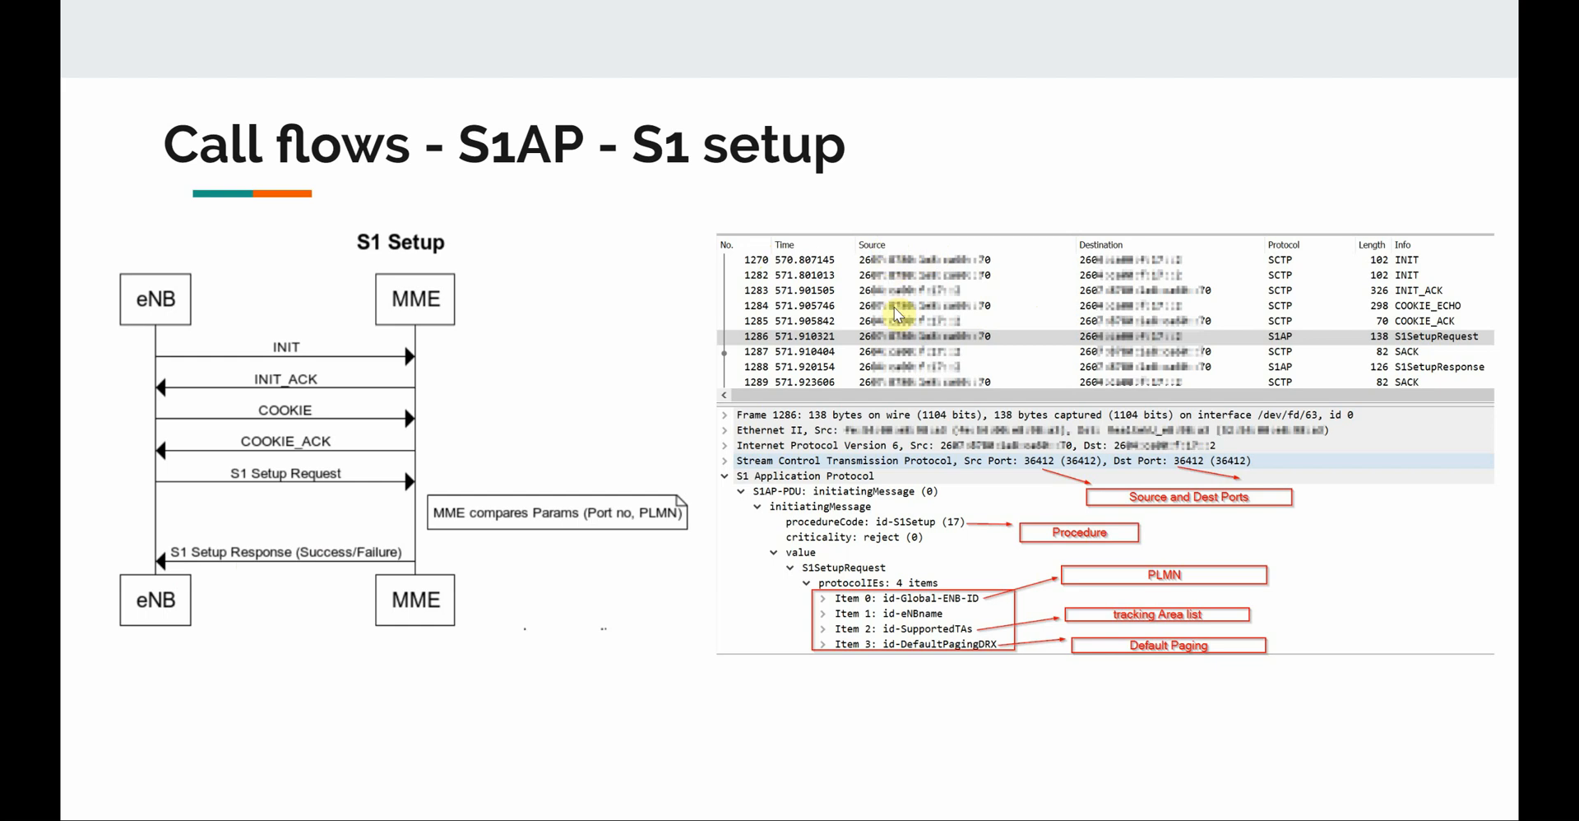
{"action": "mouse_move", "coordinate": [1199, 336]}
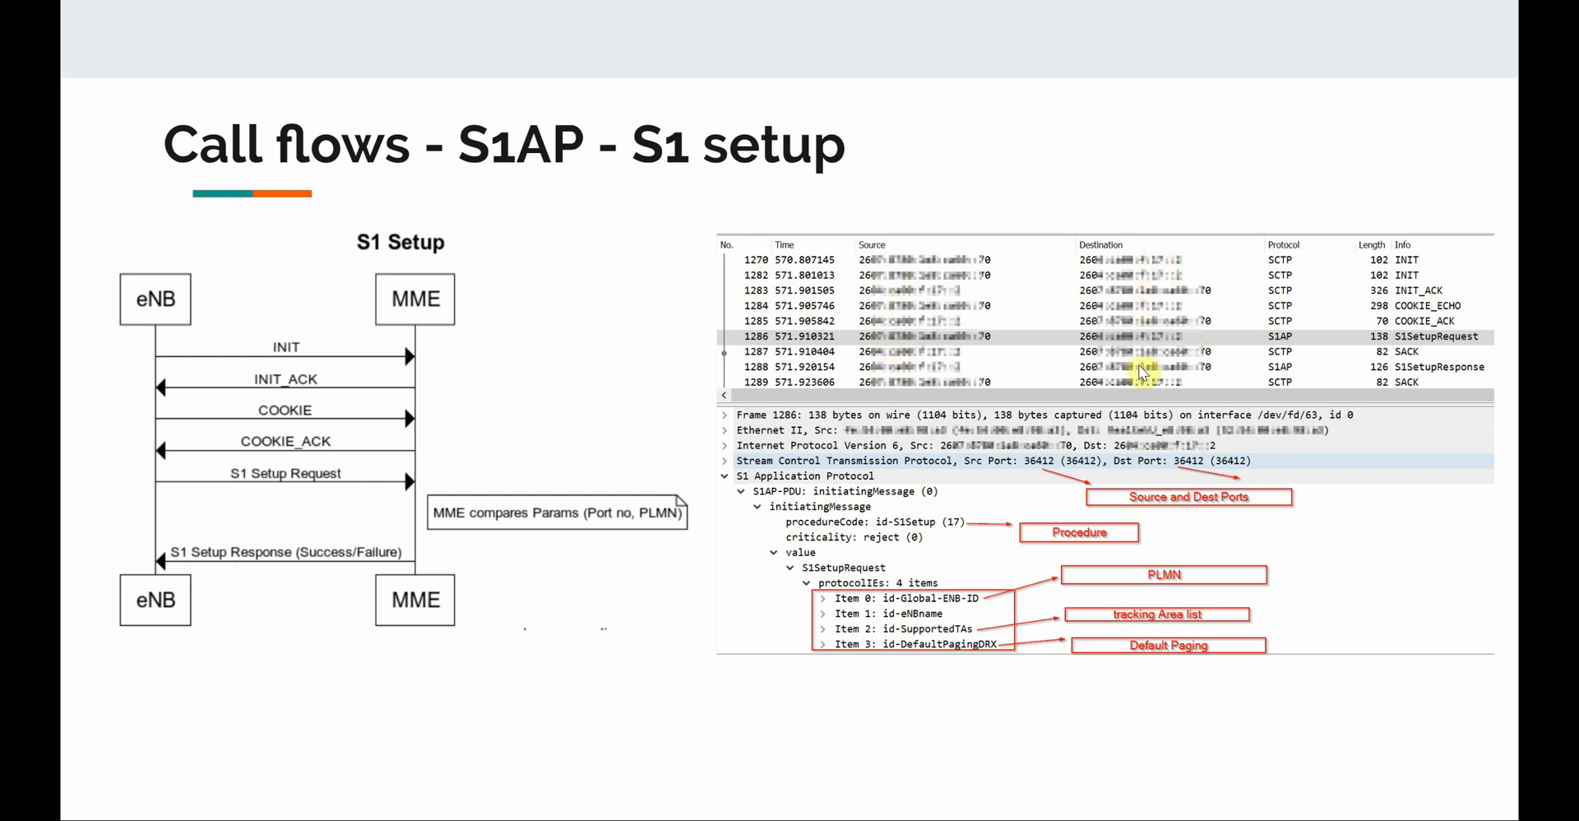
{"action": "mouse_move", "coordinate": [891, 268]}
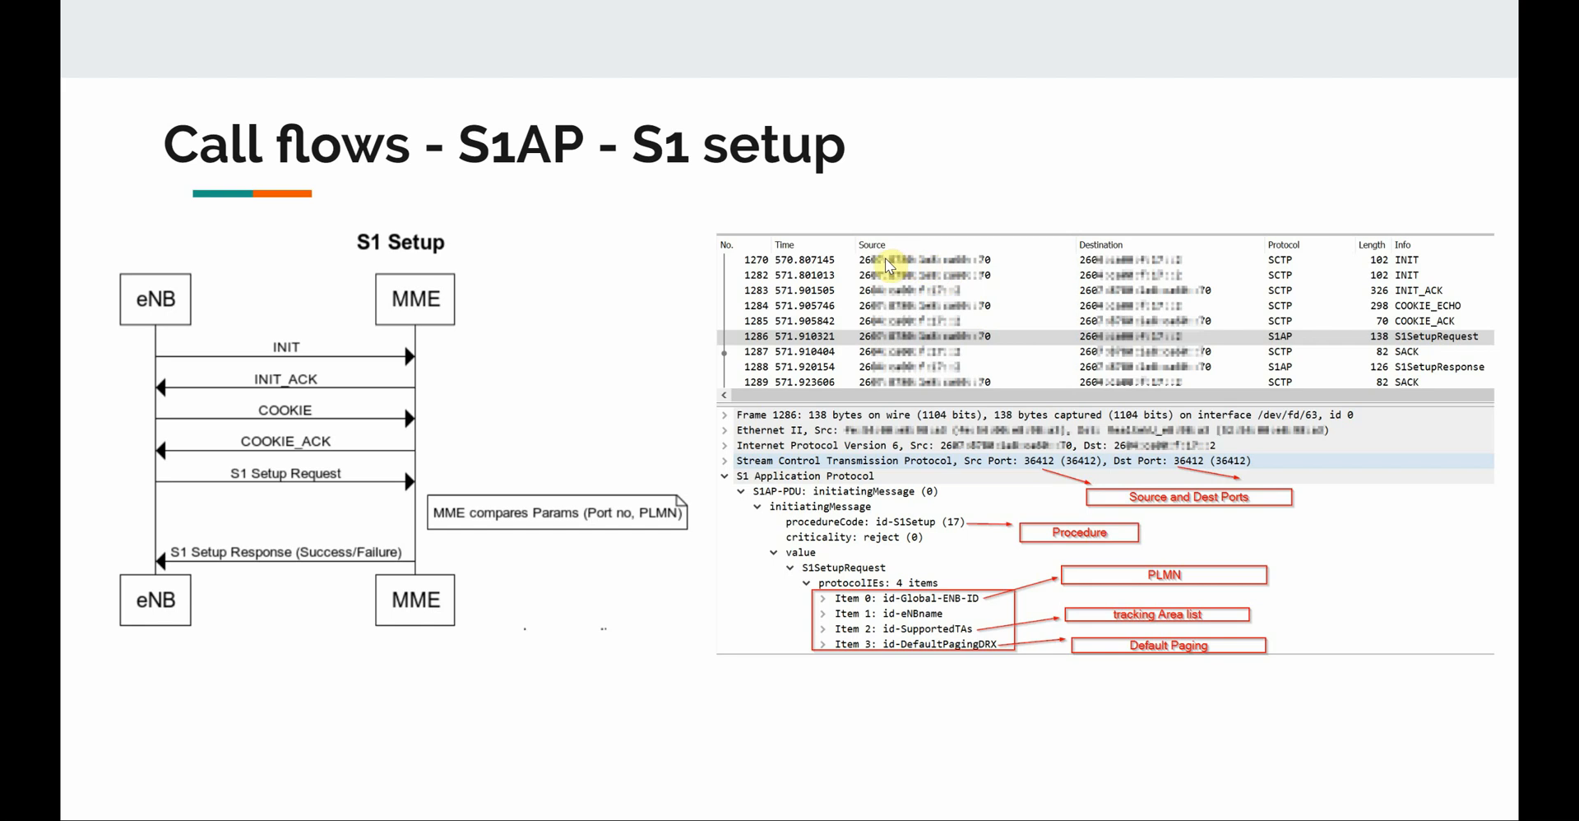
{"action": "mouse_move", "coordinate": [972, 268]}
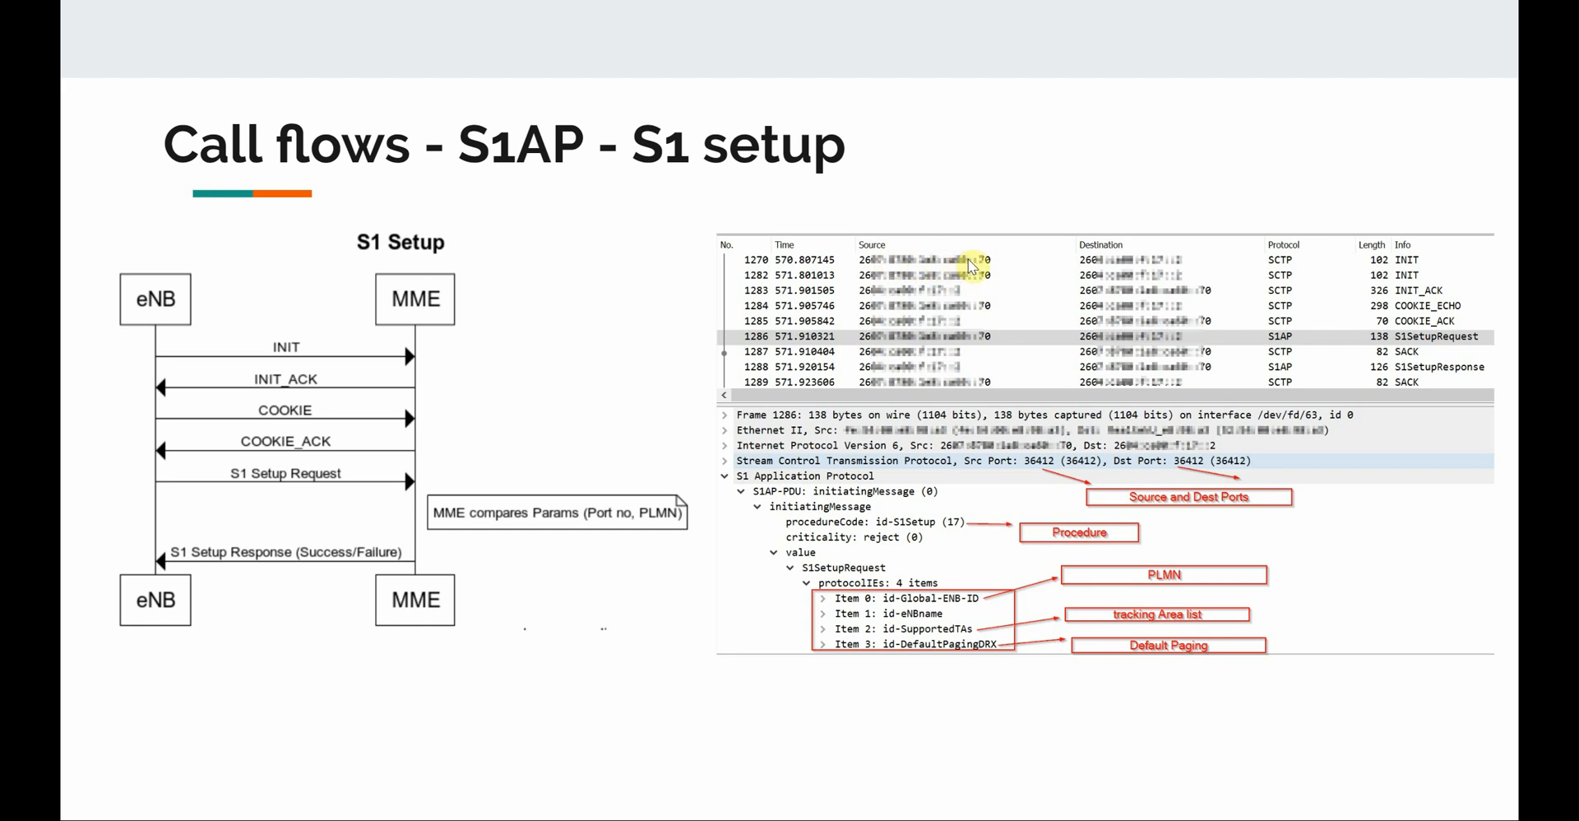
{"action": "mouse_move", "coordinate": [1125, 268]}
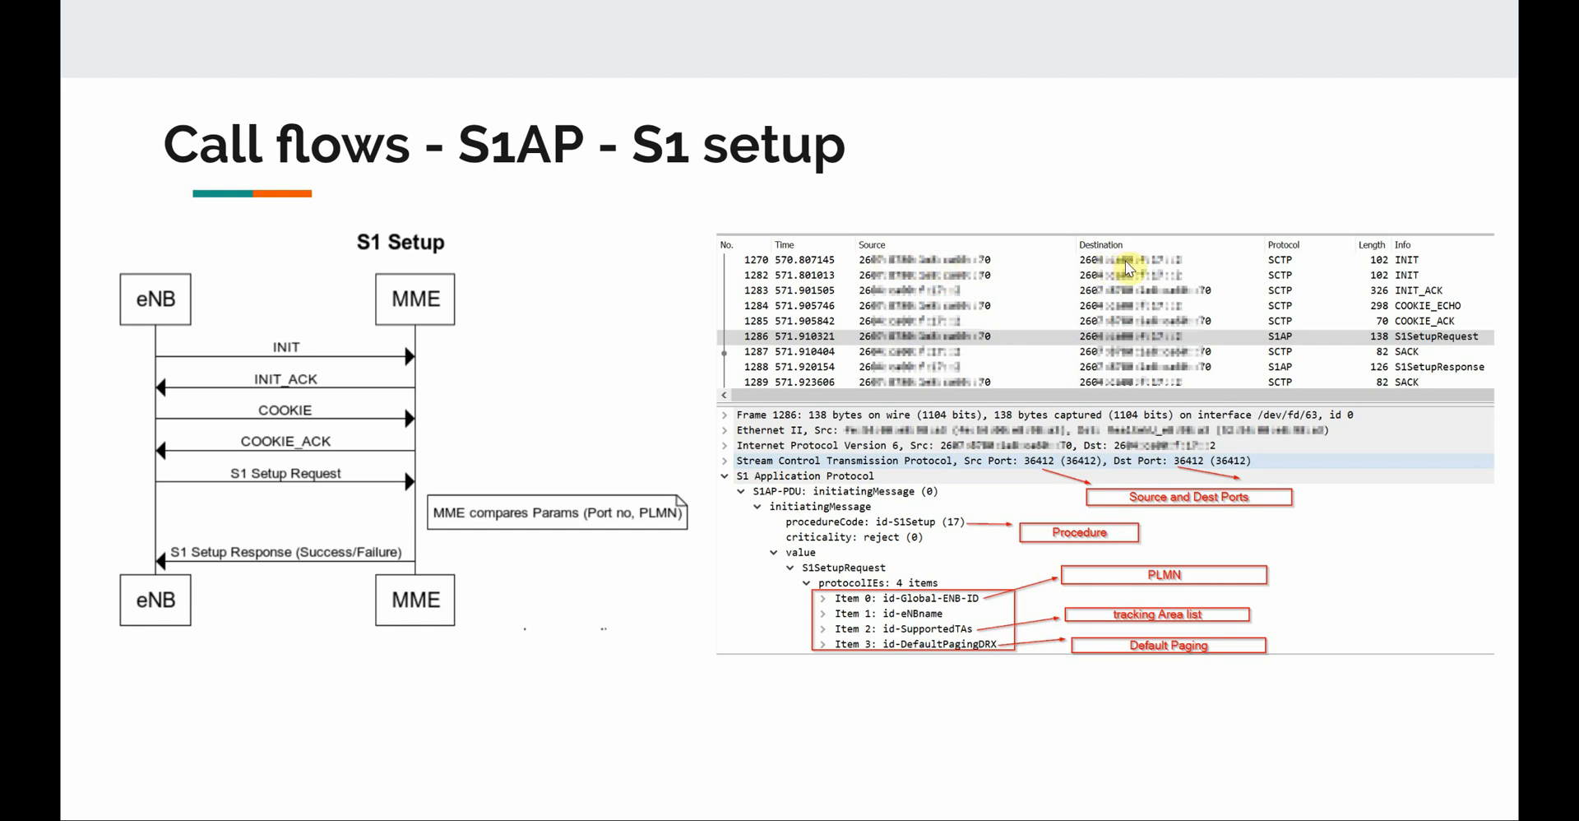
{"action": "mouse_move", "coordinate": [1404, 260]}
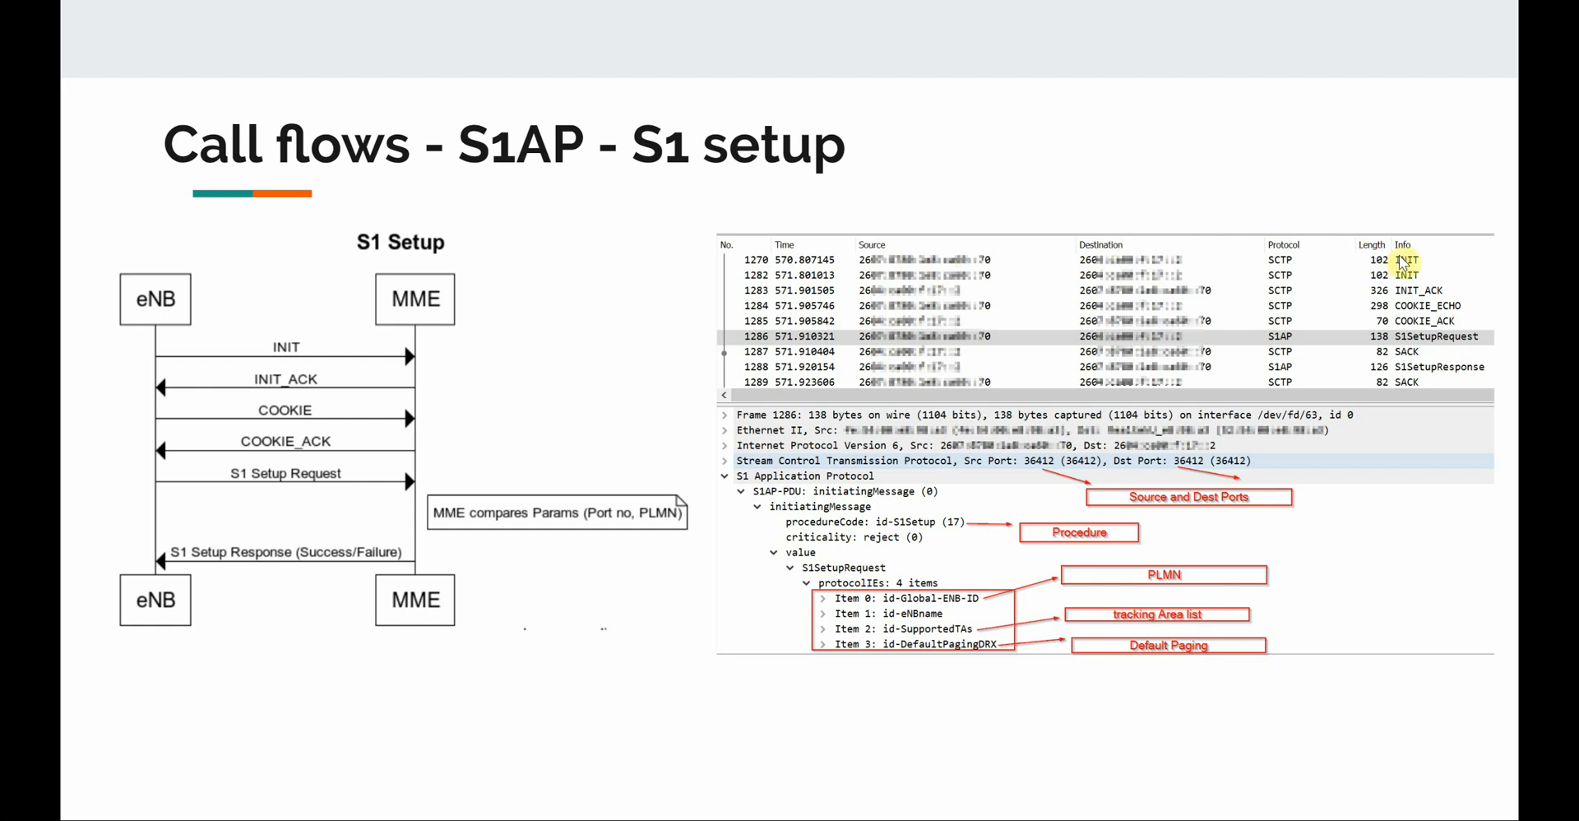
{"action": "mouse_move", "coordinate": [1314, 274]}
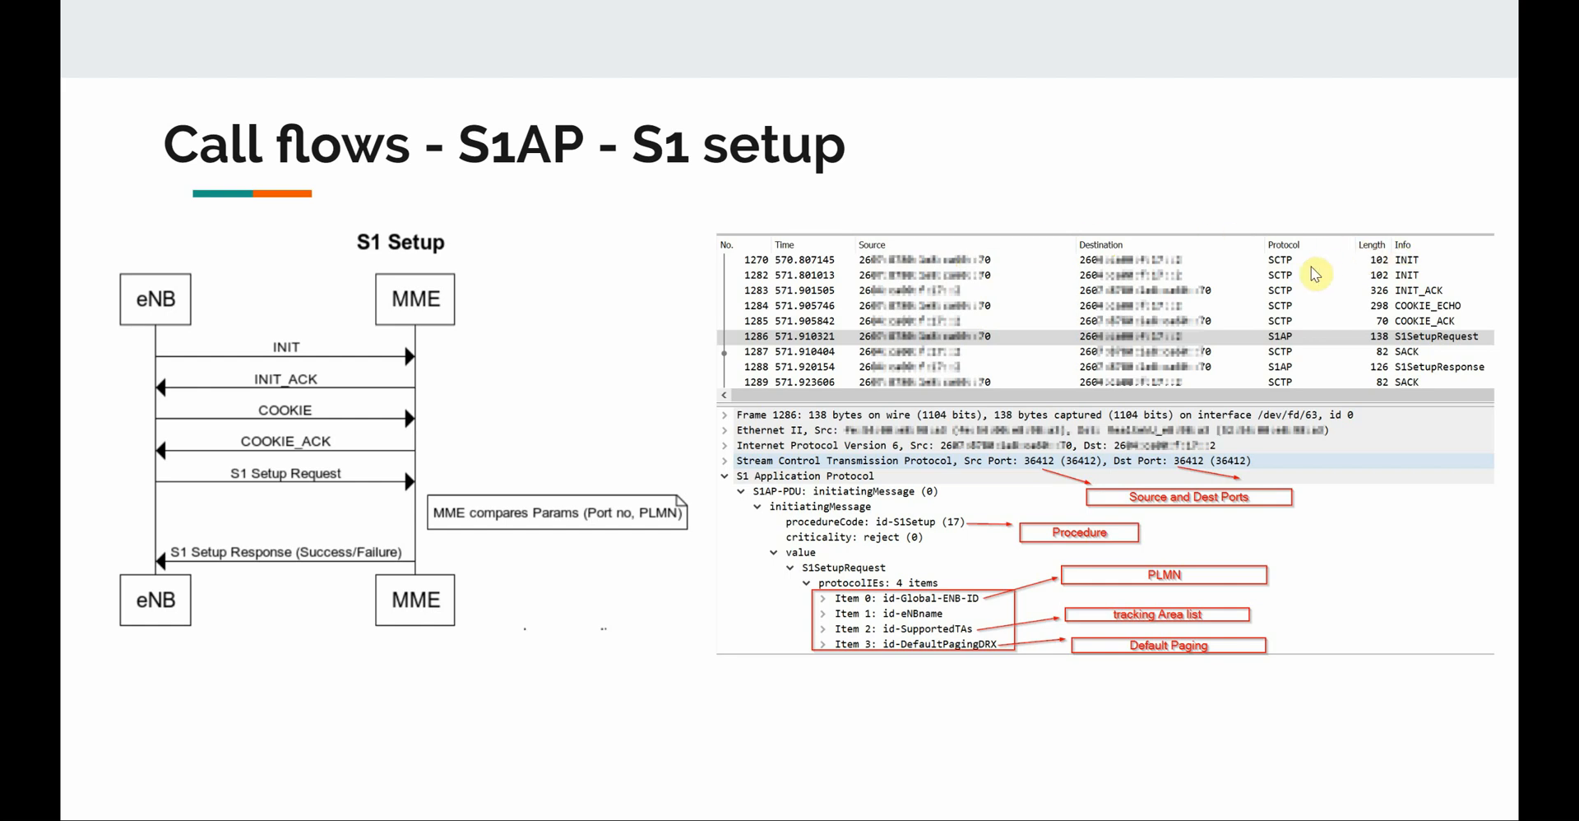
{"action": "mouse_move", "coordinate": [1410, 280]}
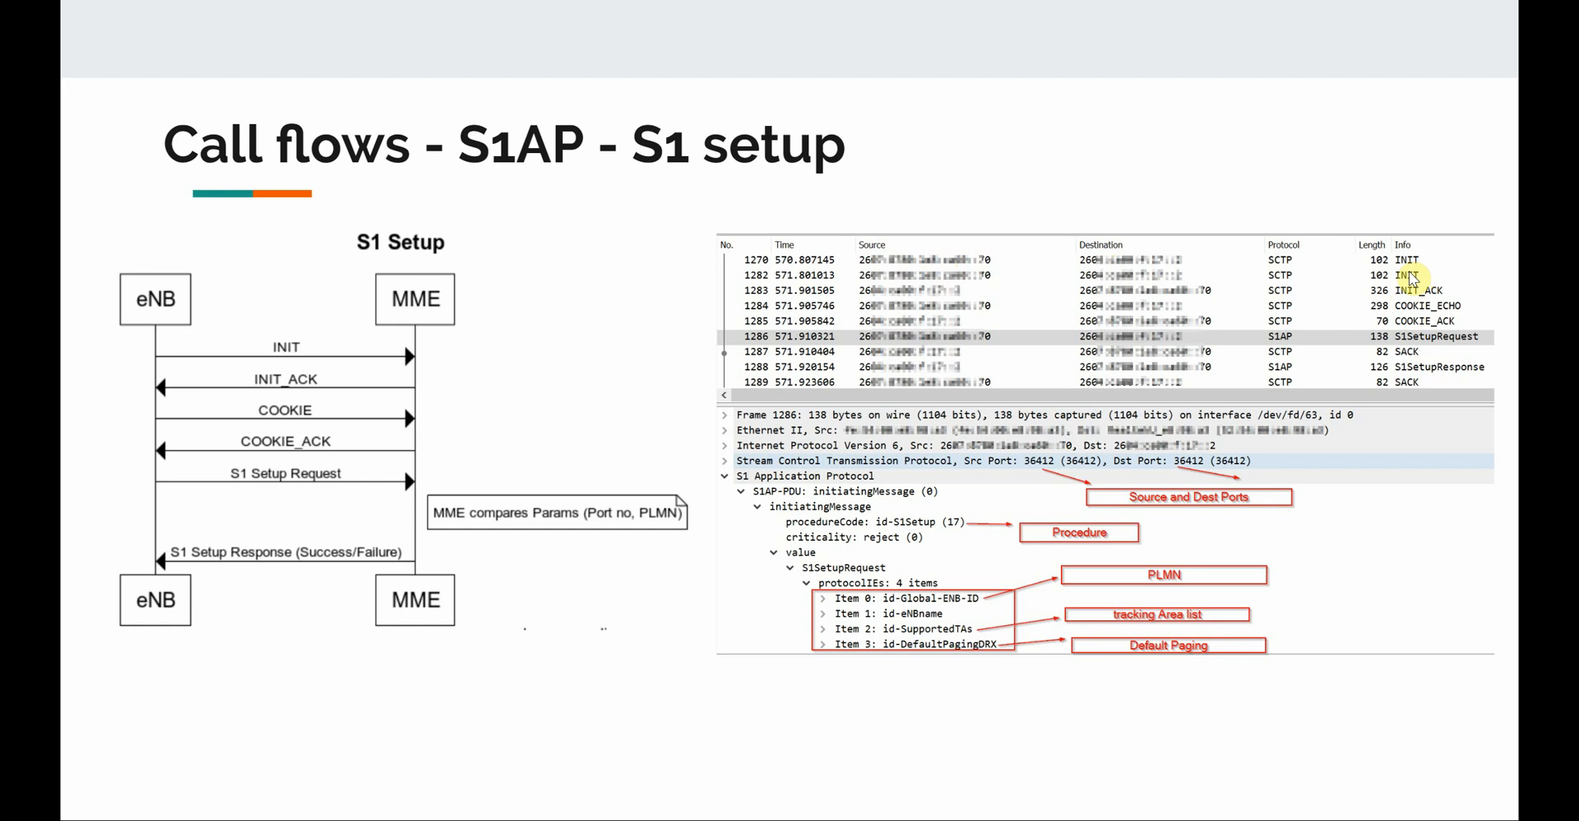
{"action": "mouse_move", "coordinate": [806, 277]}
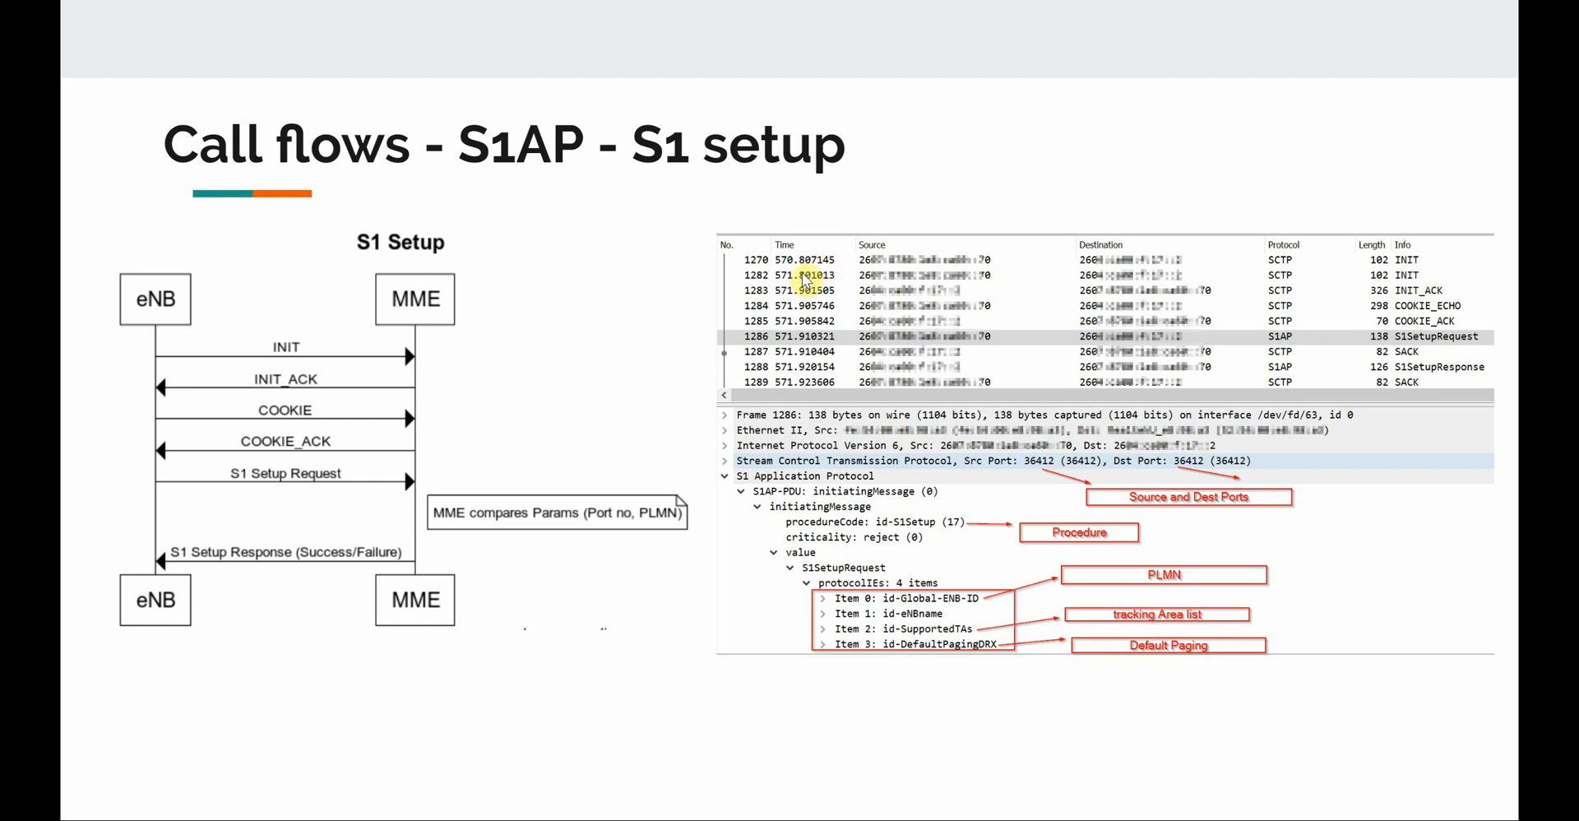
{"action": "mouse_move", "coordinate": [174, 355]}
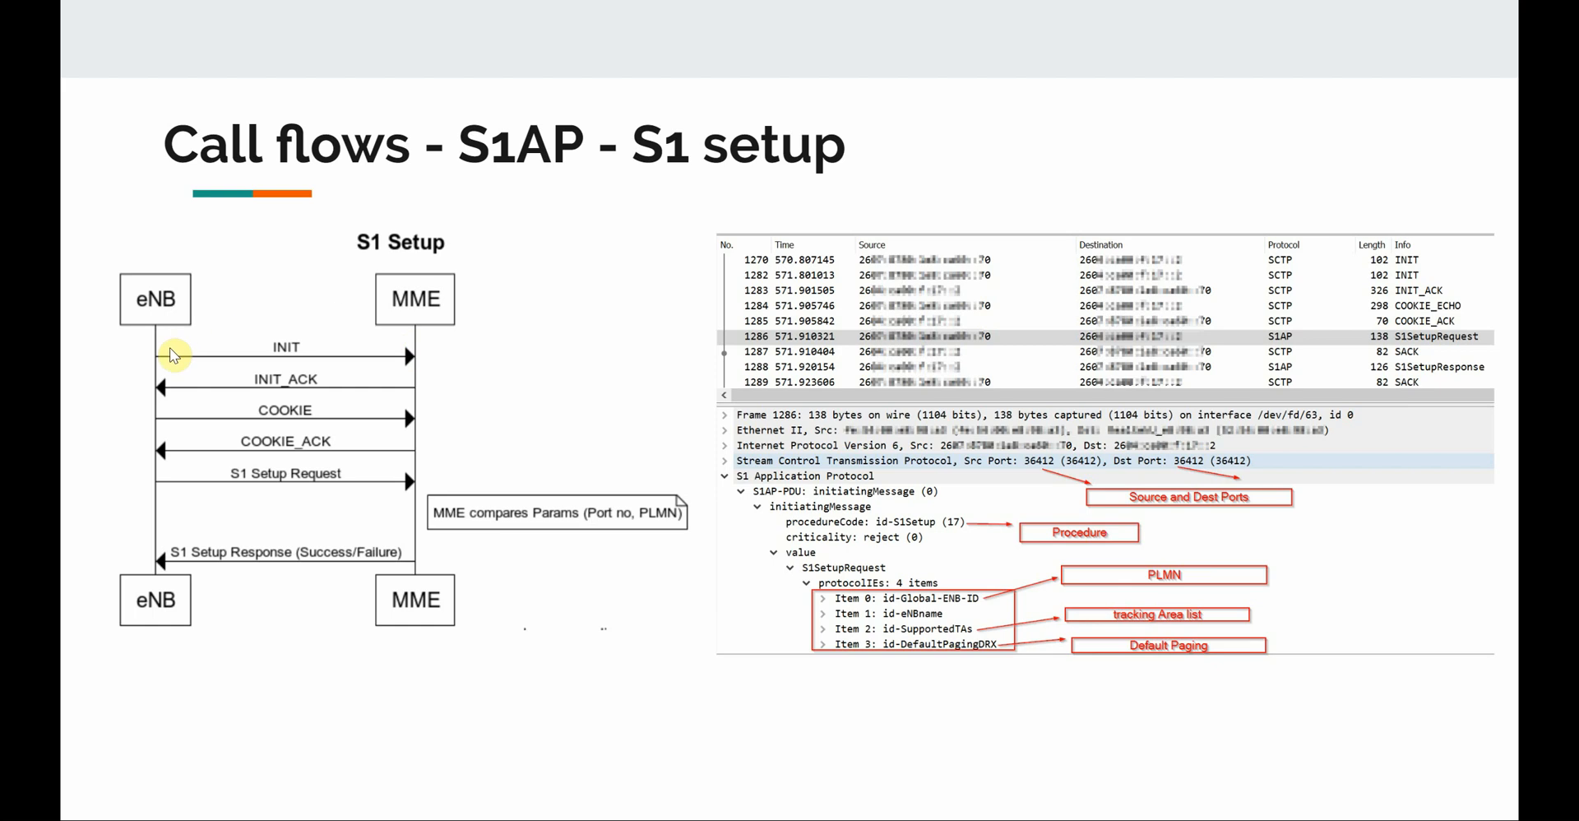
{"action": "mouse_move", "coordinate": [896, 353]}
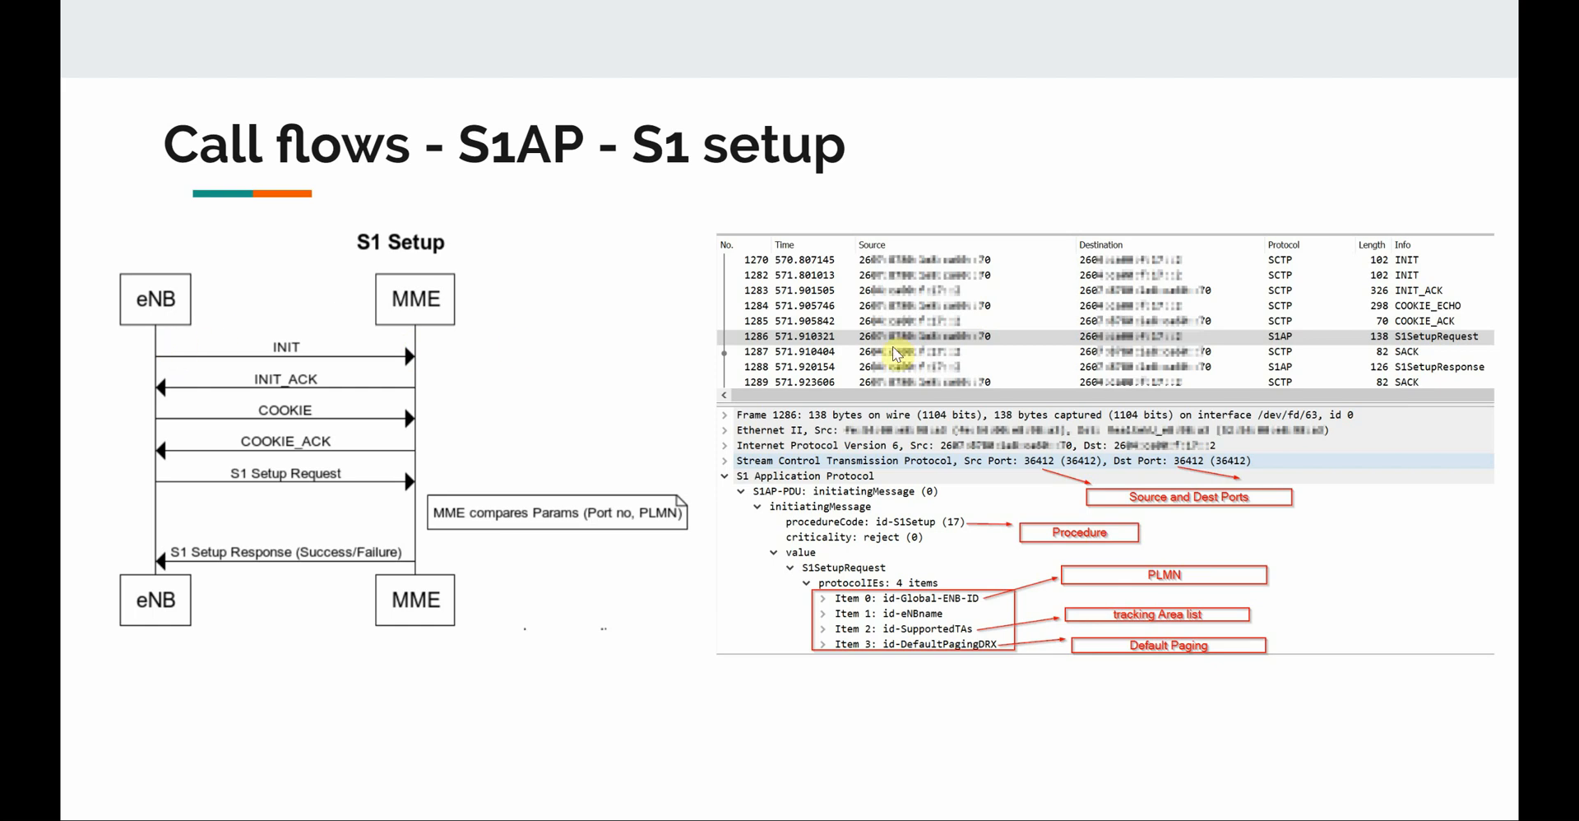
{"action": "mouse_move", "coordinate": [1256, 282]}
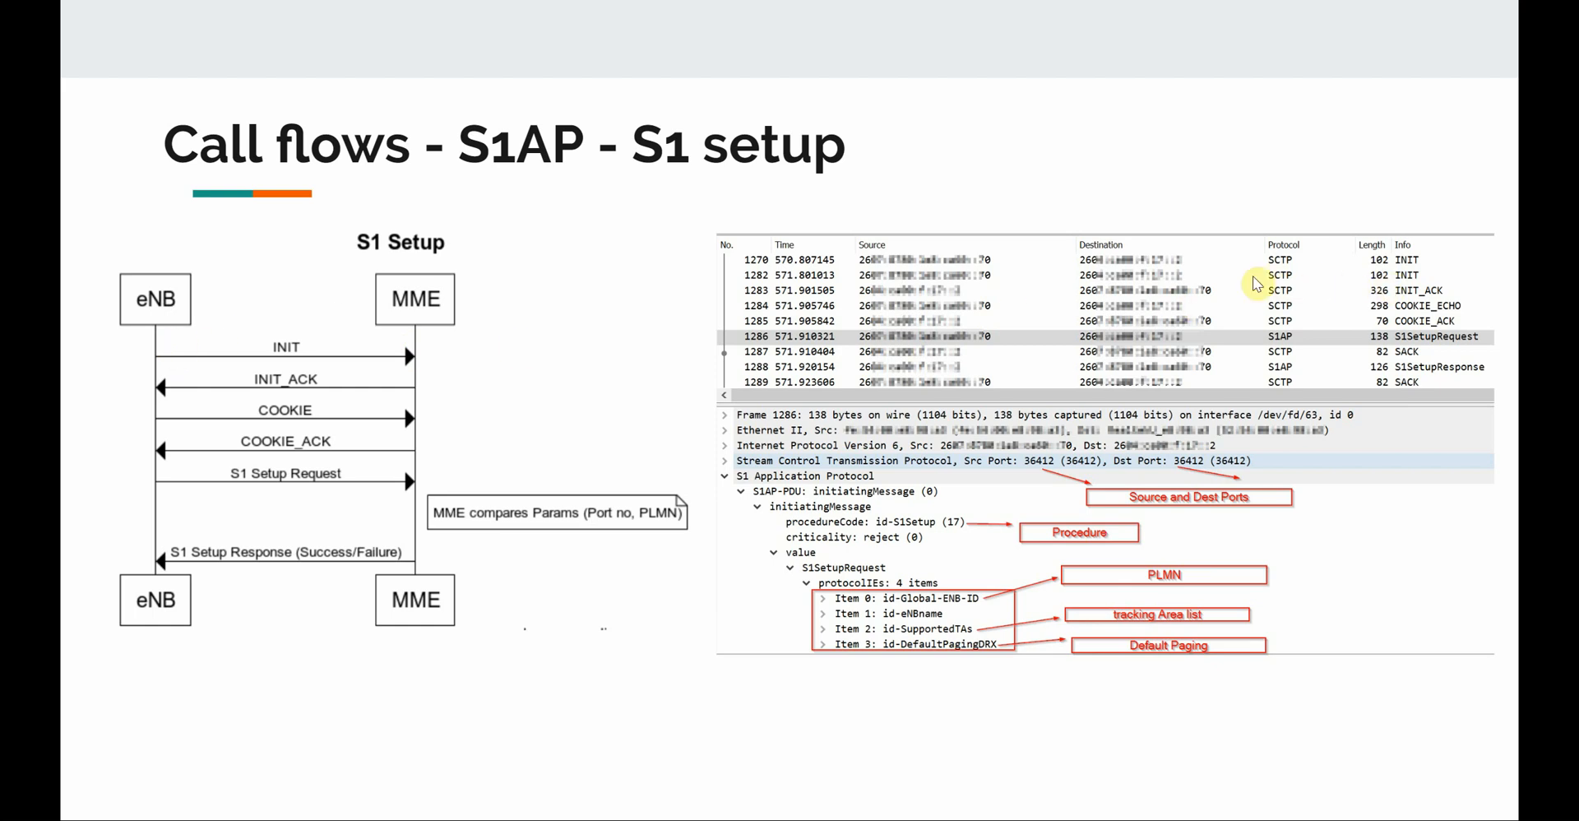
{"action": "mouse_move", "coordinate": [927, 275]}
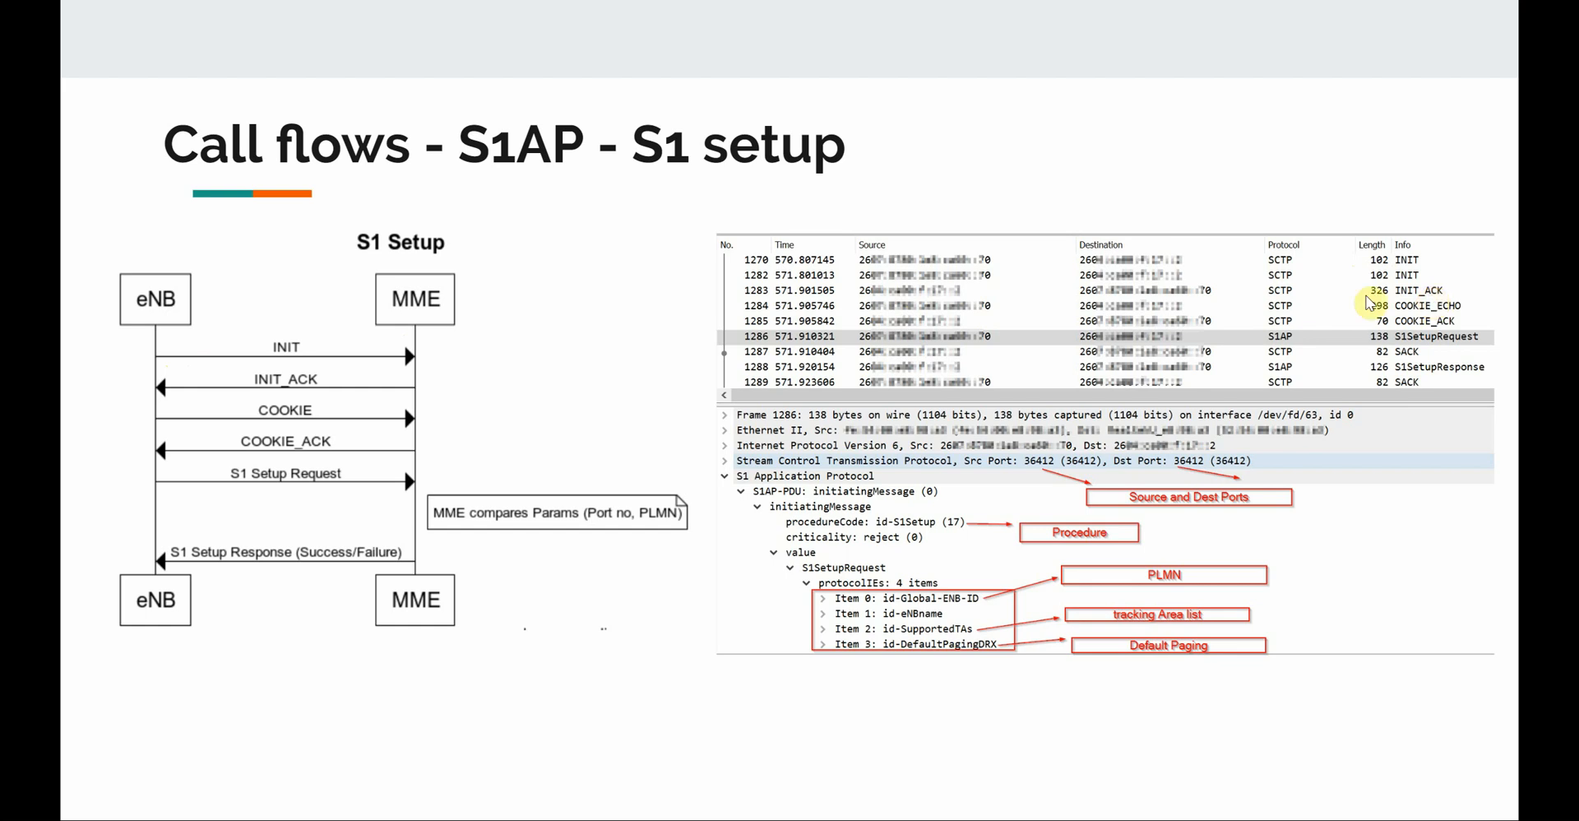
{"action": "mouse_move", "coordinate": [983, 313]}
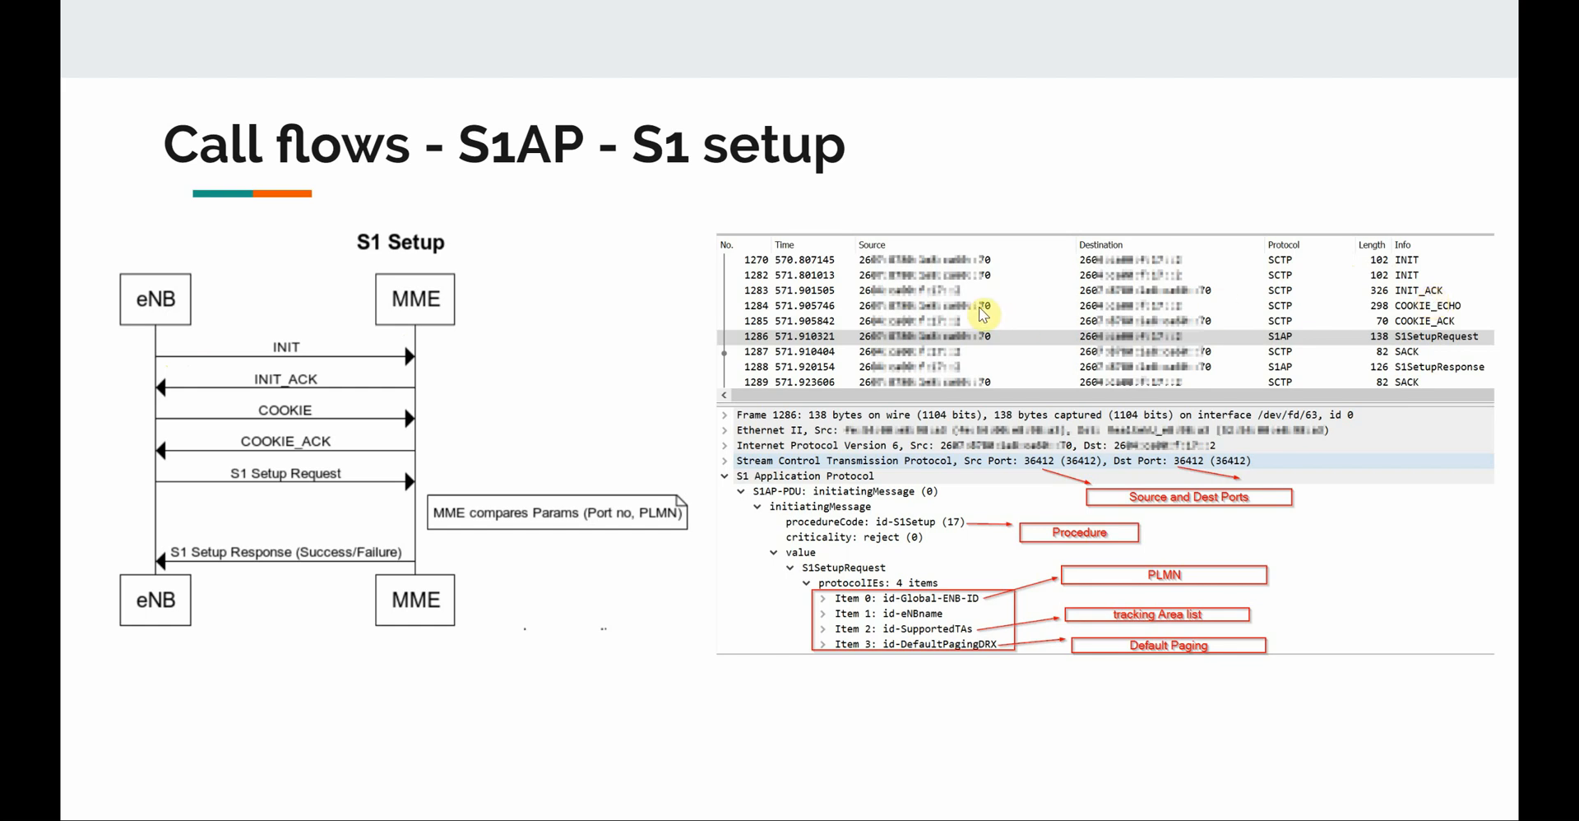
{"action": "mouse_move", "coordinate": [1414, 308]}
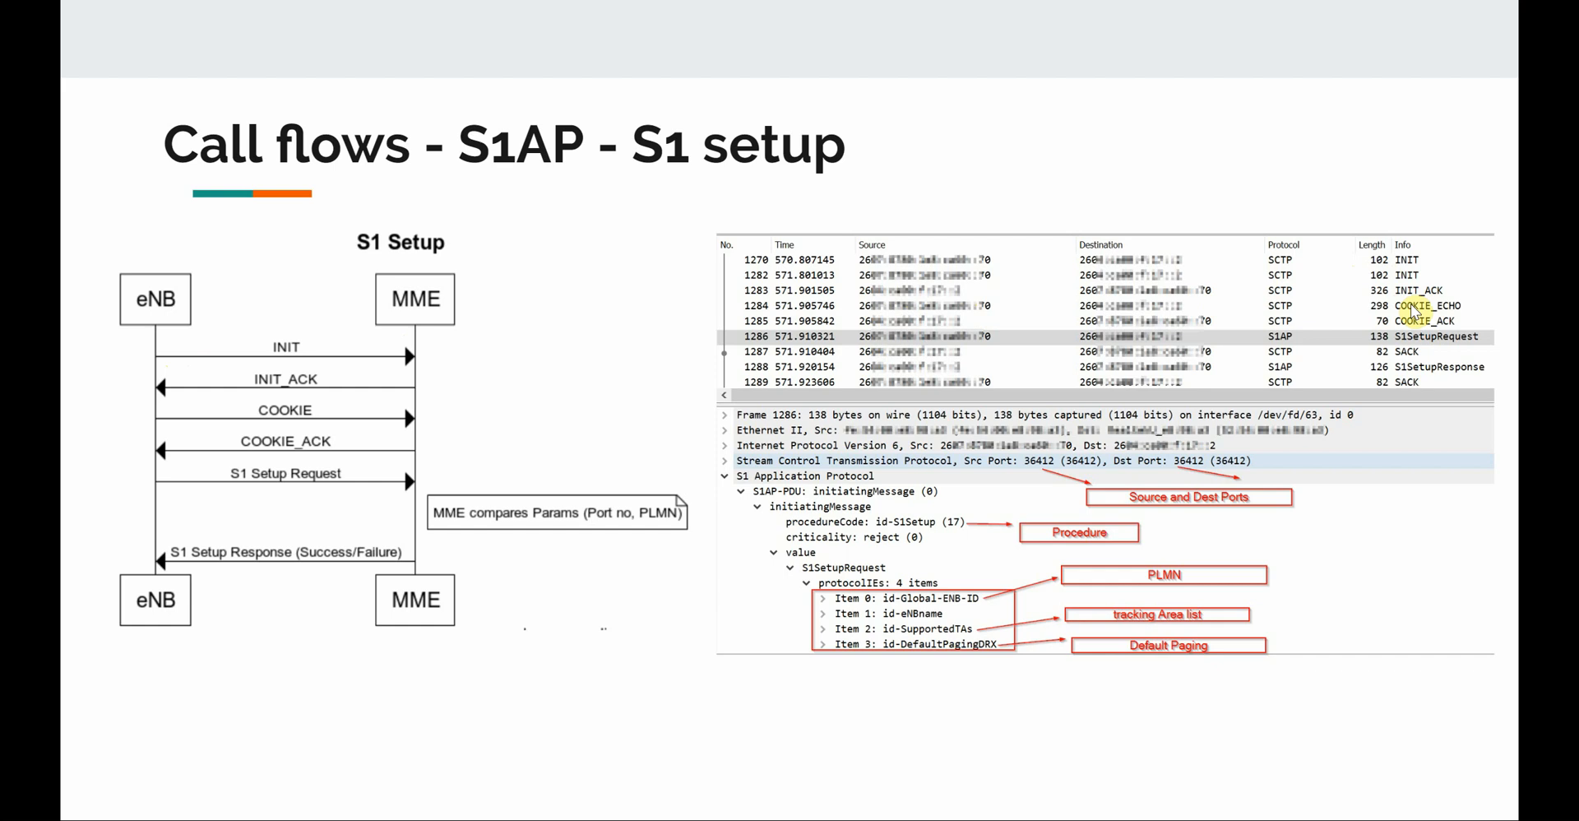
{"action": "mouse_move", "coordinate": [956, 332]}
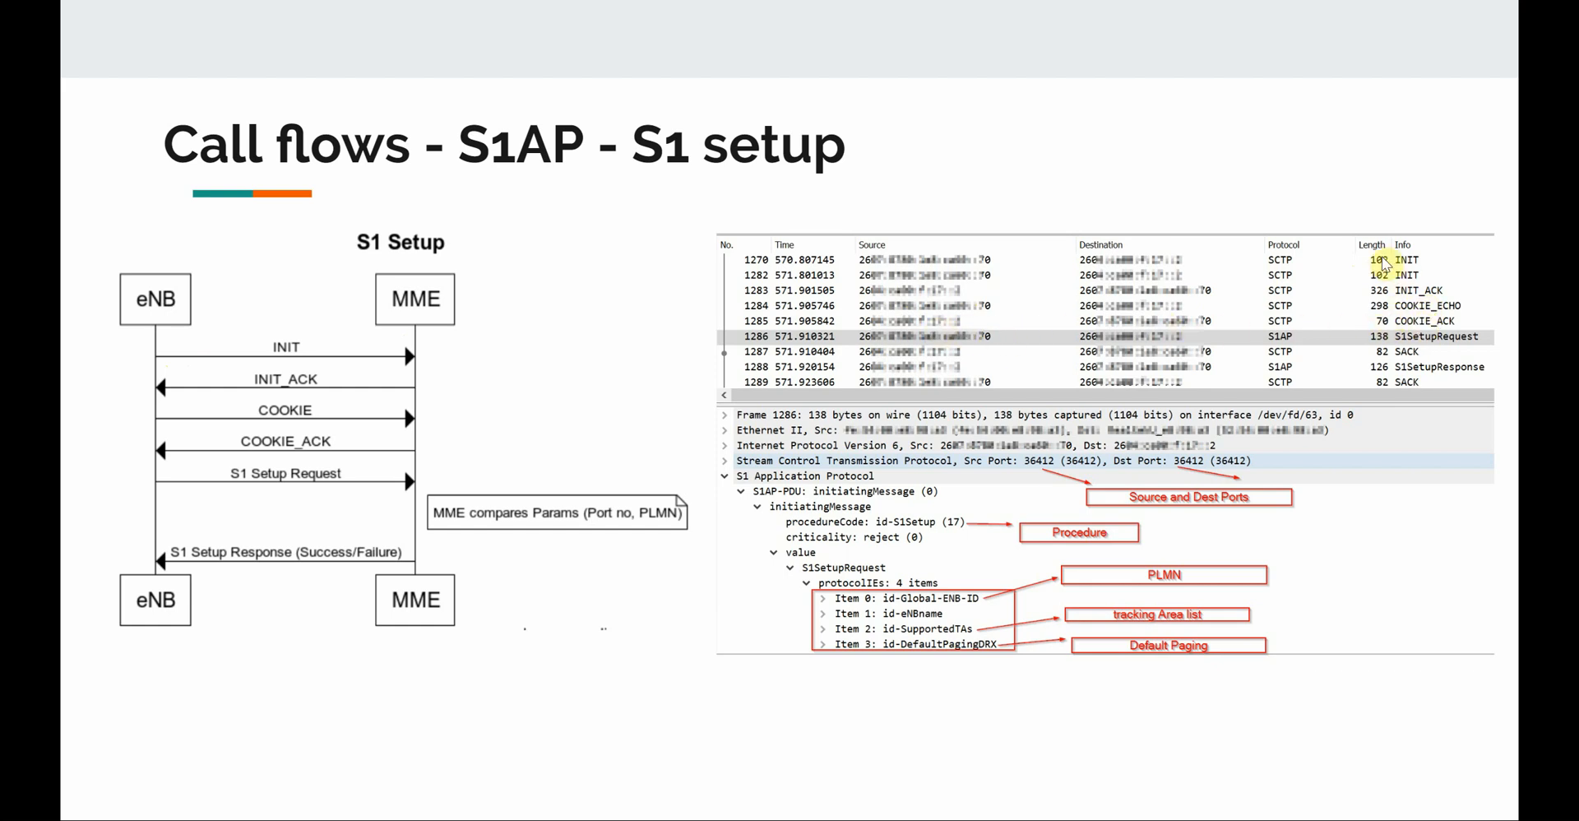
{"action": "mouse_move", "coordinate": [310, 430]}
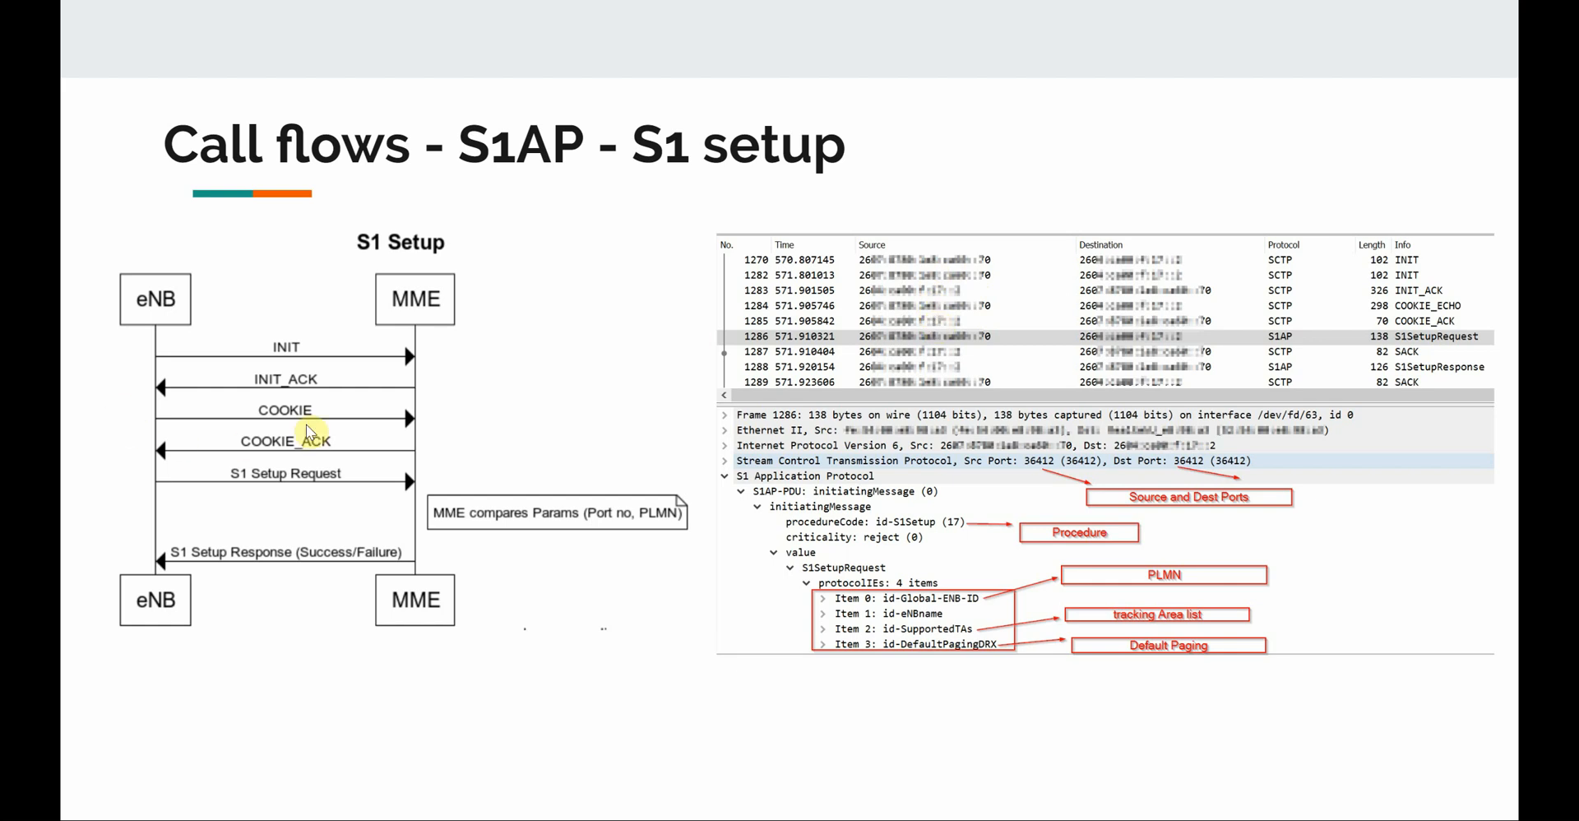
{"action": "mouse_move", "coordinate": [411, 421]}
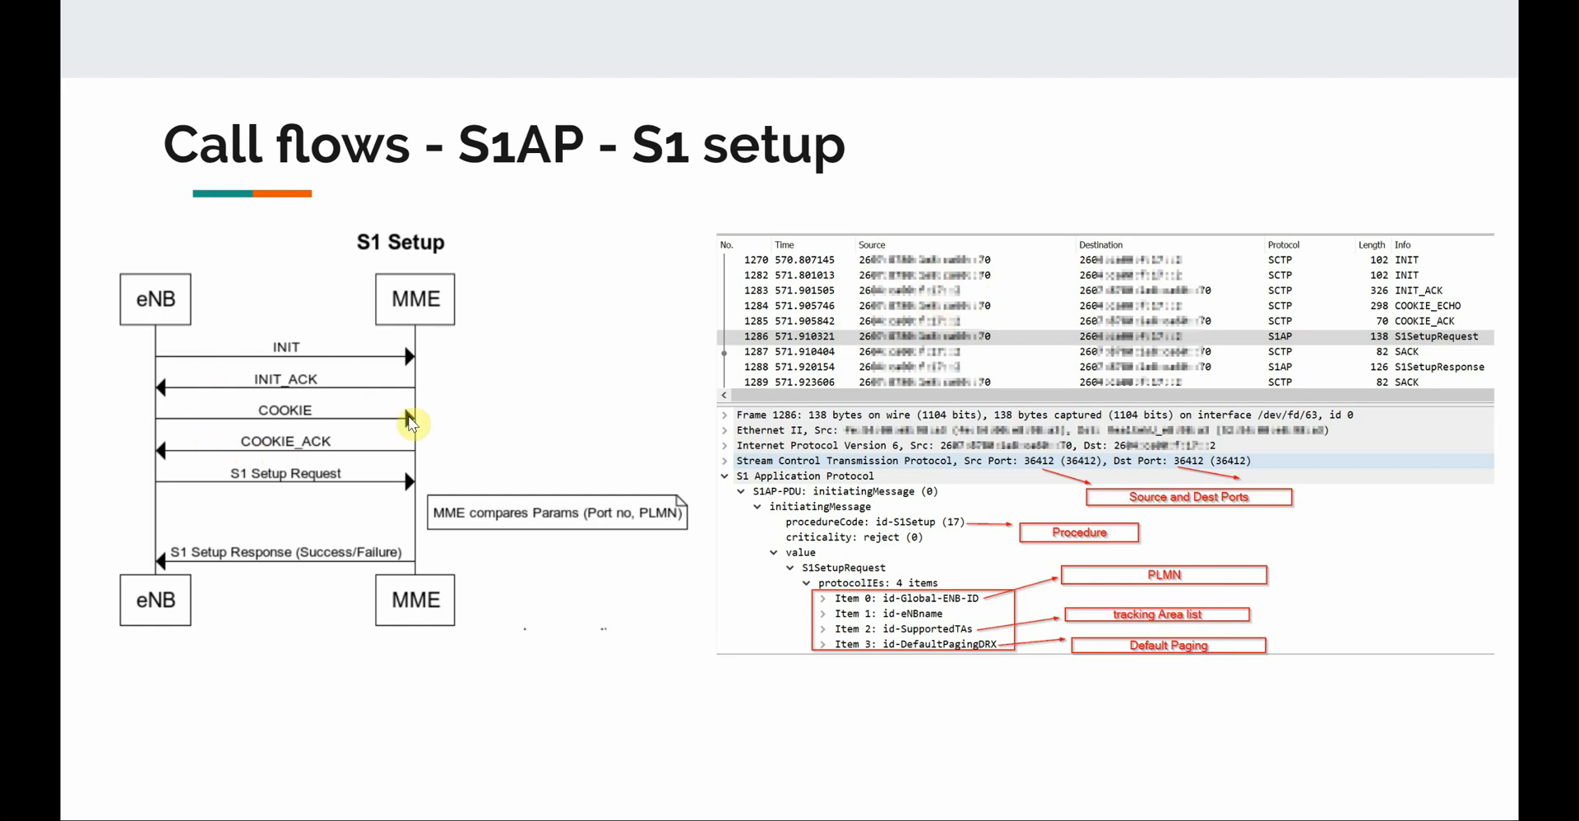
{"action": "mouse_move", "coordinate": [816, 404]}
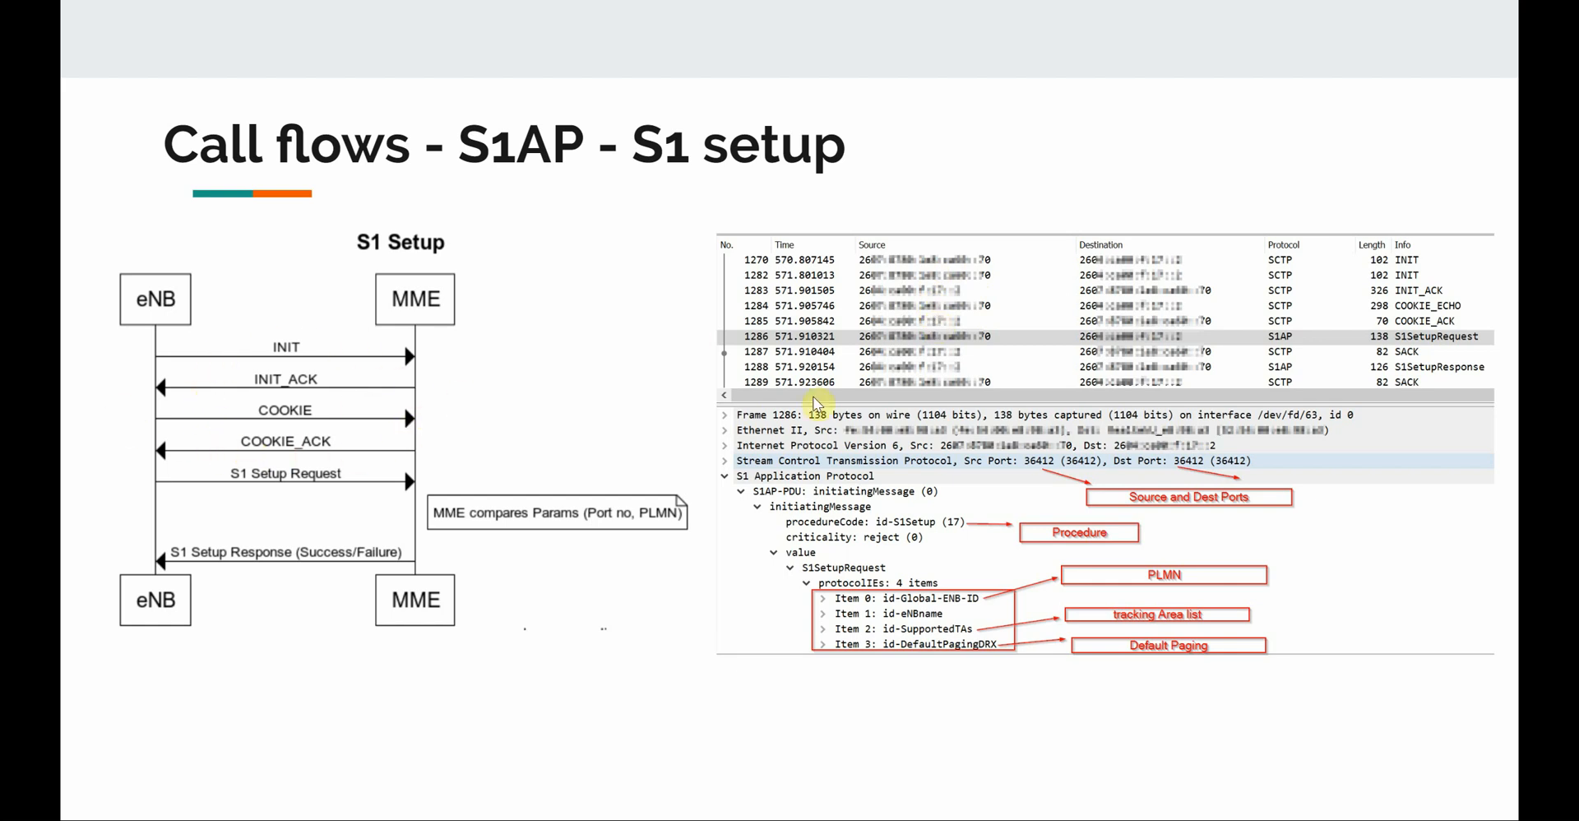
{"action": "mouse_move", "coordinate": [1359, 327]}
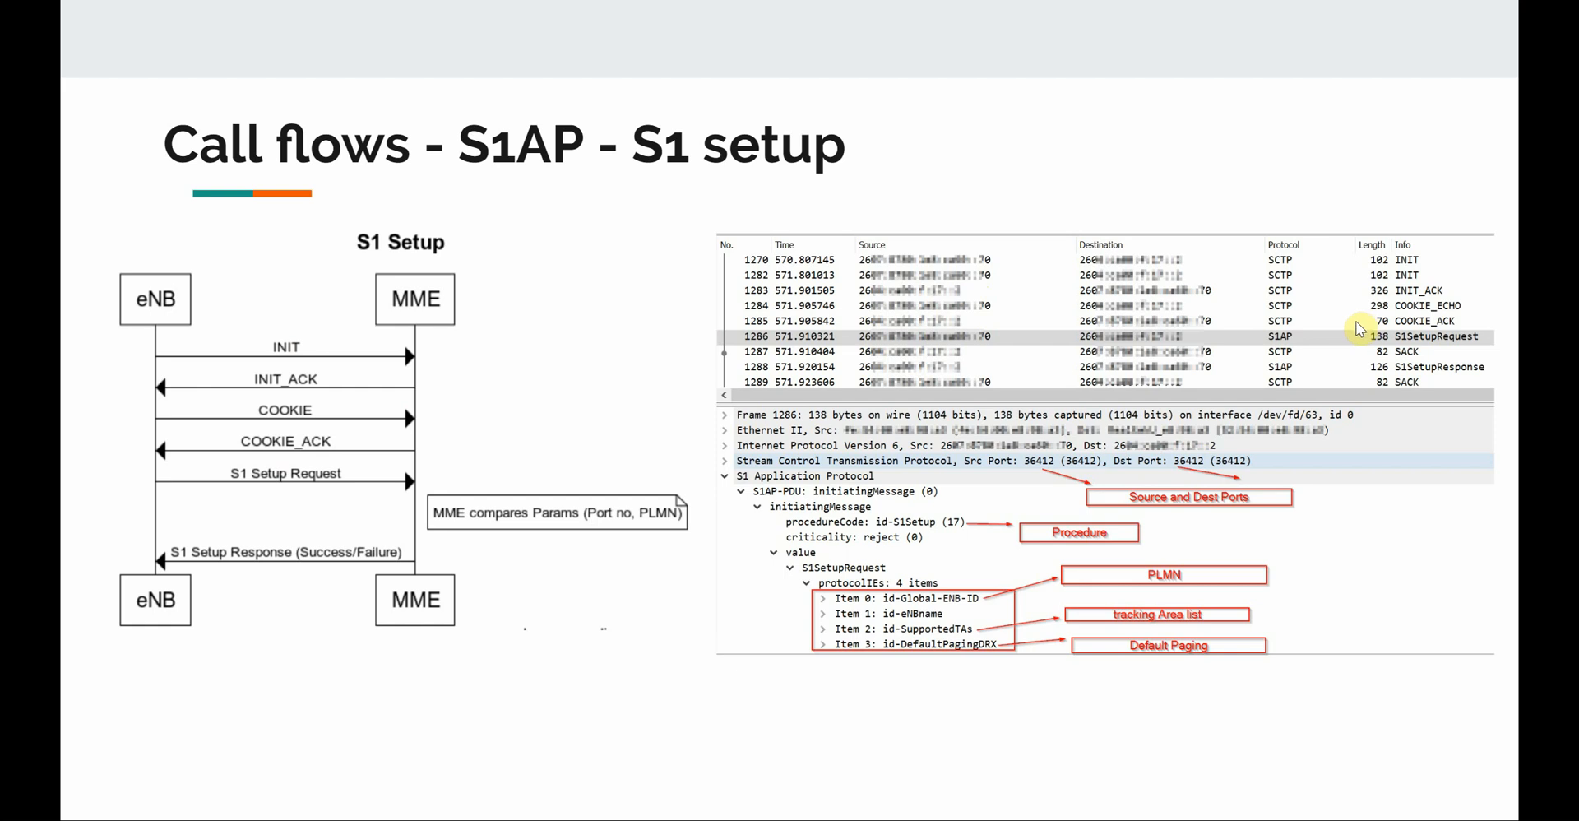
{"action": "mouse_move", "coordinate": [1334, 332]}
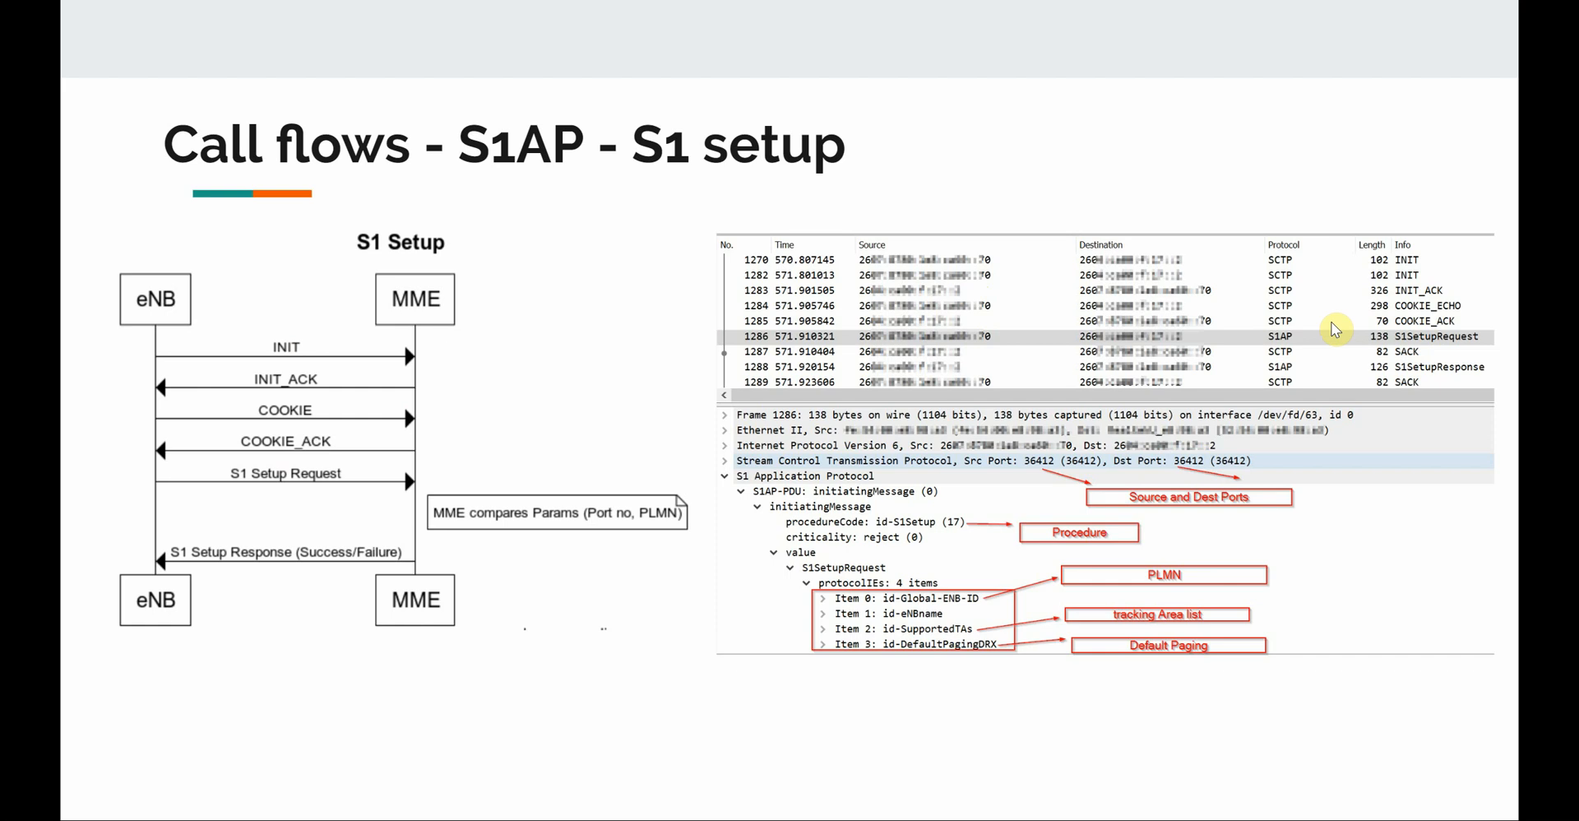
{"action": "mouse_move", "coordinate": [995, 350]}
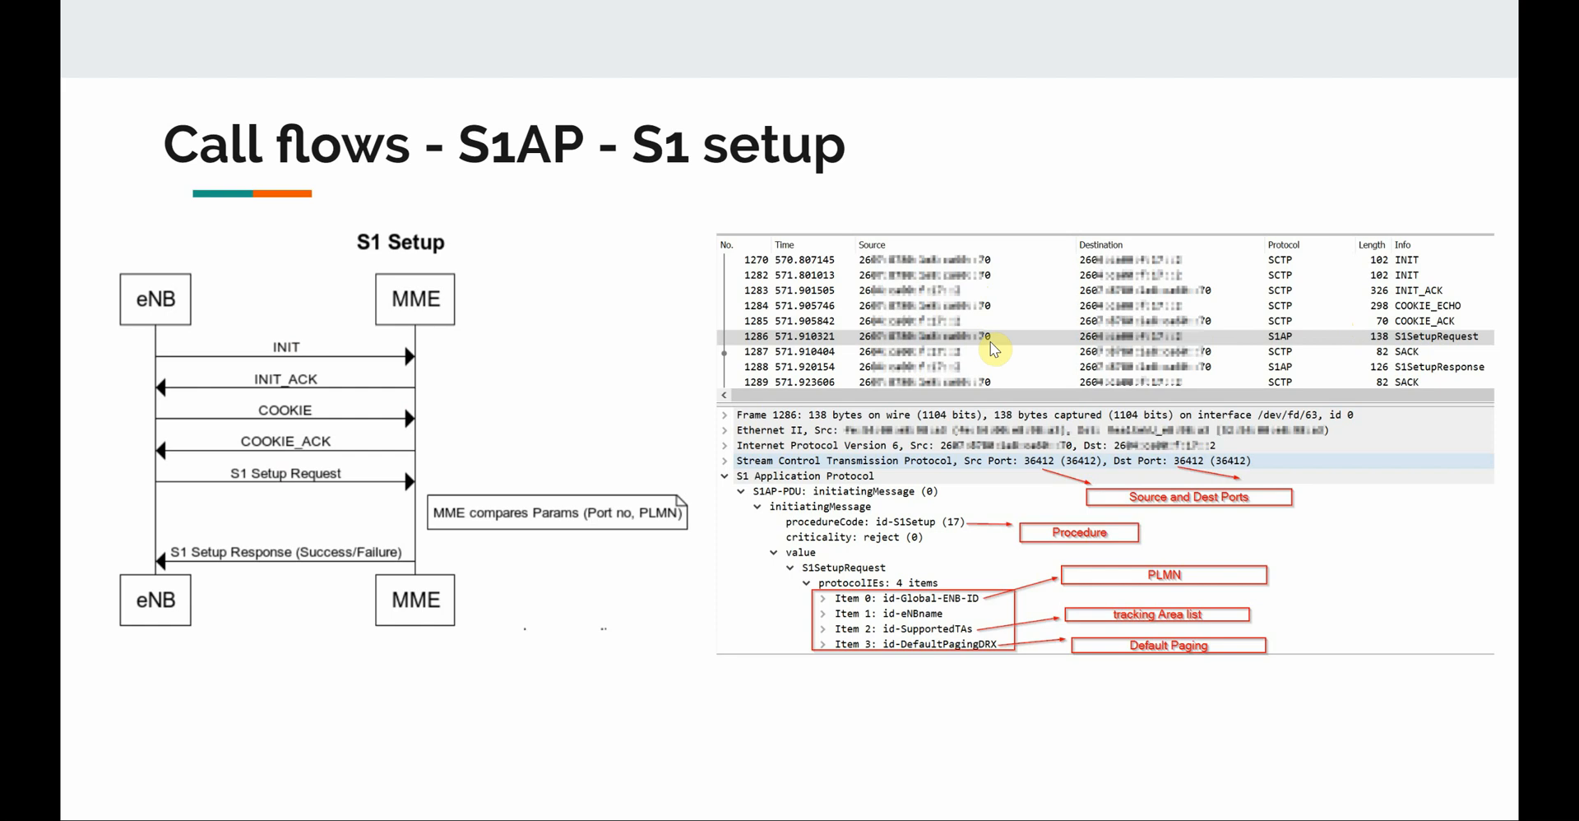
{"action": "mouse_move", "coordinate": [1304, 338]}
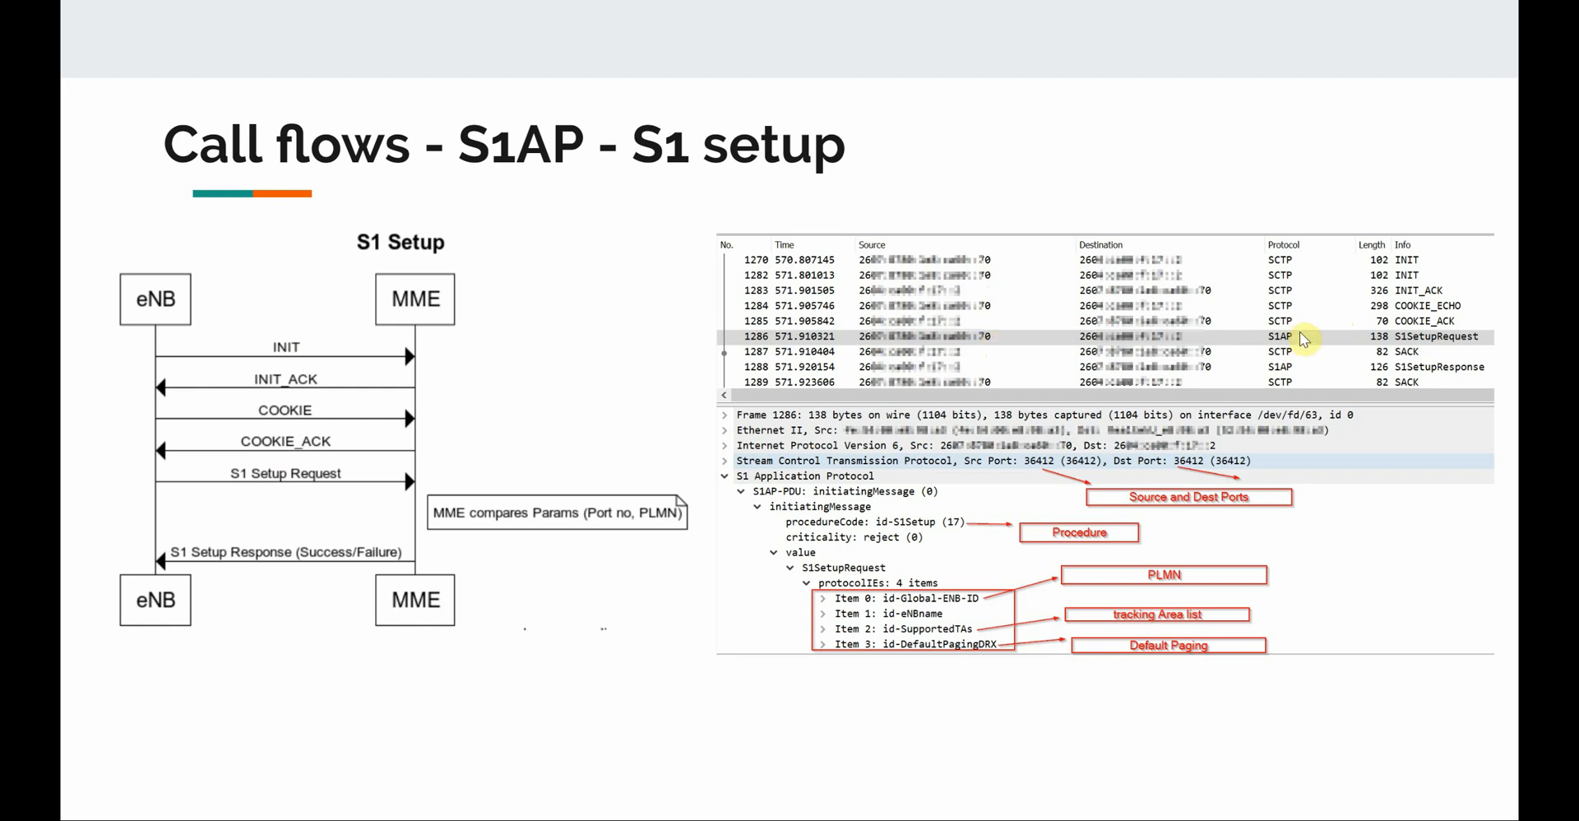
{"action": "mouse_move", "coordinate": [1440, 346]}
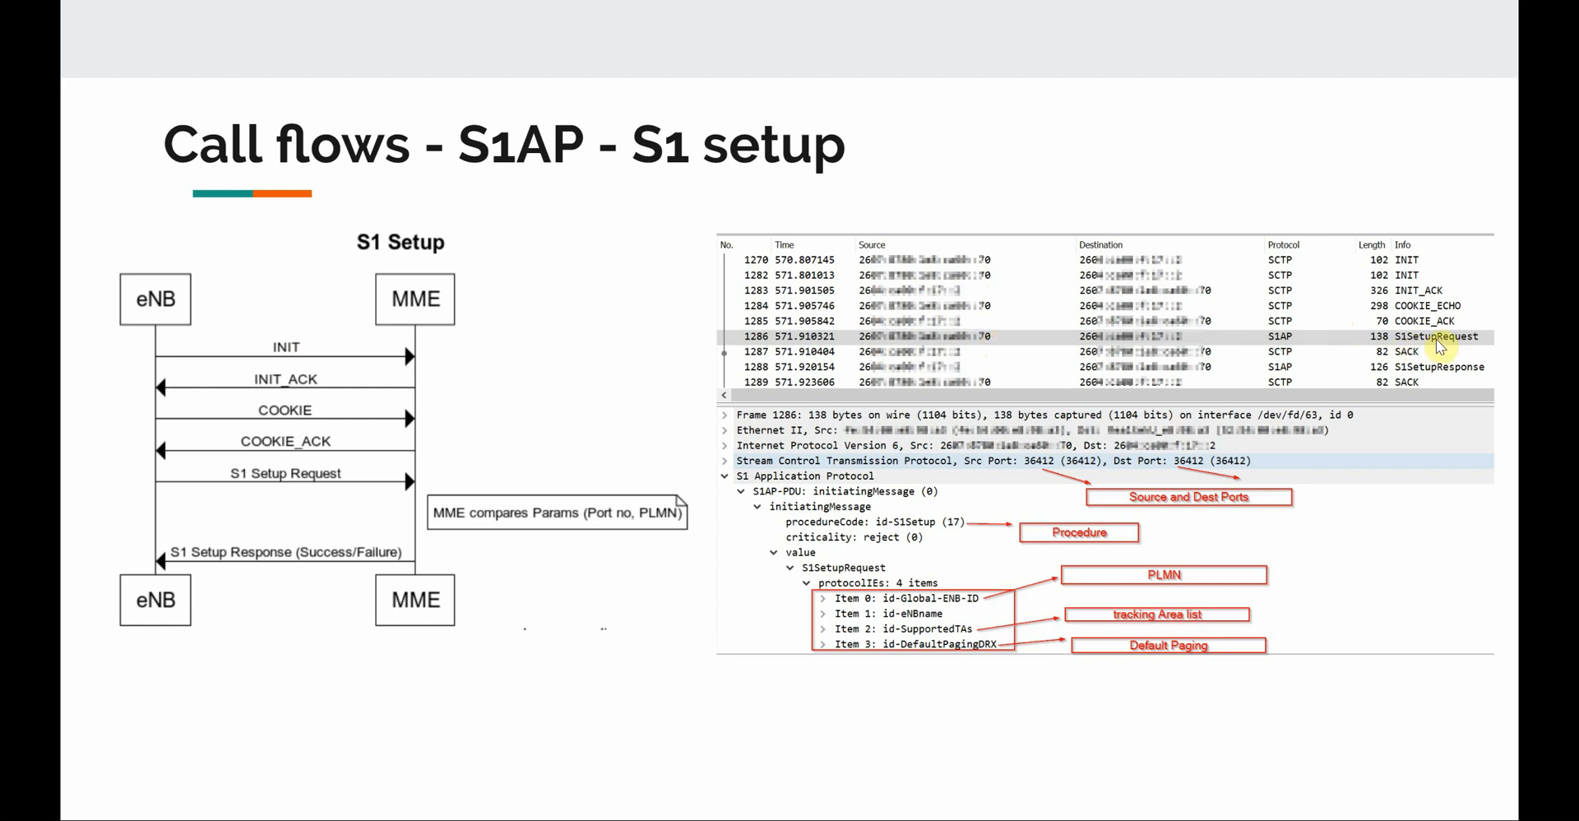
{"action": "mouse_move", "coordinate": [972, 423]}
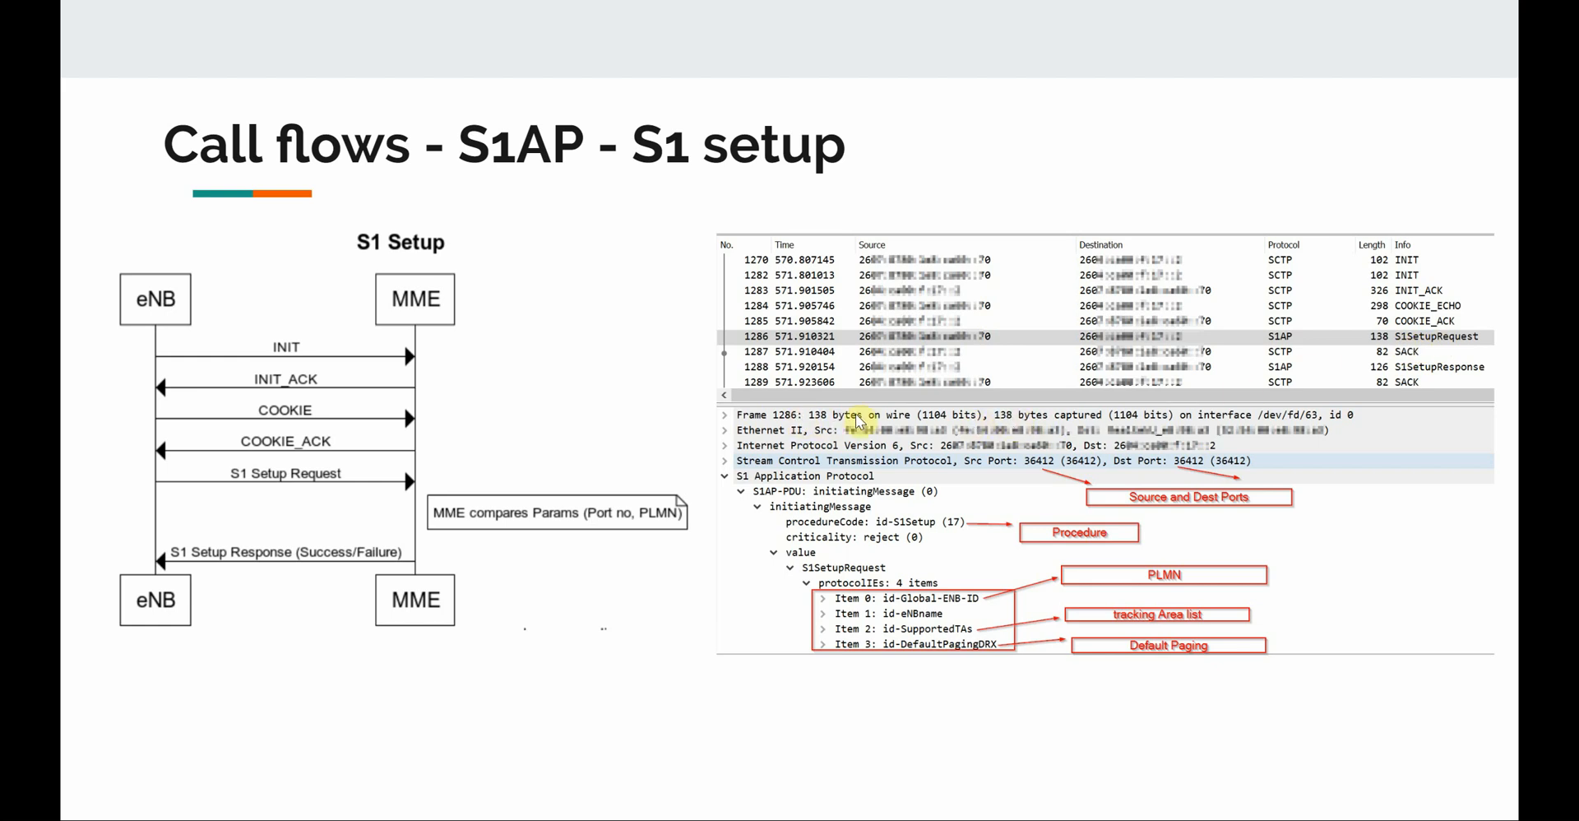
{"action": "mouse_move", "coordinate": [771, 426]}
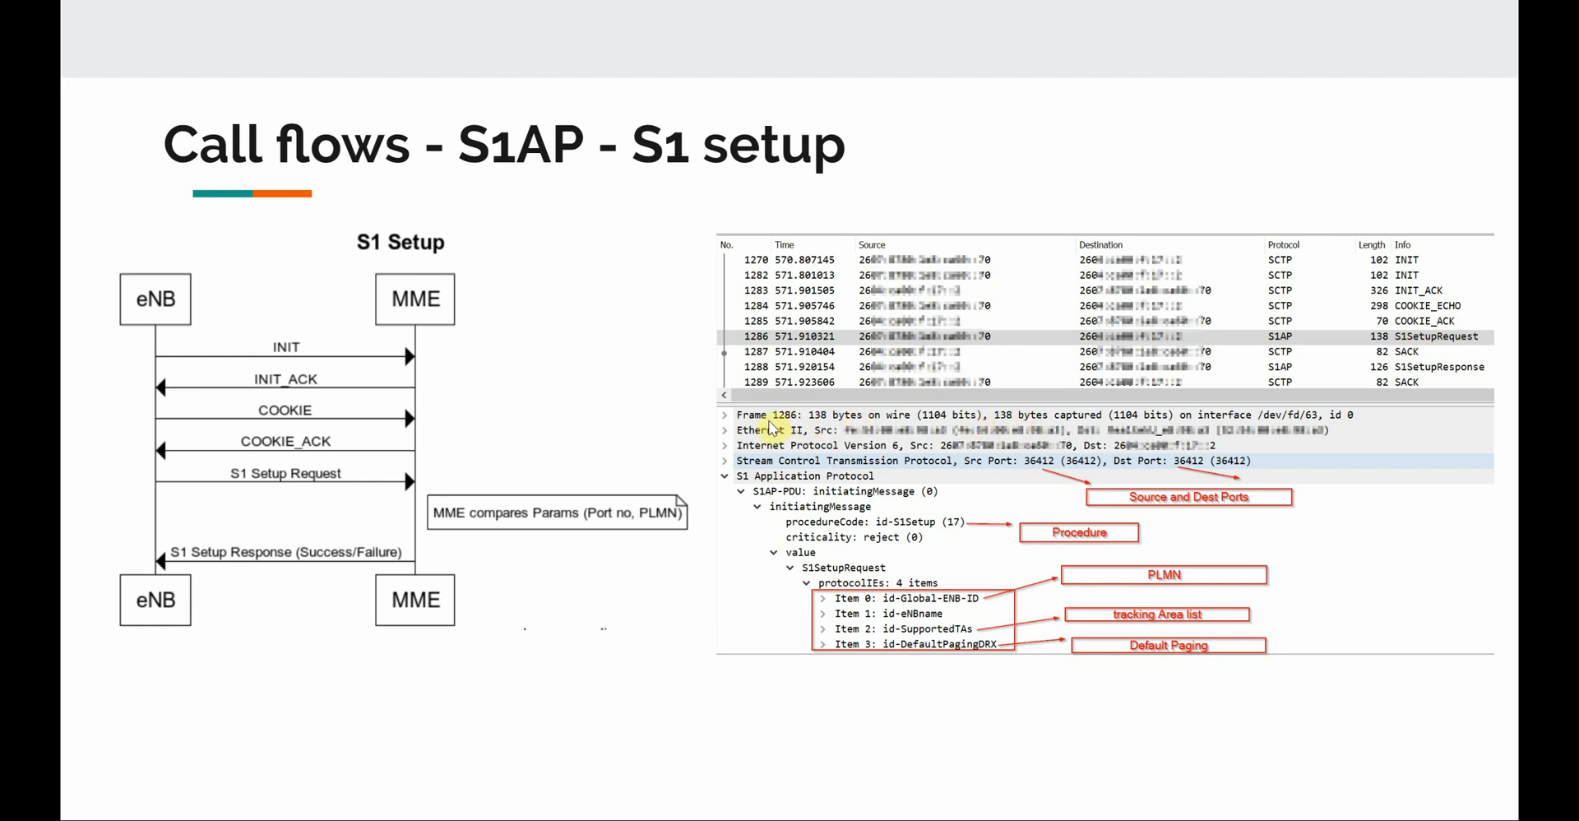
{"action": "mouse_move", "coordinate": [780, 458]}
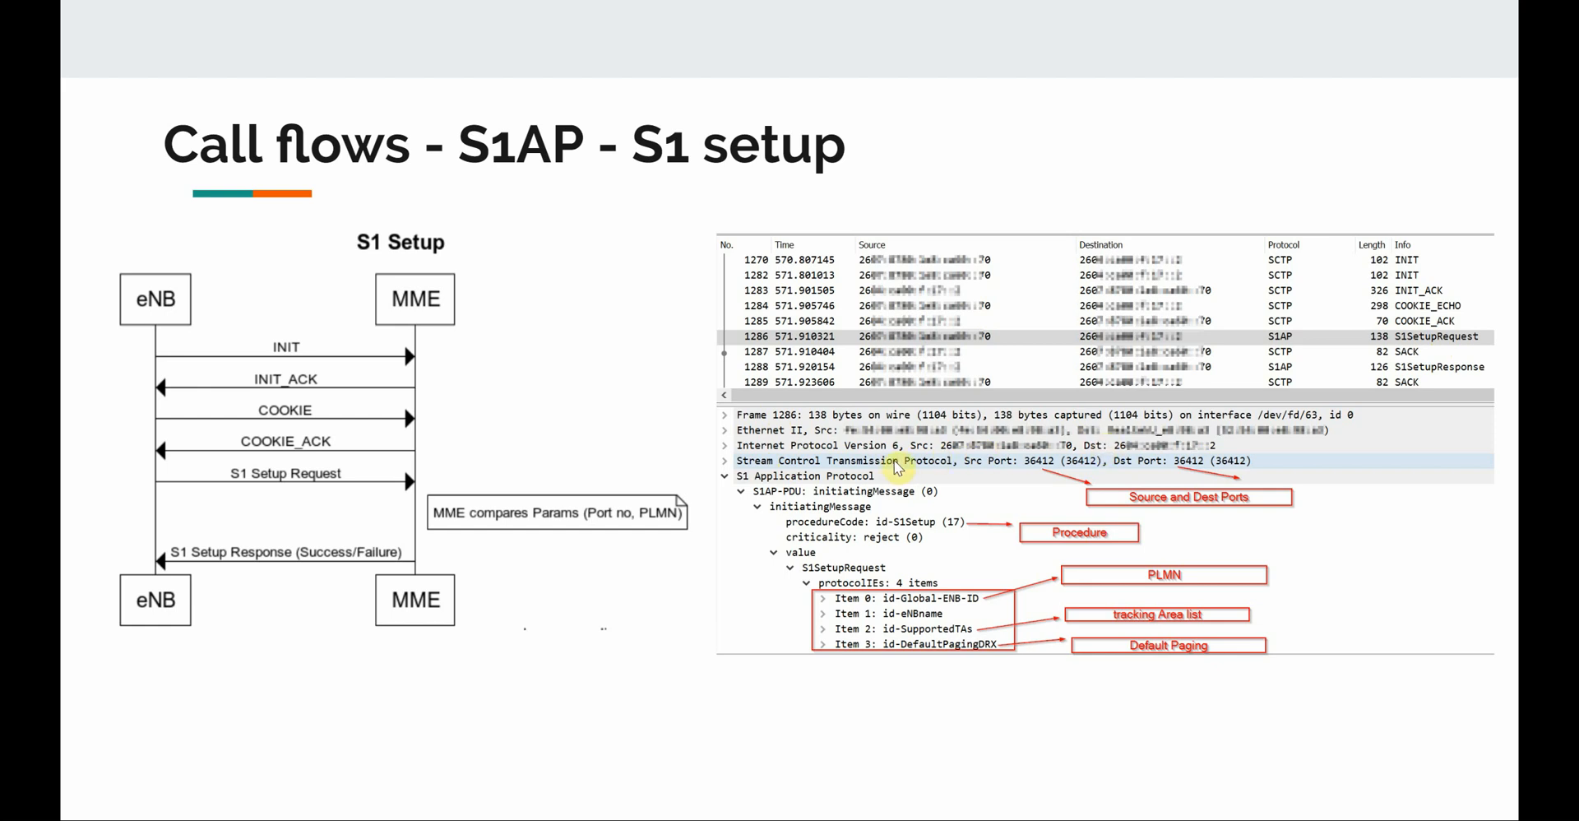
{"action": "mouse_move", "coordinate": [1060, 466]}
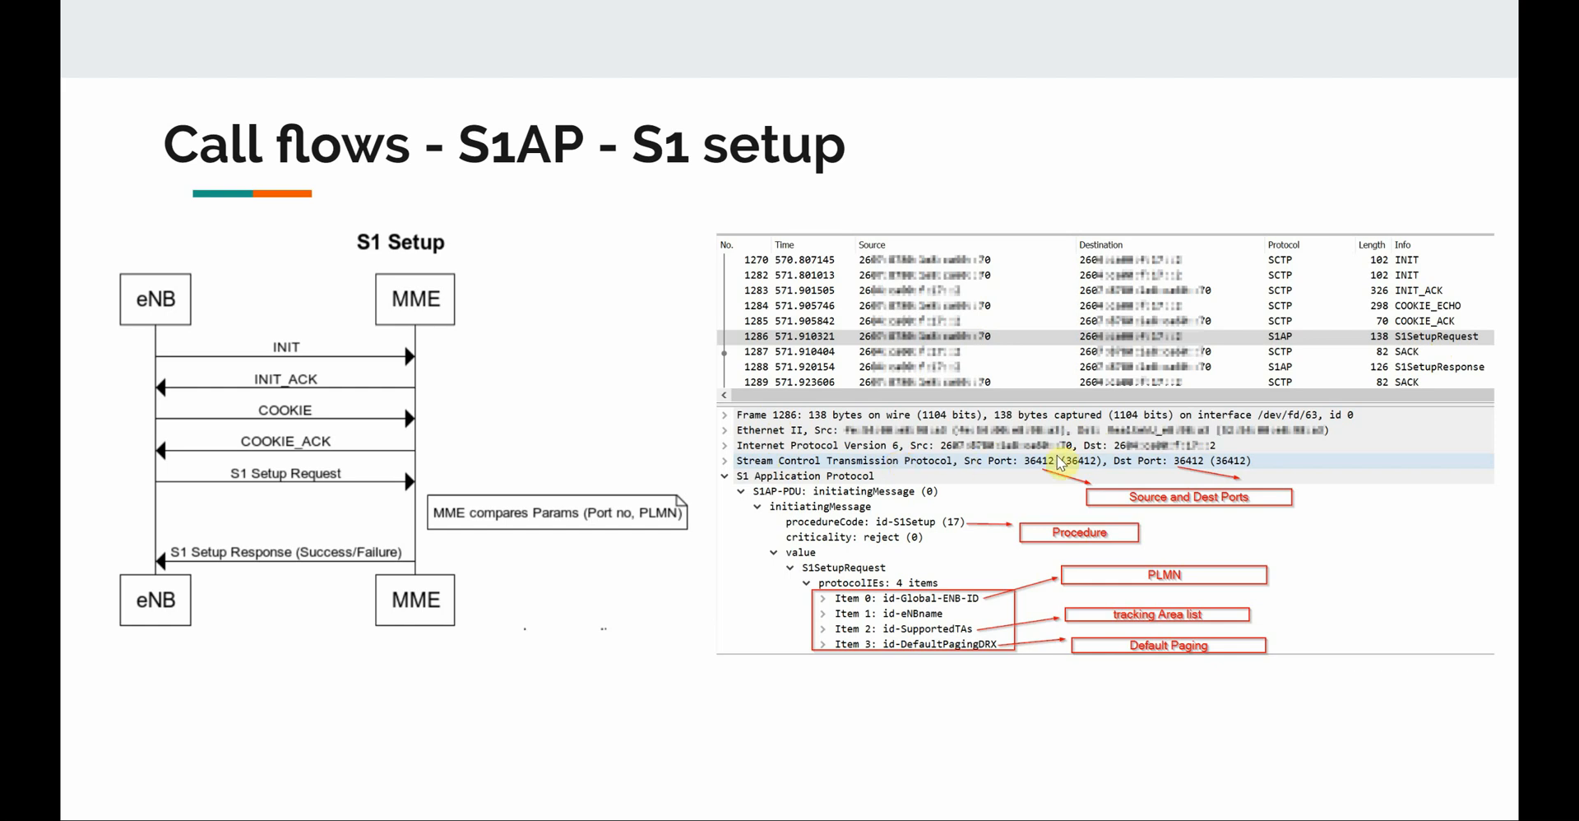
{"action": "mouse_move", "coordinate": [1188, 506]}
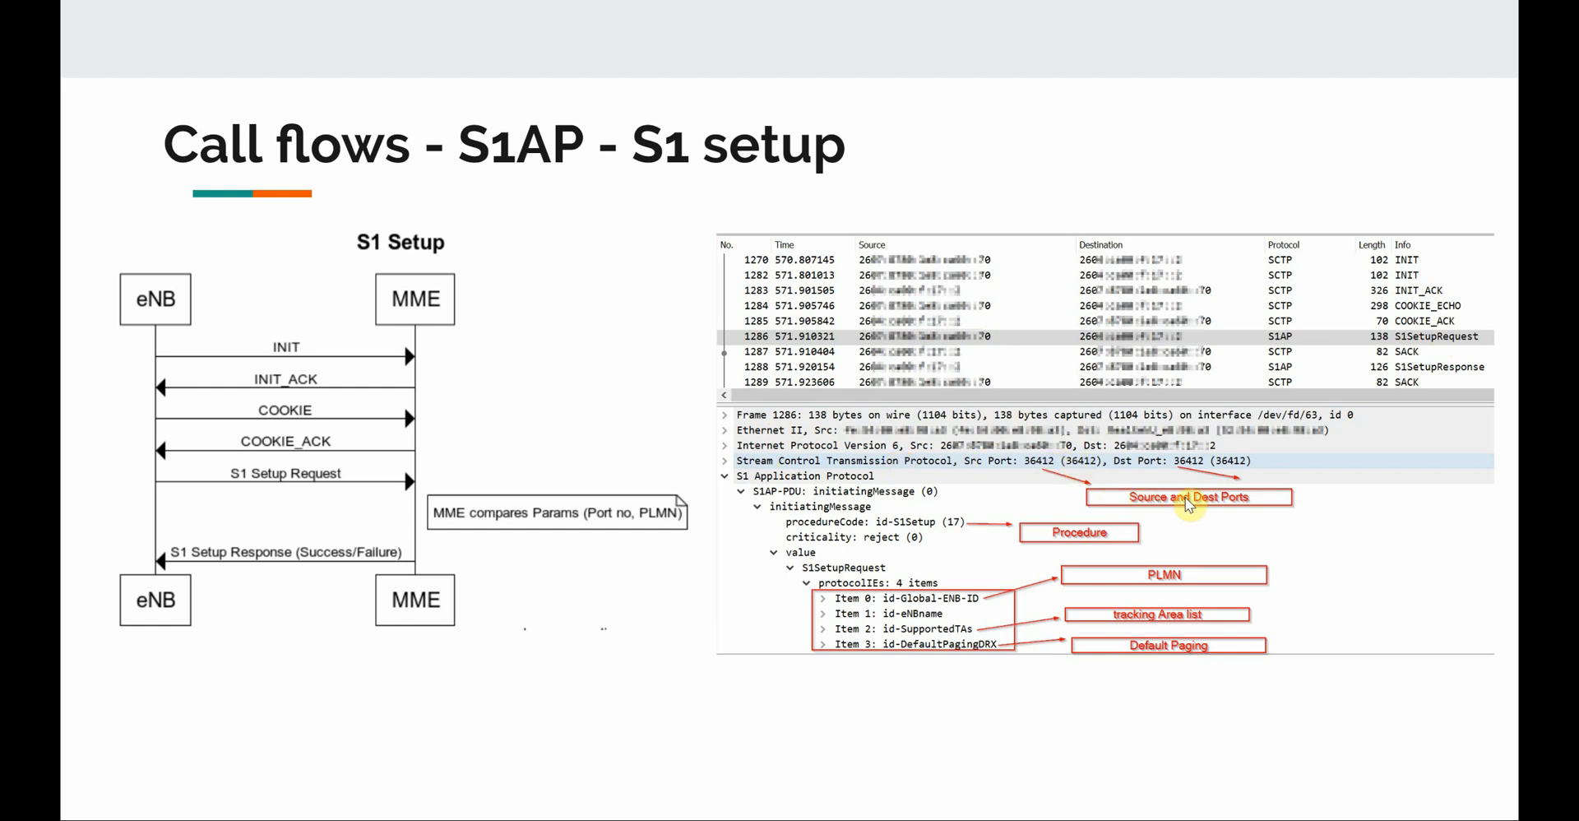
{"action": "mouse_move", "coordinate": [1208, 480]}
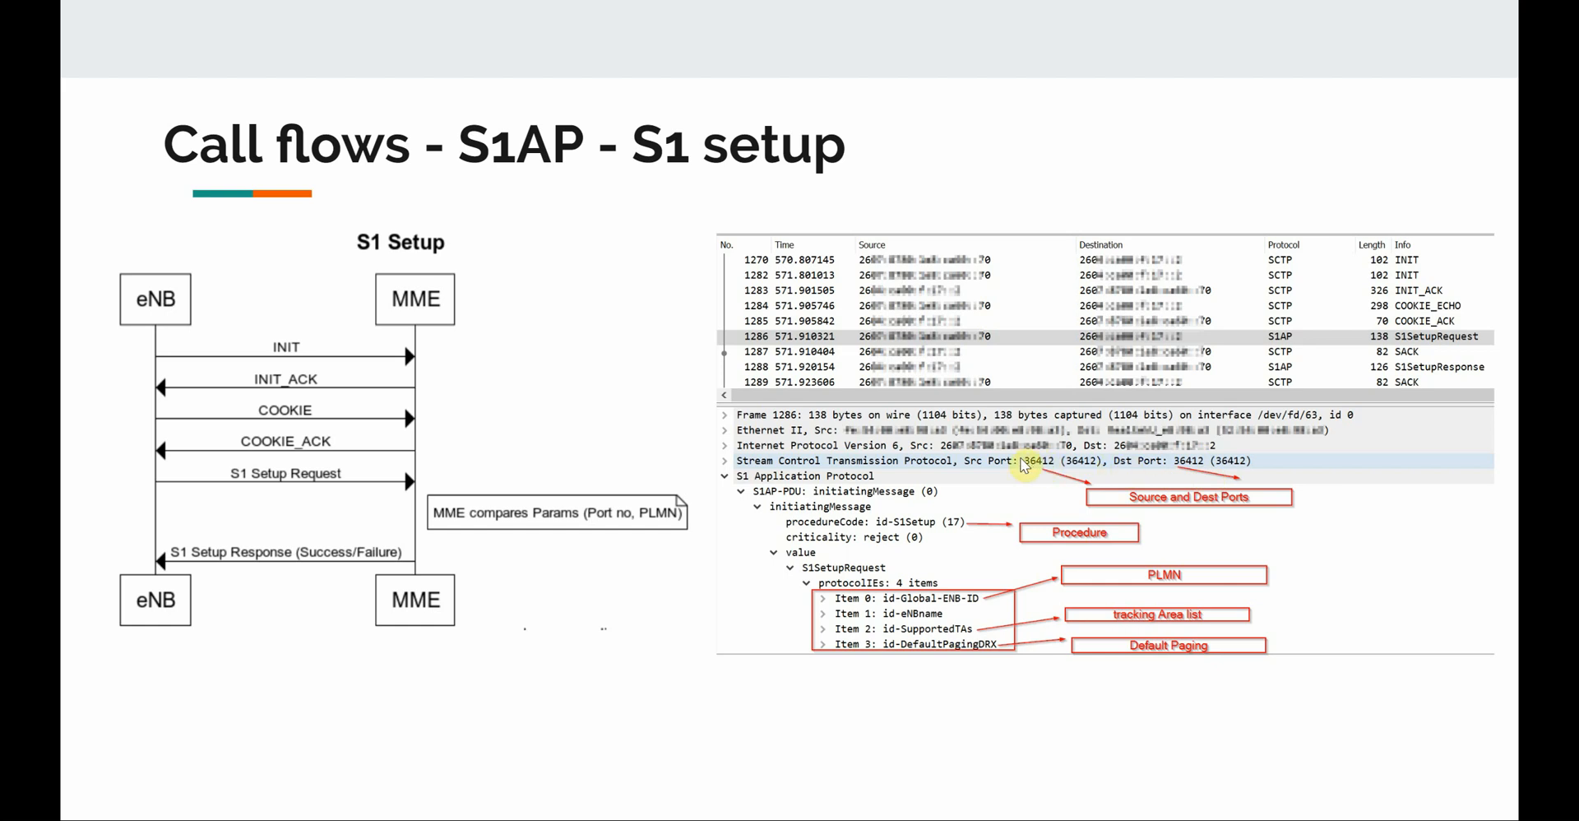
{"action": "mouse_move", "coordinate": [779, 485]}
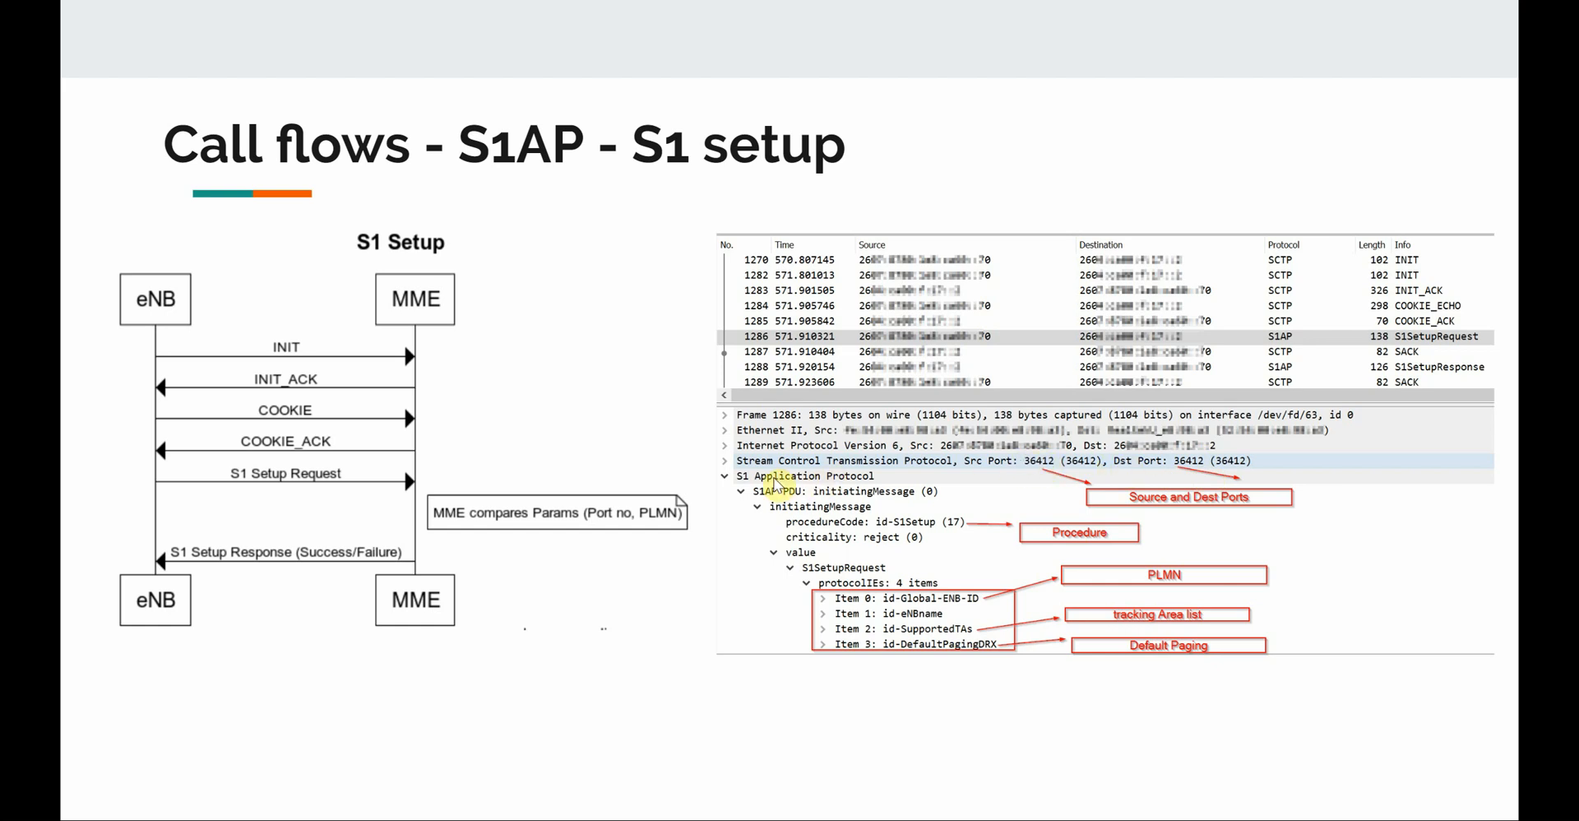
{"action": "mouse_move", "coordinate": [833, 515]}
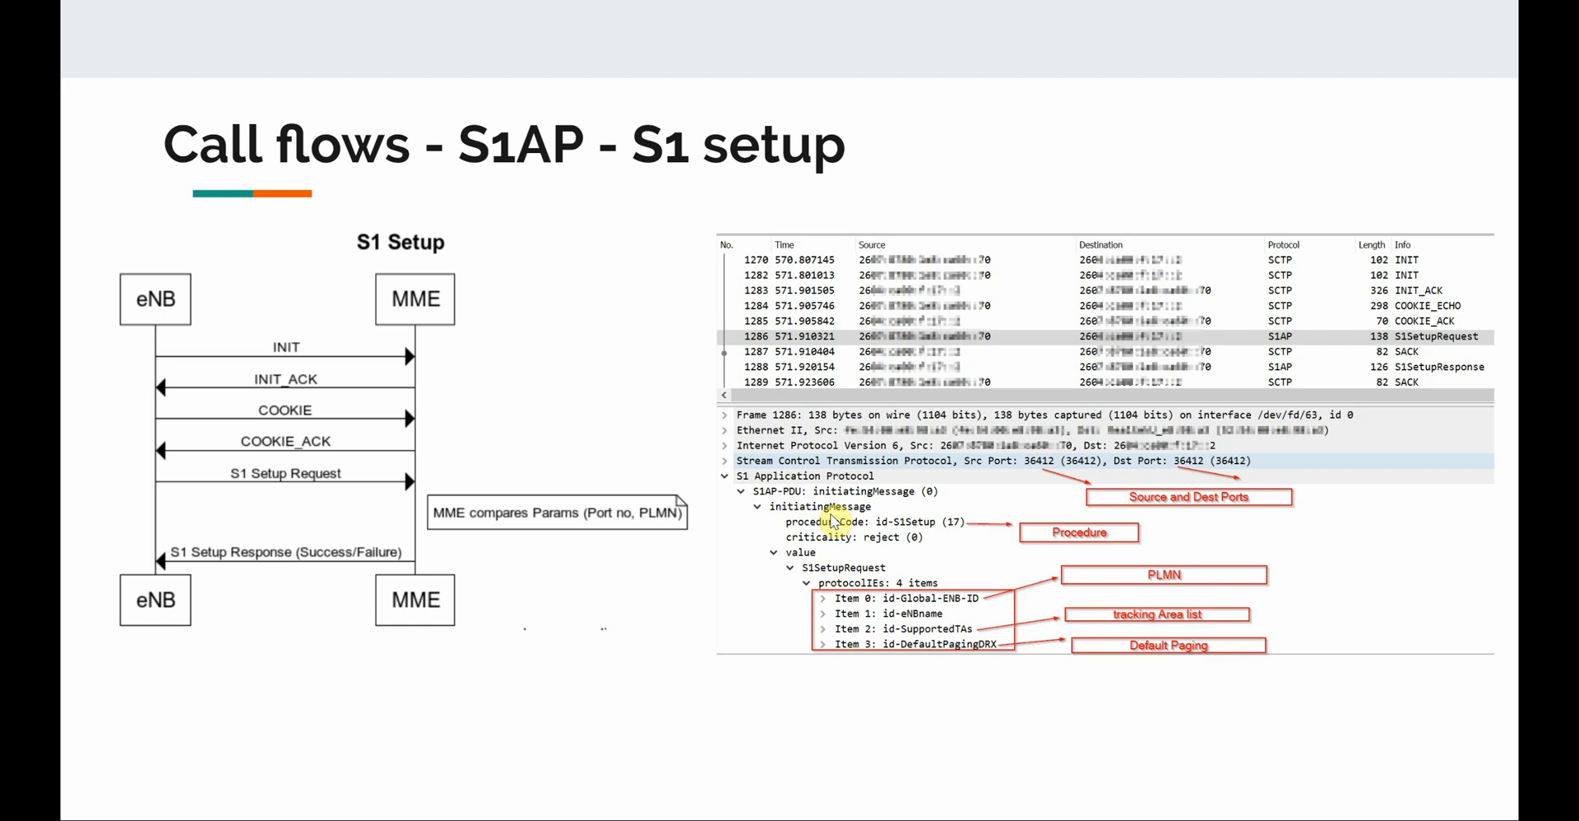
{"action": "mouse_move", "coordinate": [914, 535]}
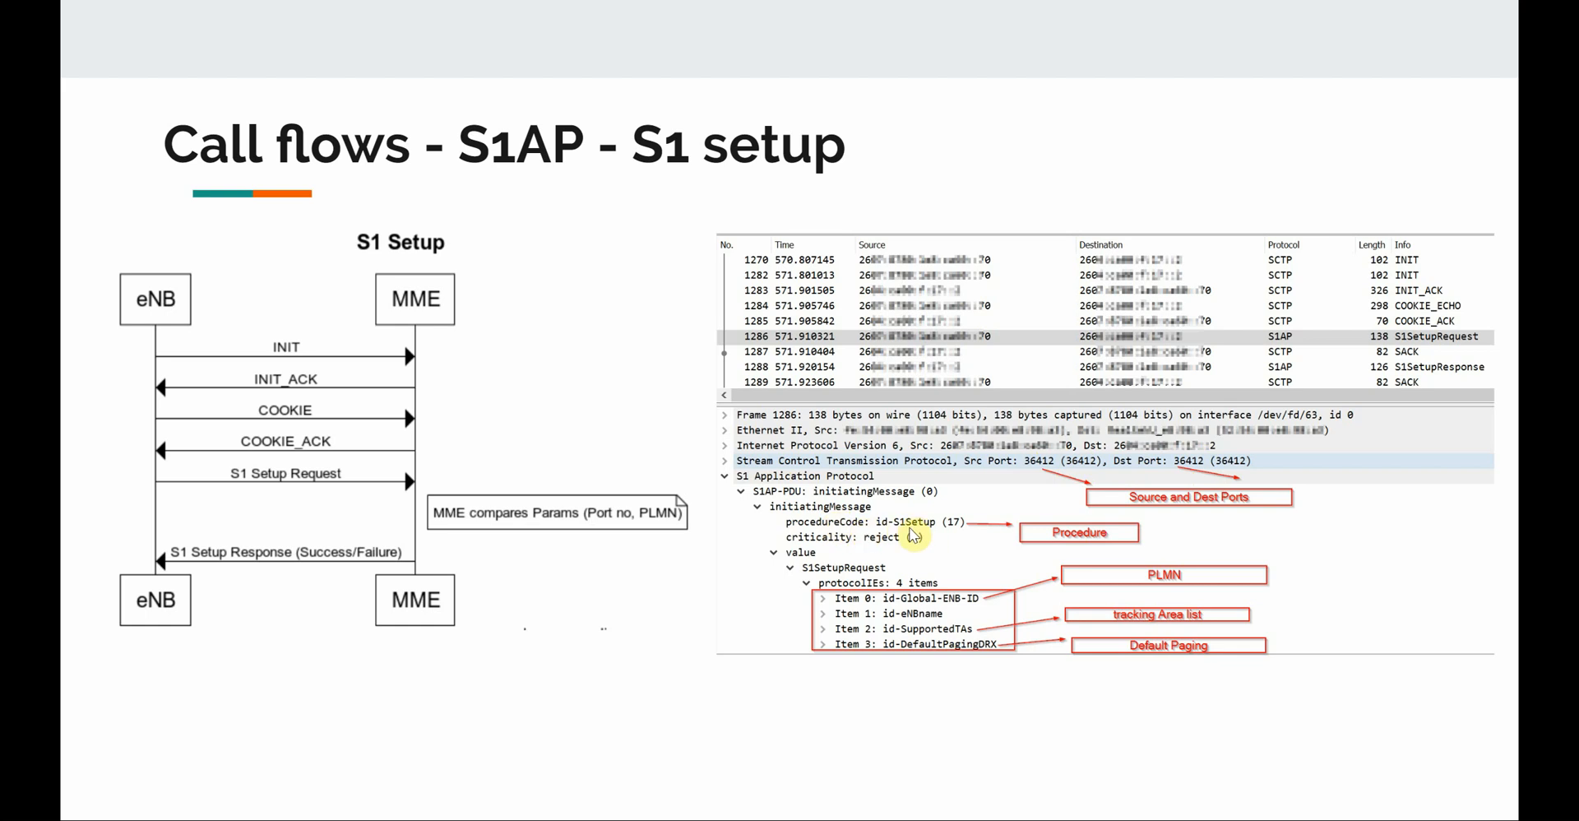
{"action": "mouse_move", "coordinate": [943, 592]}
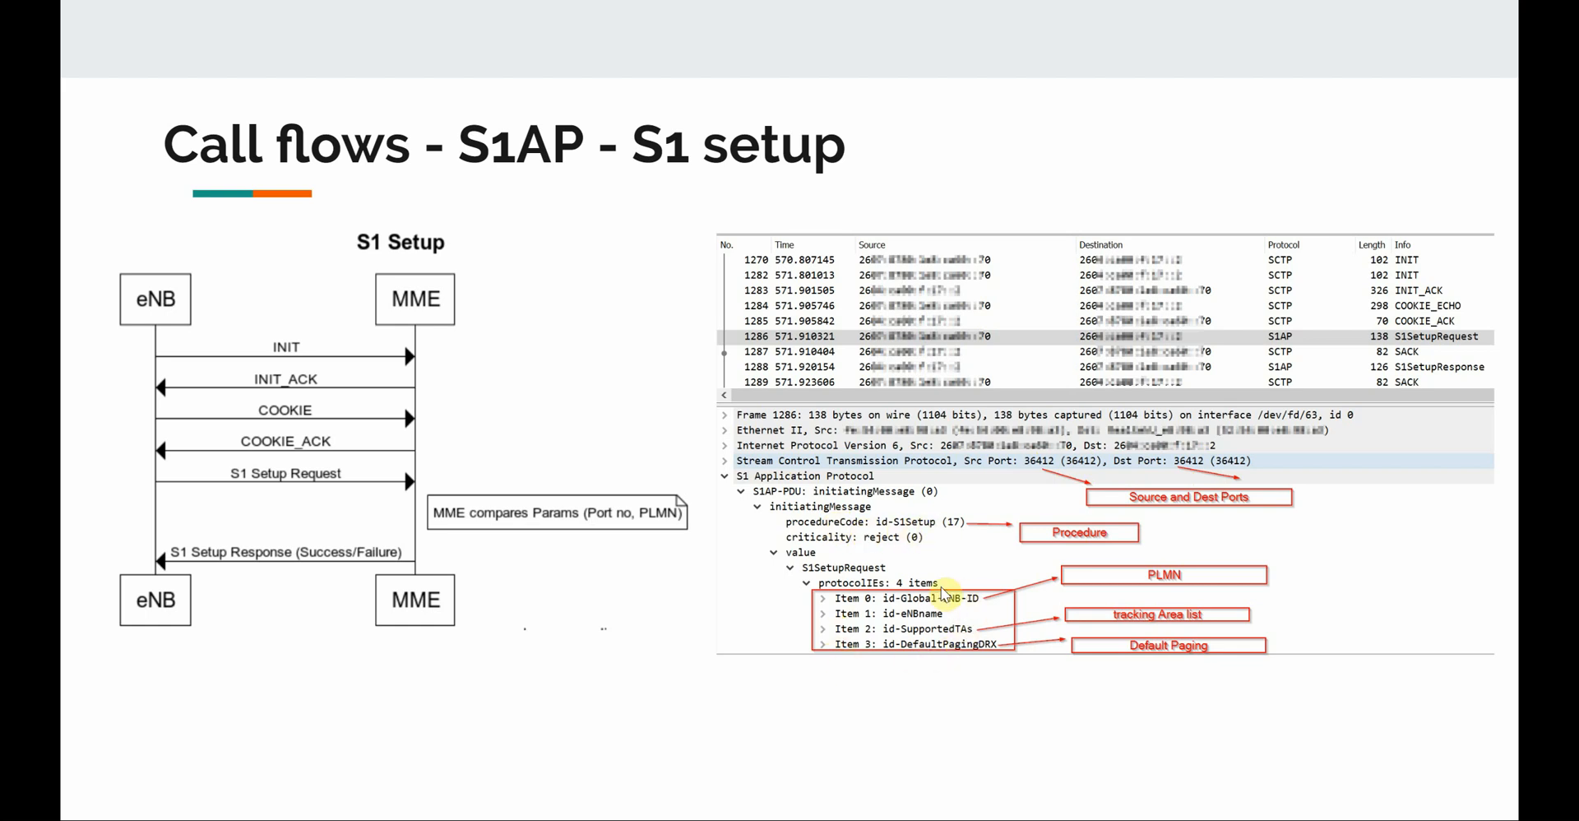
{"action": "mouse_move", "coordinate": [882, 650]}
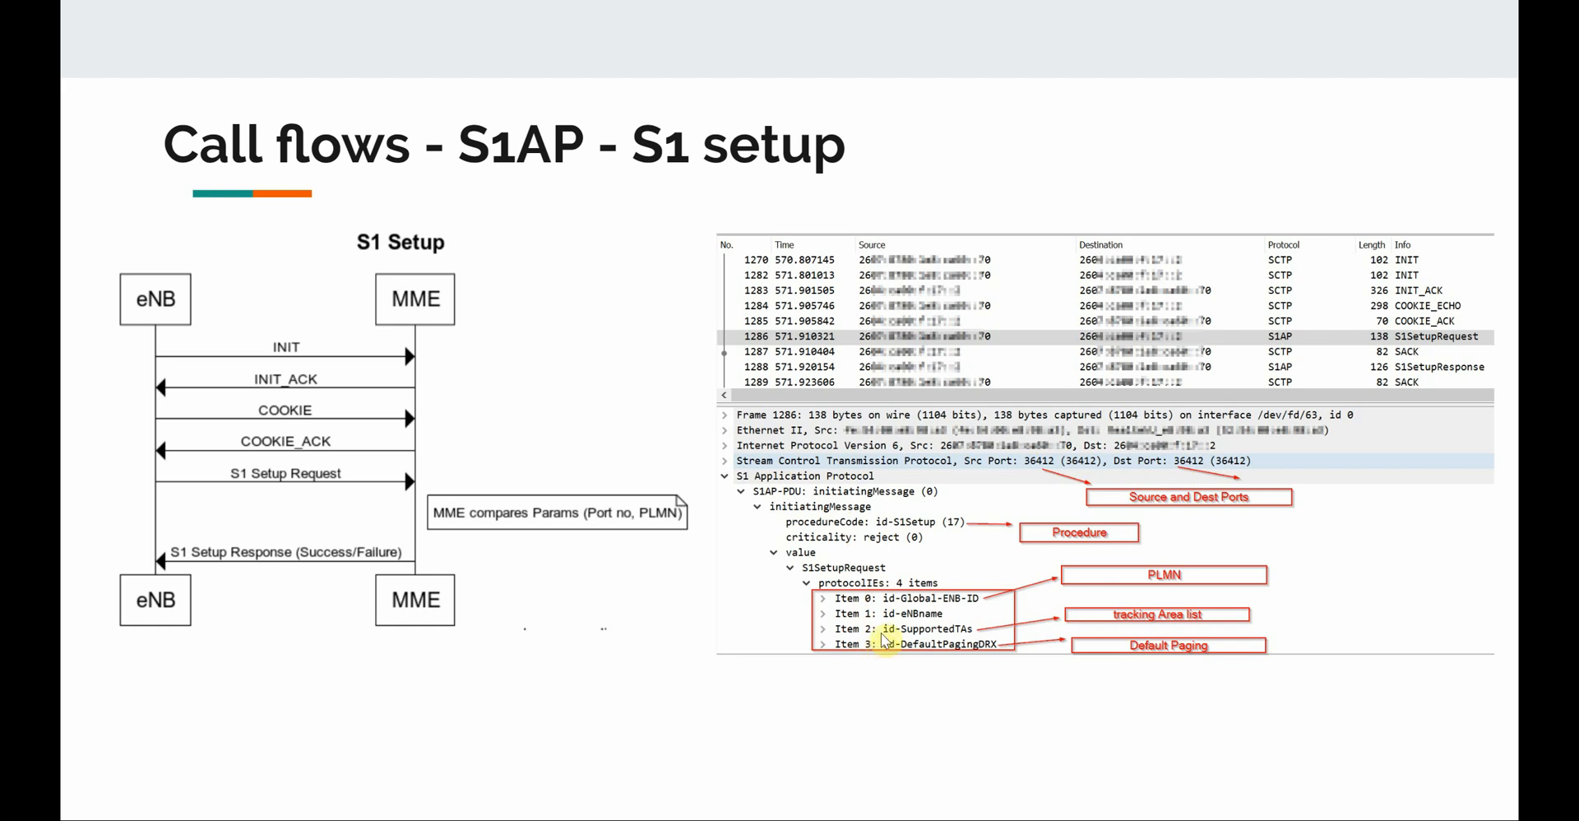
{"action": "mouse_move", "coordinate": [1151, 561]}
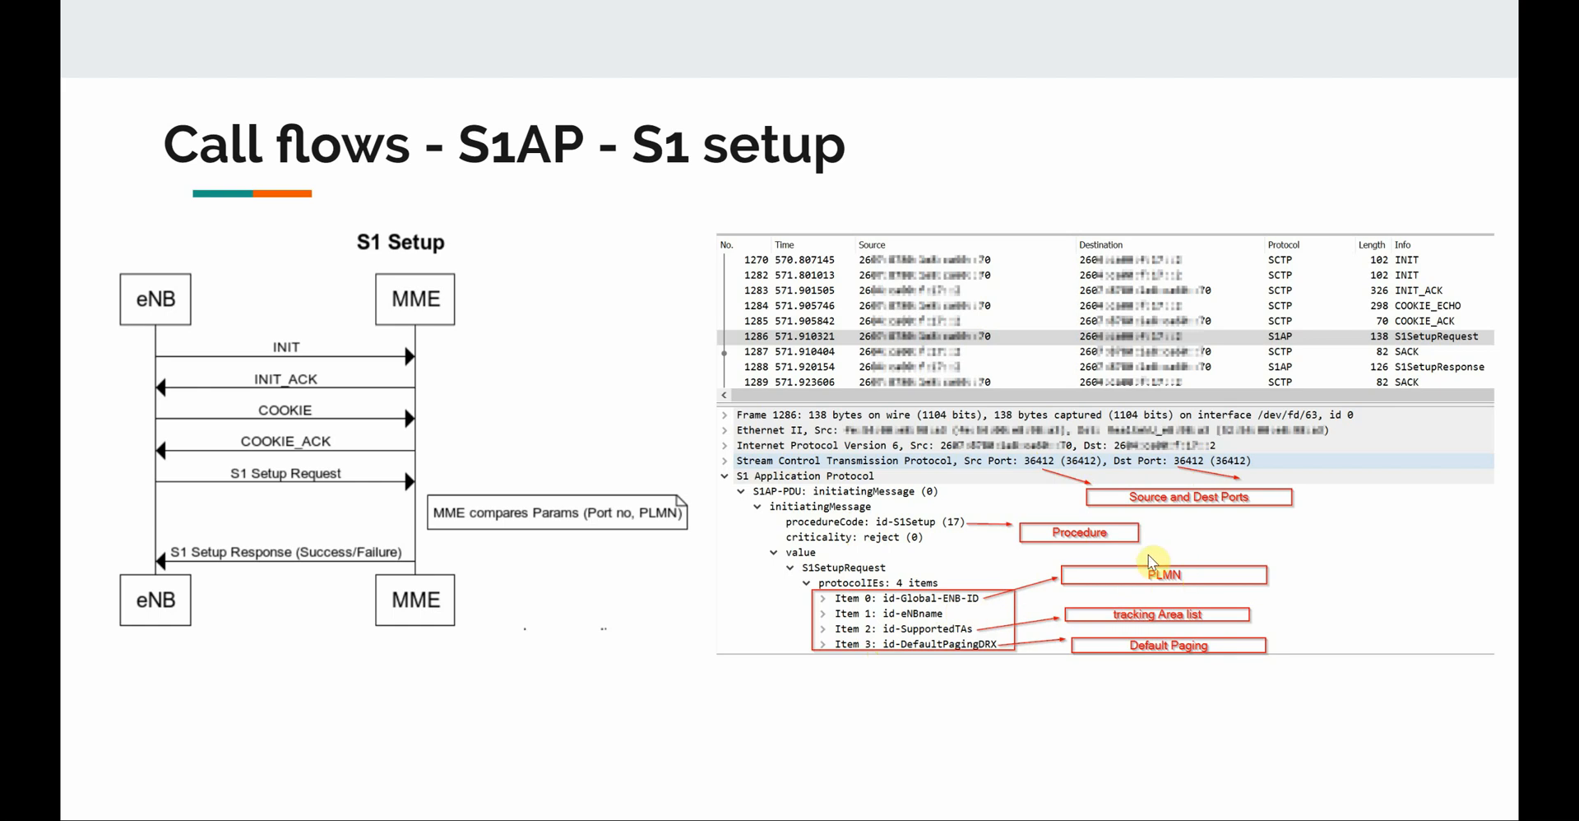
{"action": "mouse_move", "coordinate": [1173, 551]}
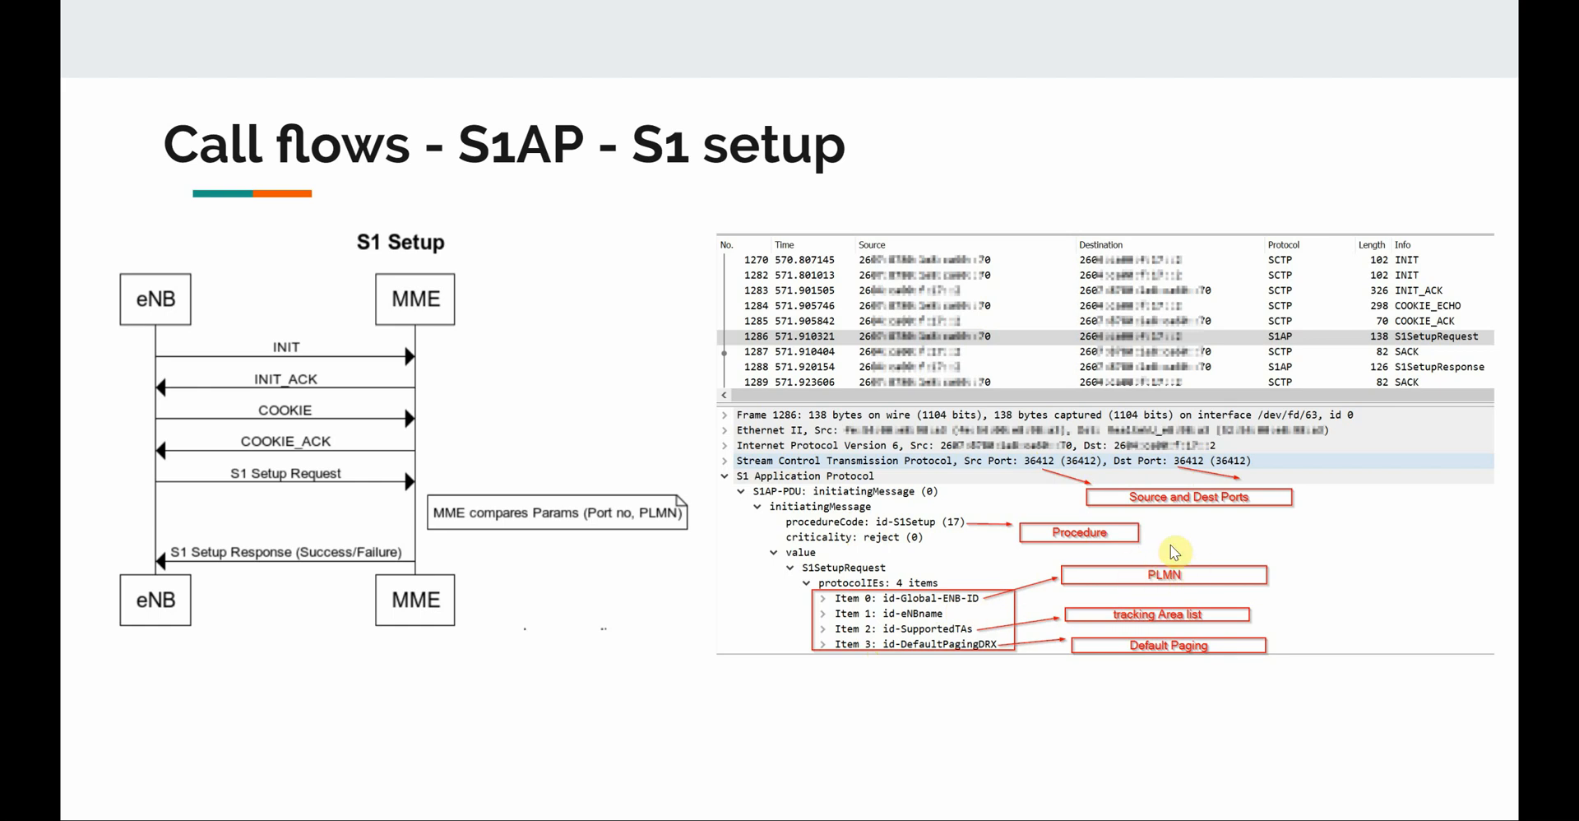
{"action": "mouse_move", "coordinate": [1208, 618]}
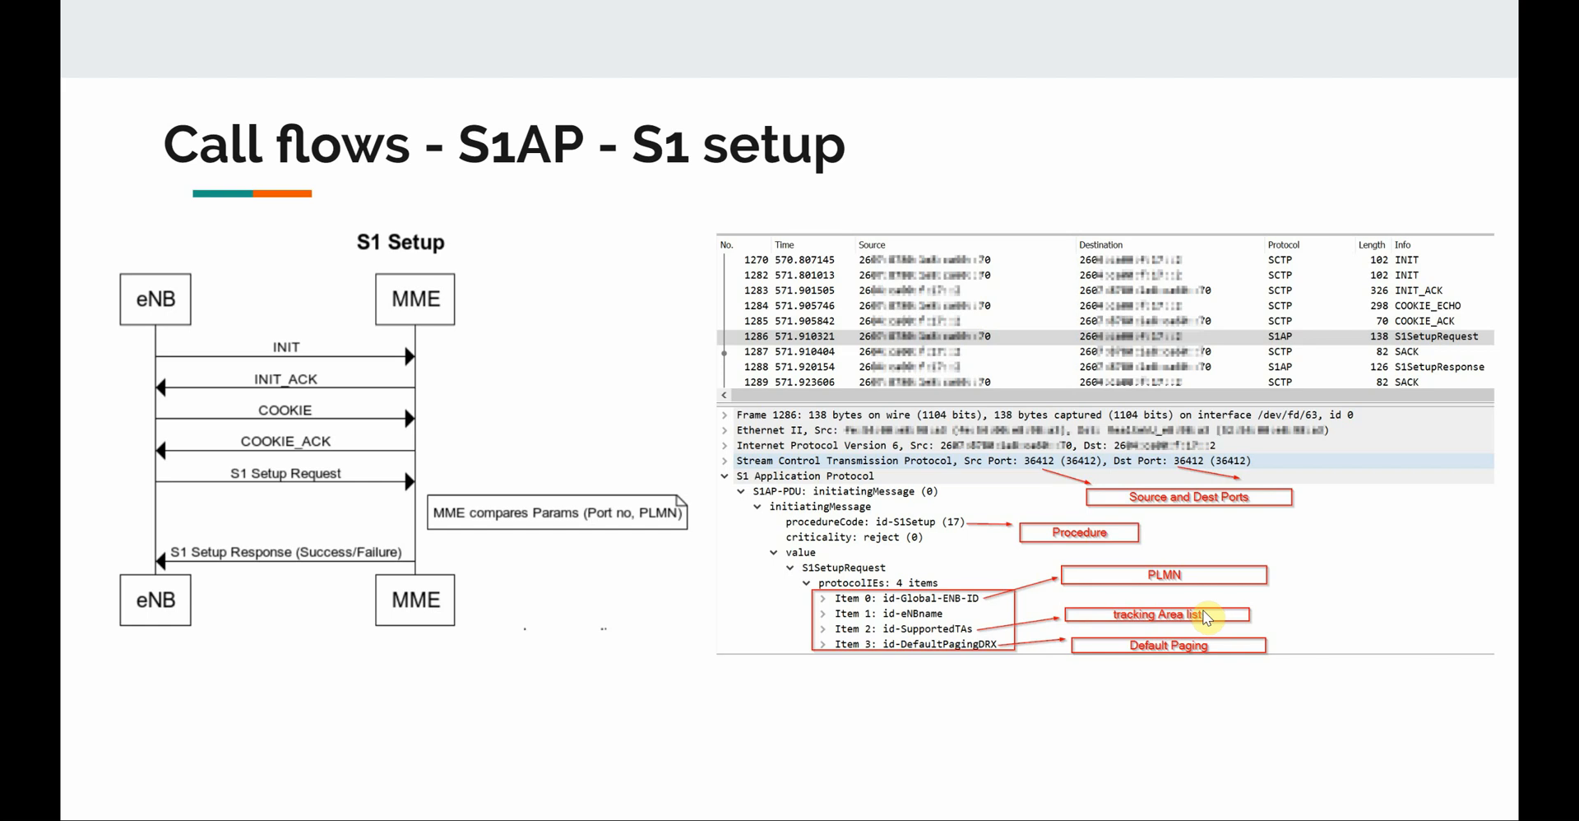
{"action": "mouse_move", "coordinate": [1200, 615]}
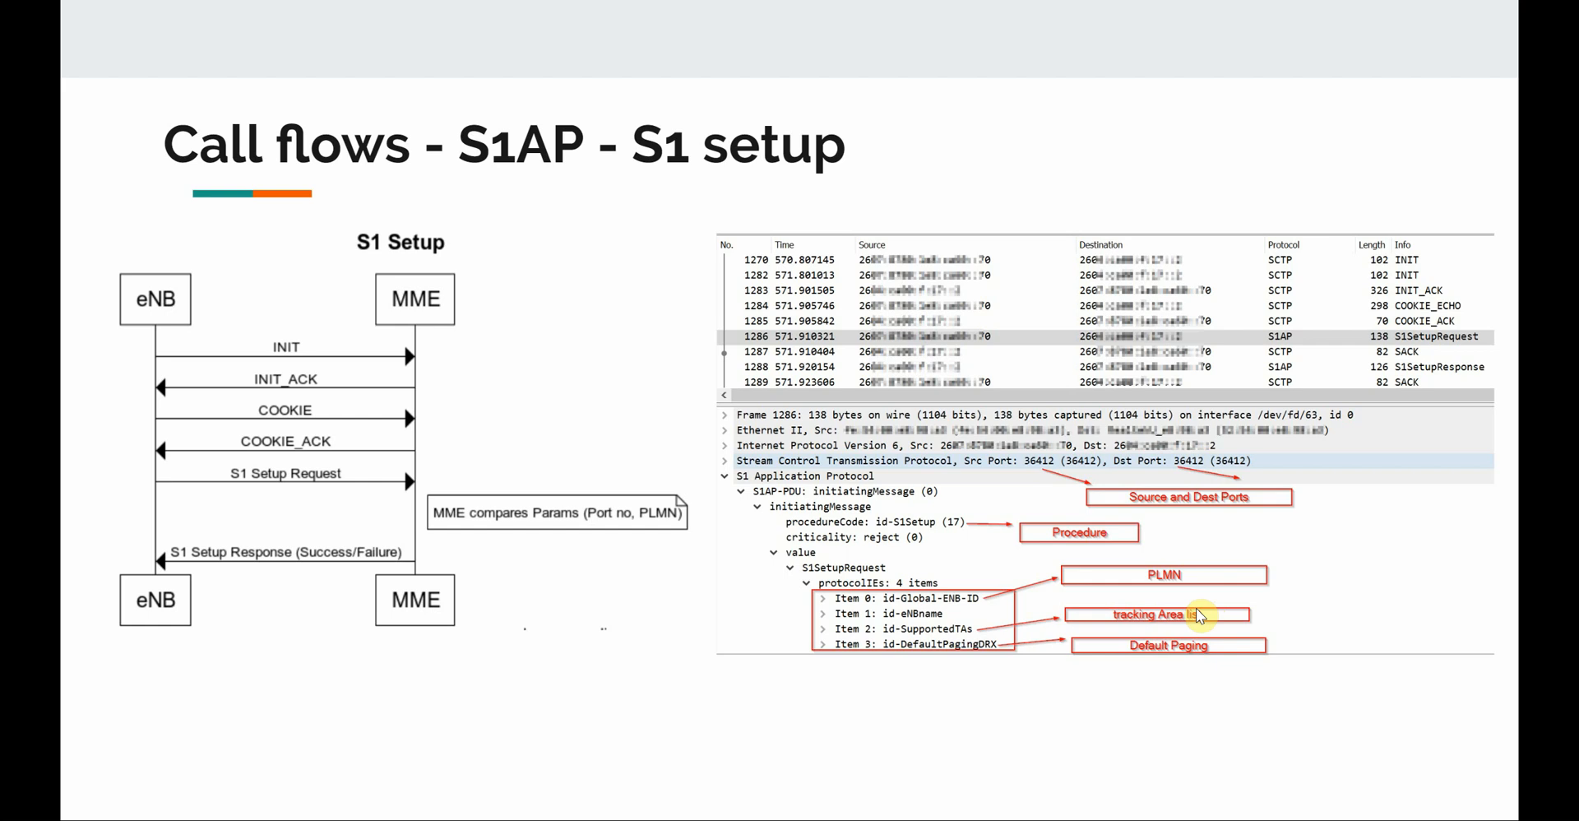
{"action": "mouse_move", "coordinate": [1107, 667]}
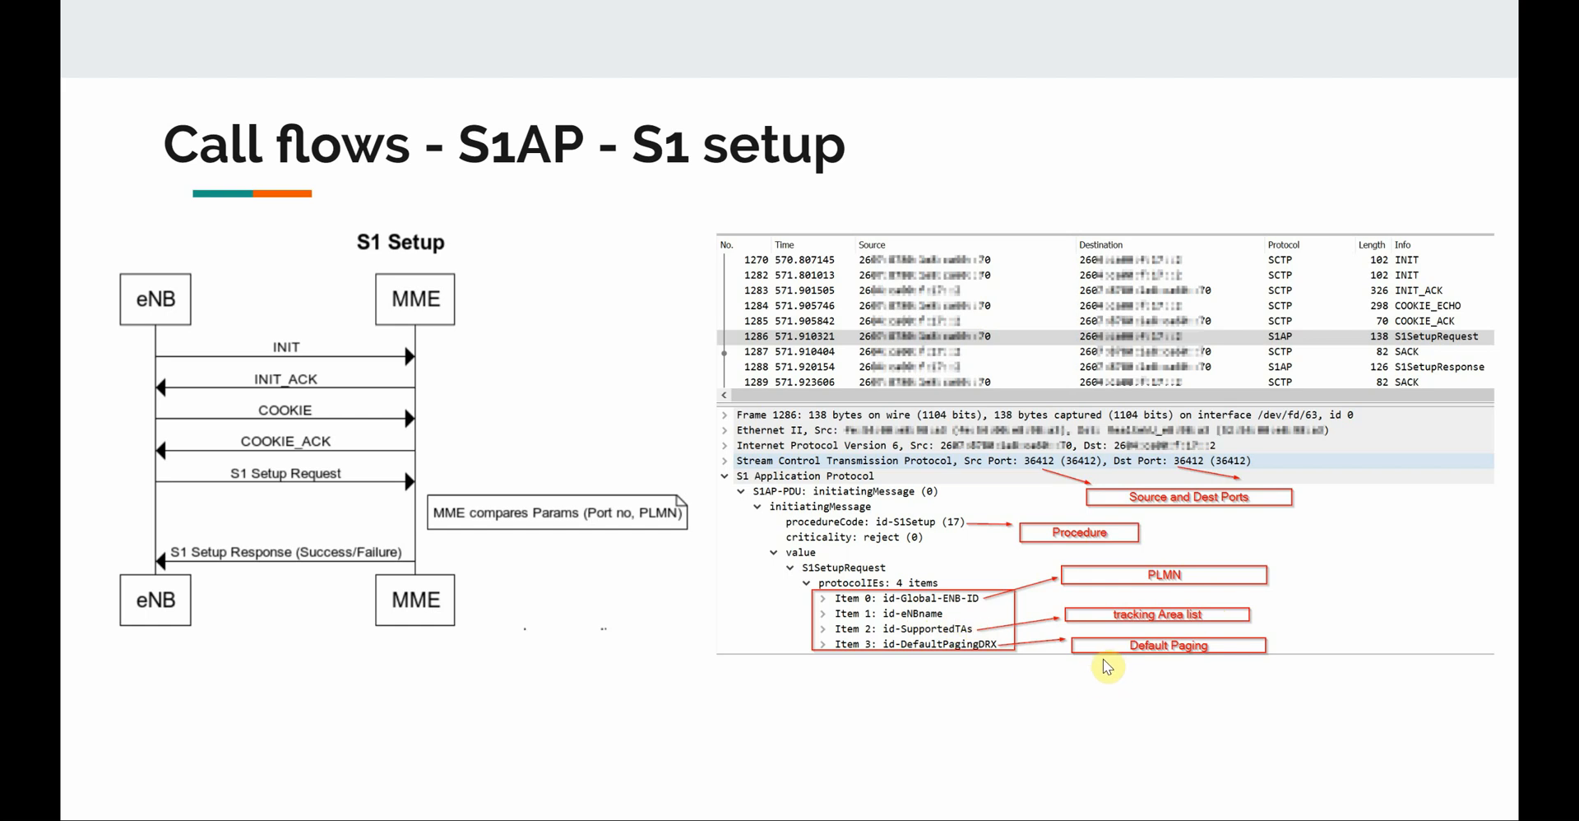
{"action": "mouse_move", "coordinate": [964, 616]}
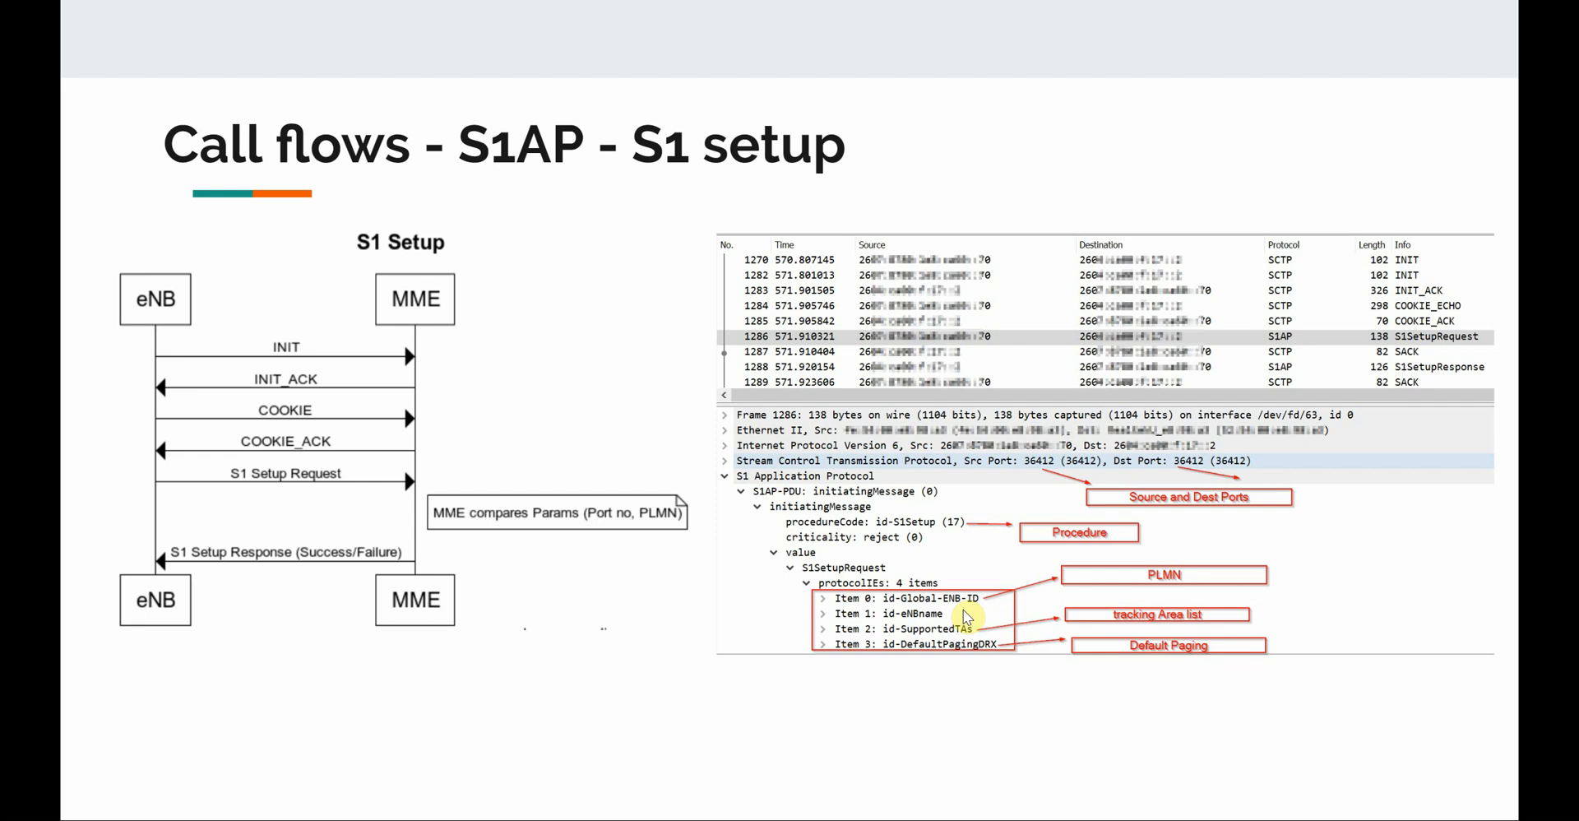
{"action": "mouse_move", "coordinate": [1042, 389]}
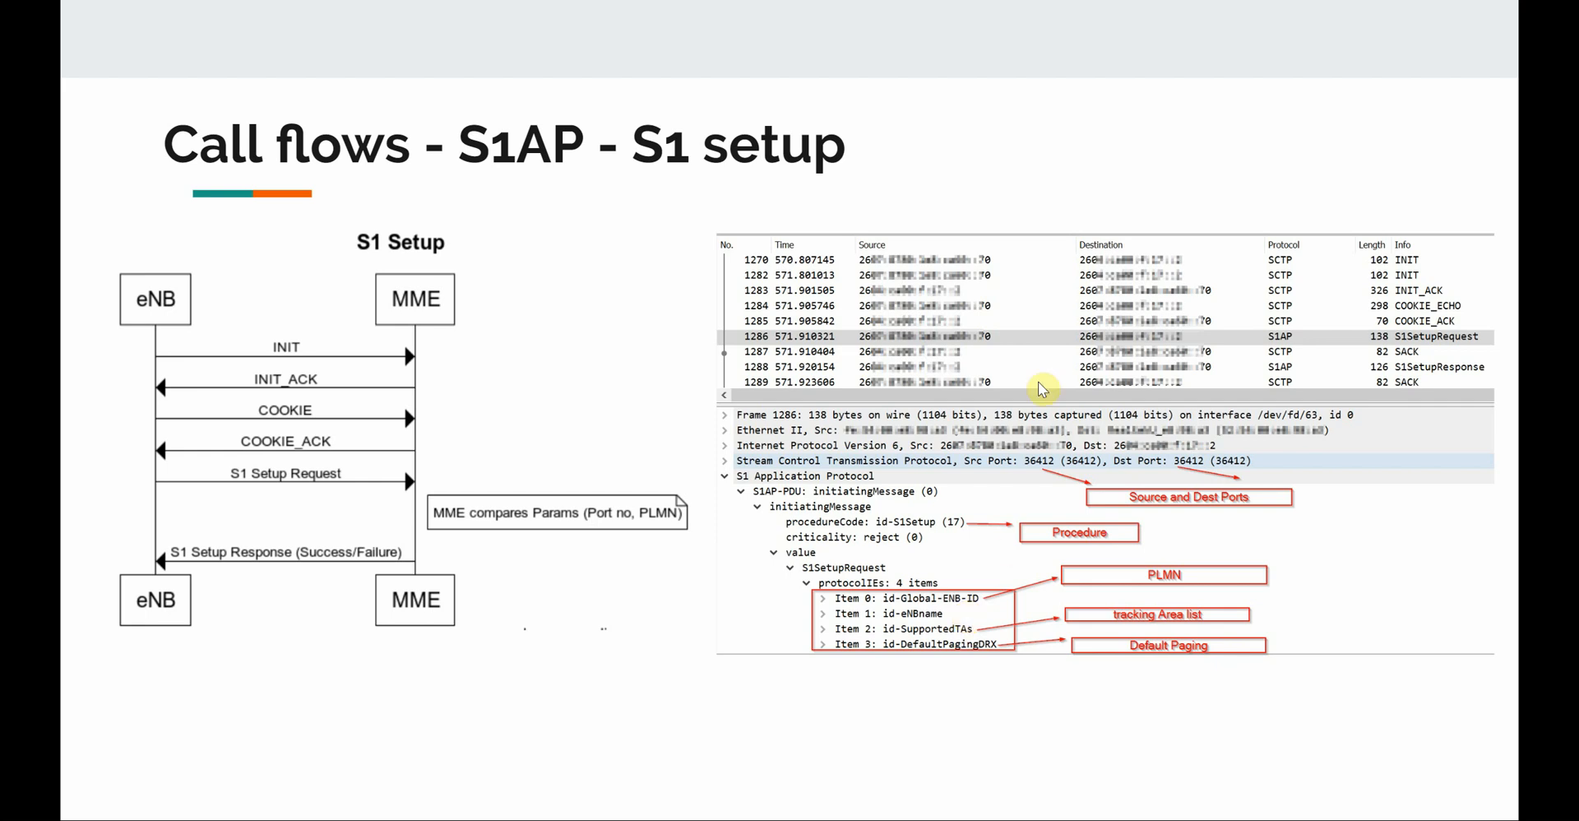
{"action": "mouse_move", "coordinate": [1154, 622]}
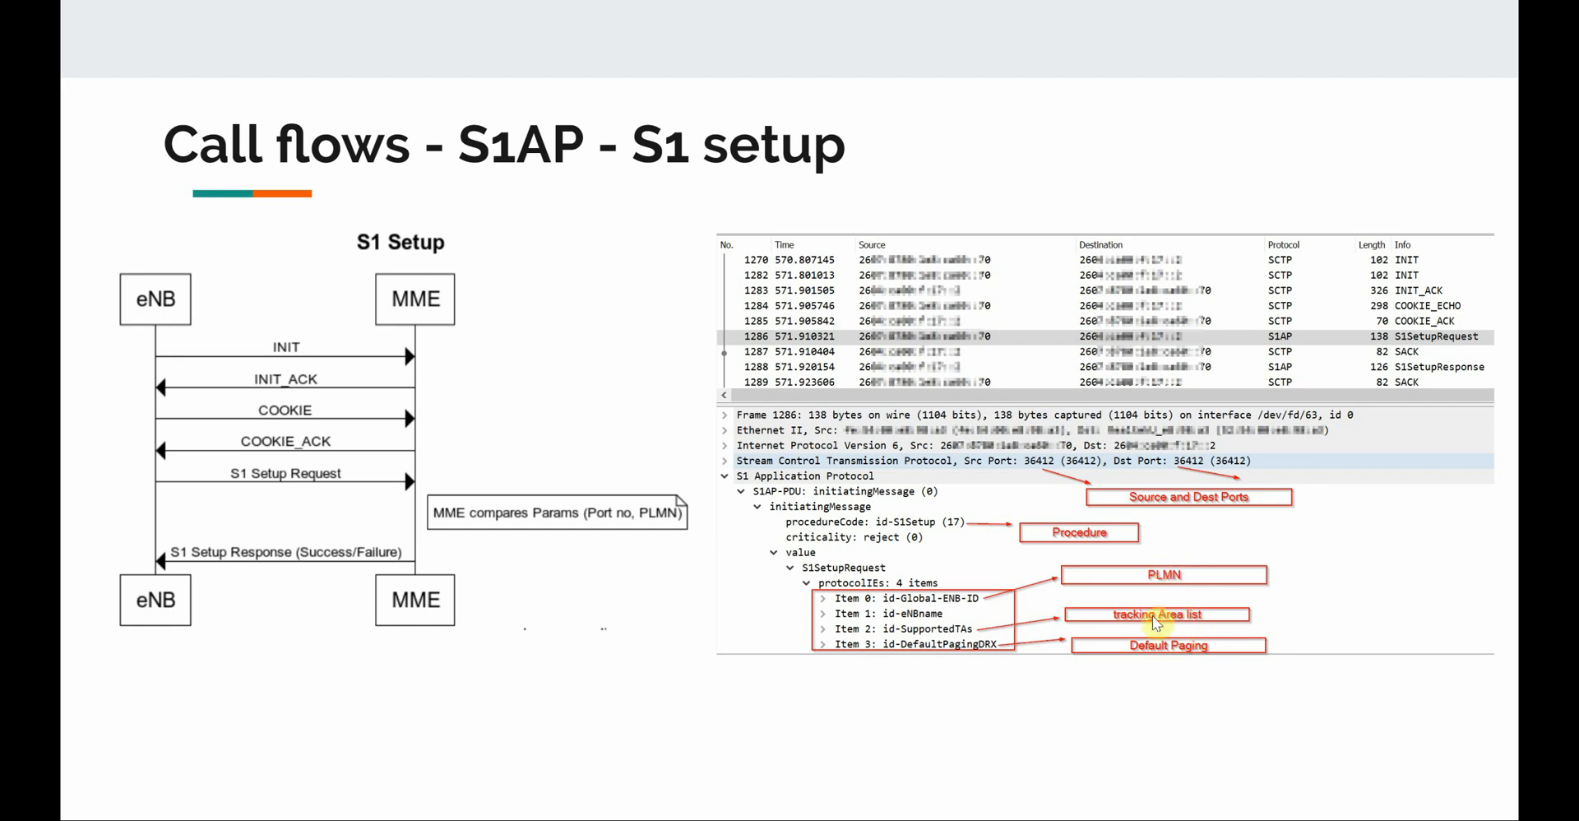
{"action": "mouse_move", "coordinate": [1157, 613]}
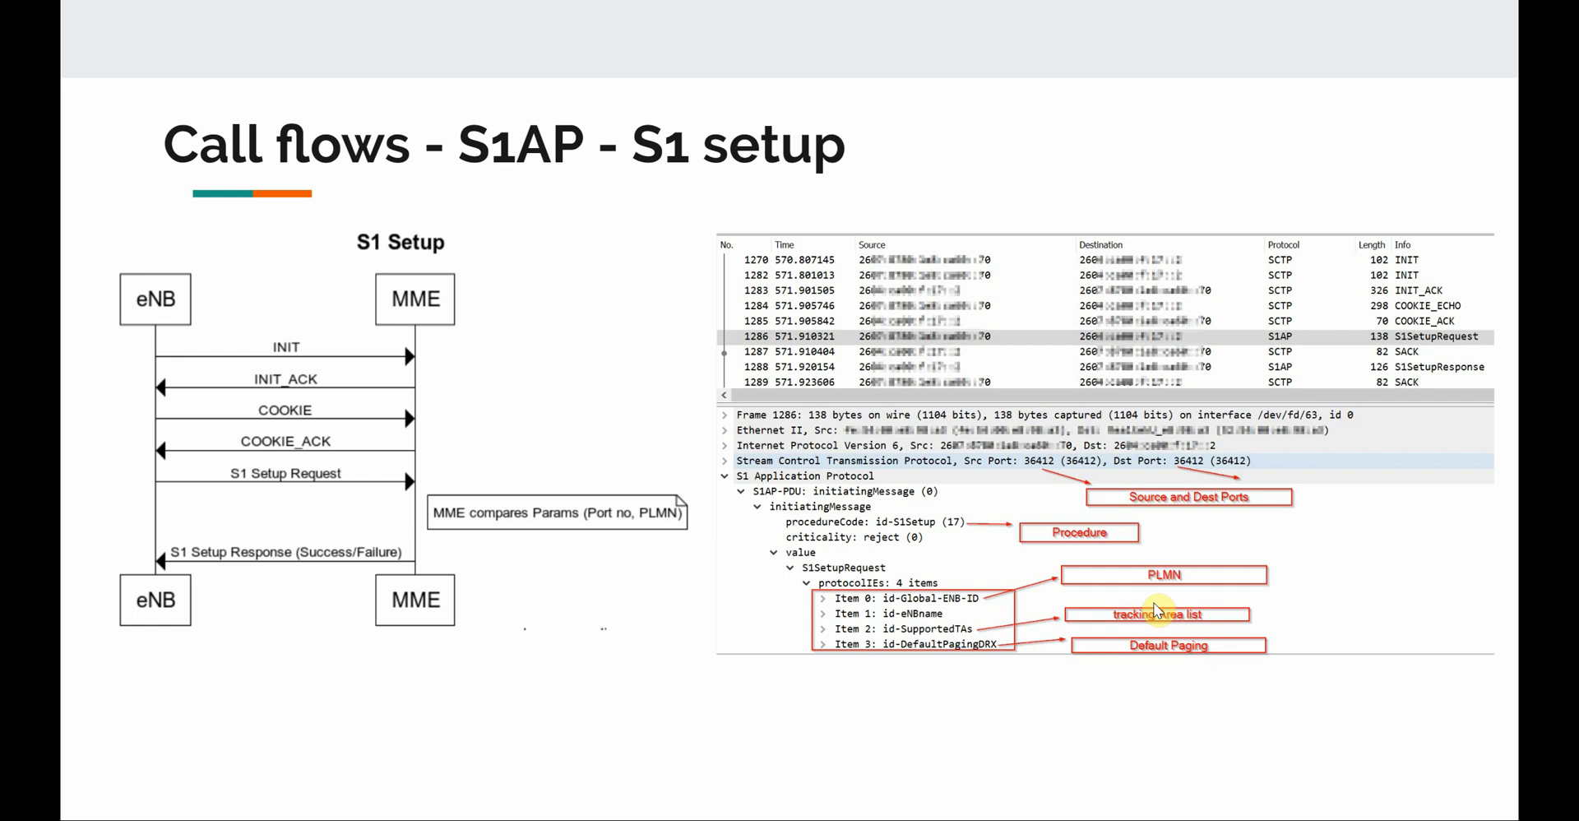
{"action": "mouse_move", "coordinate": [1524, 543]}
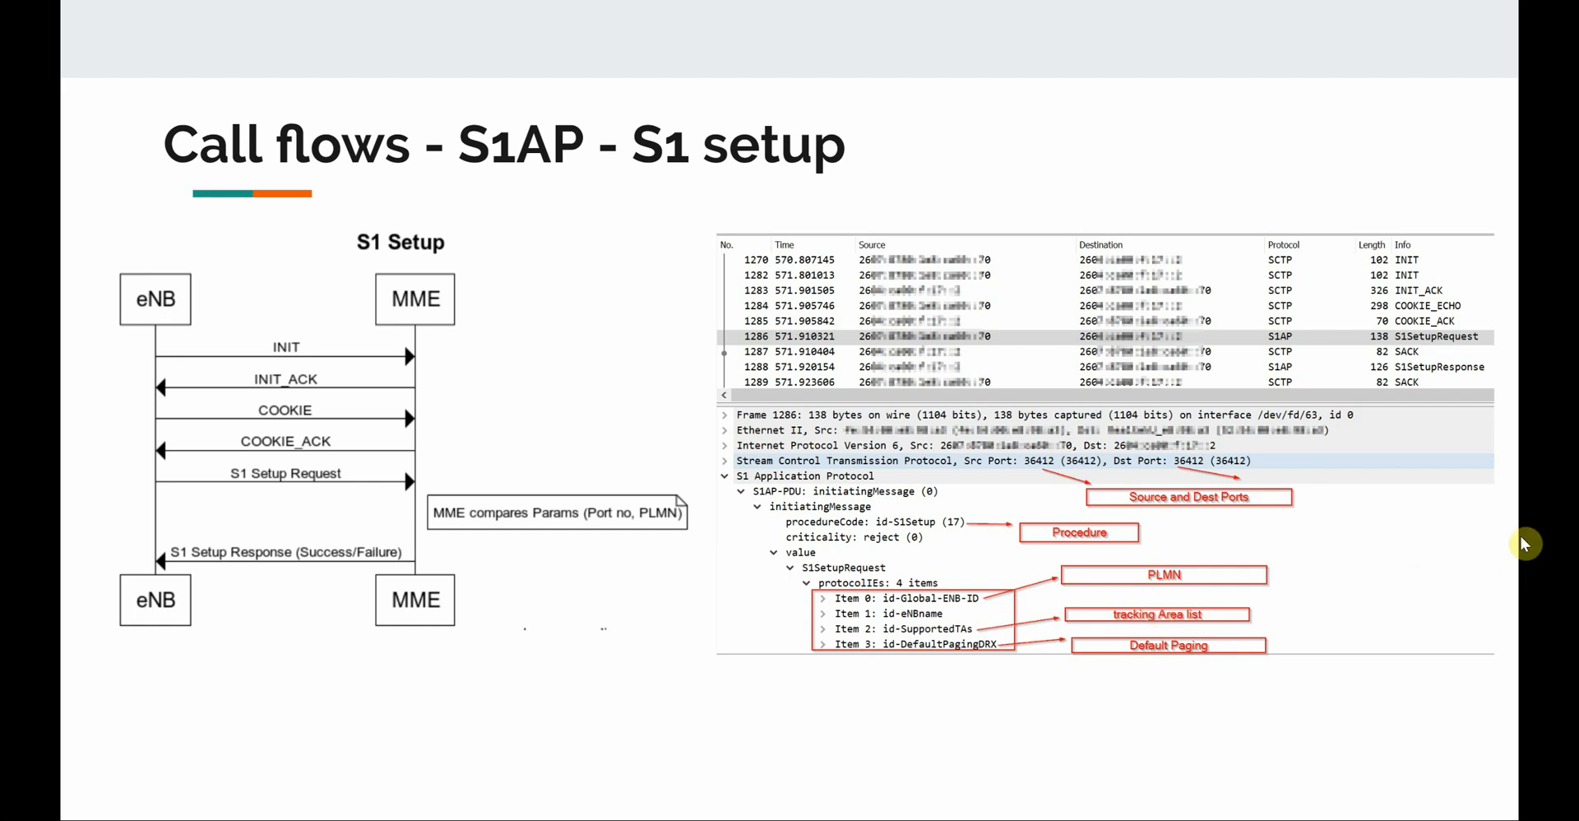
{"action": "mouse_move", "coordinate": [1448, 378]}
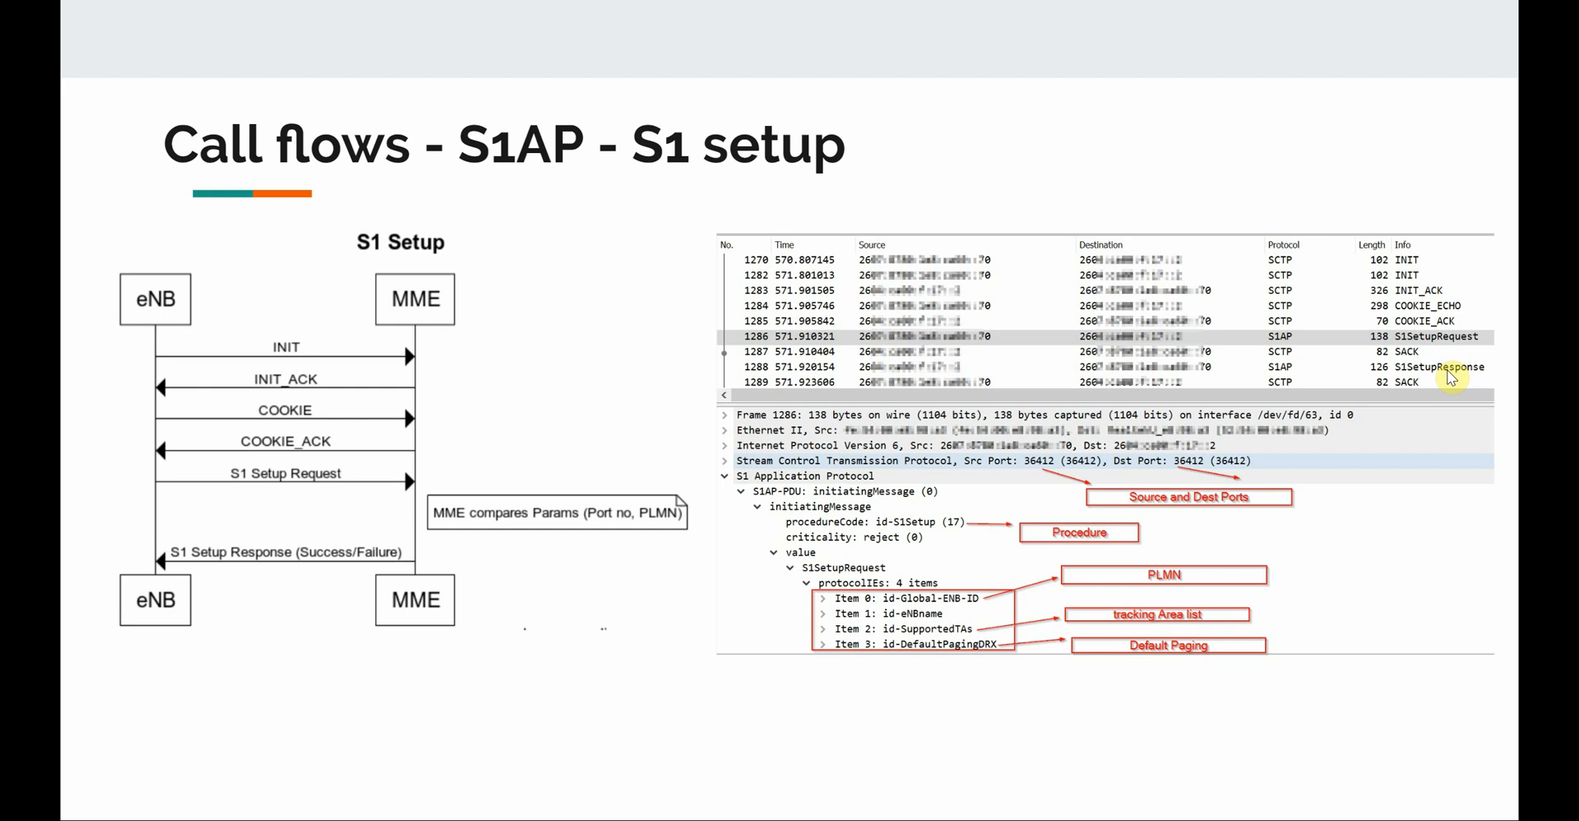
{"action": "mouse_move", "coordinate": [393, 270]}
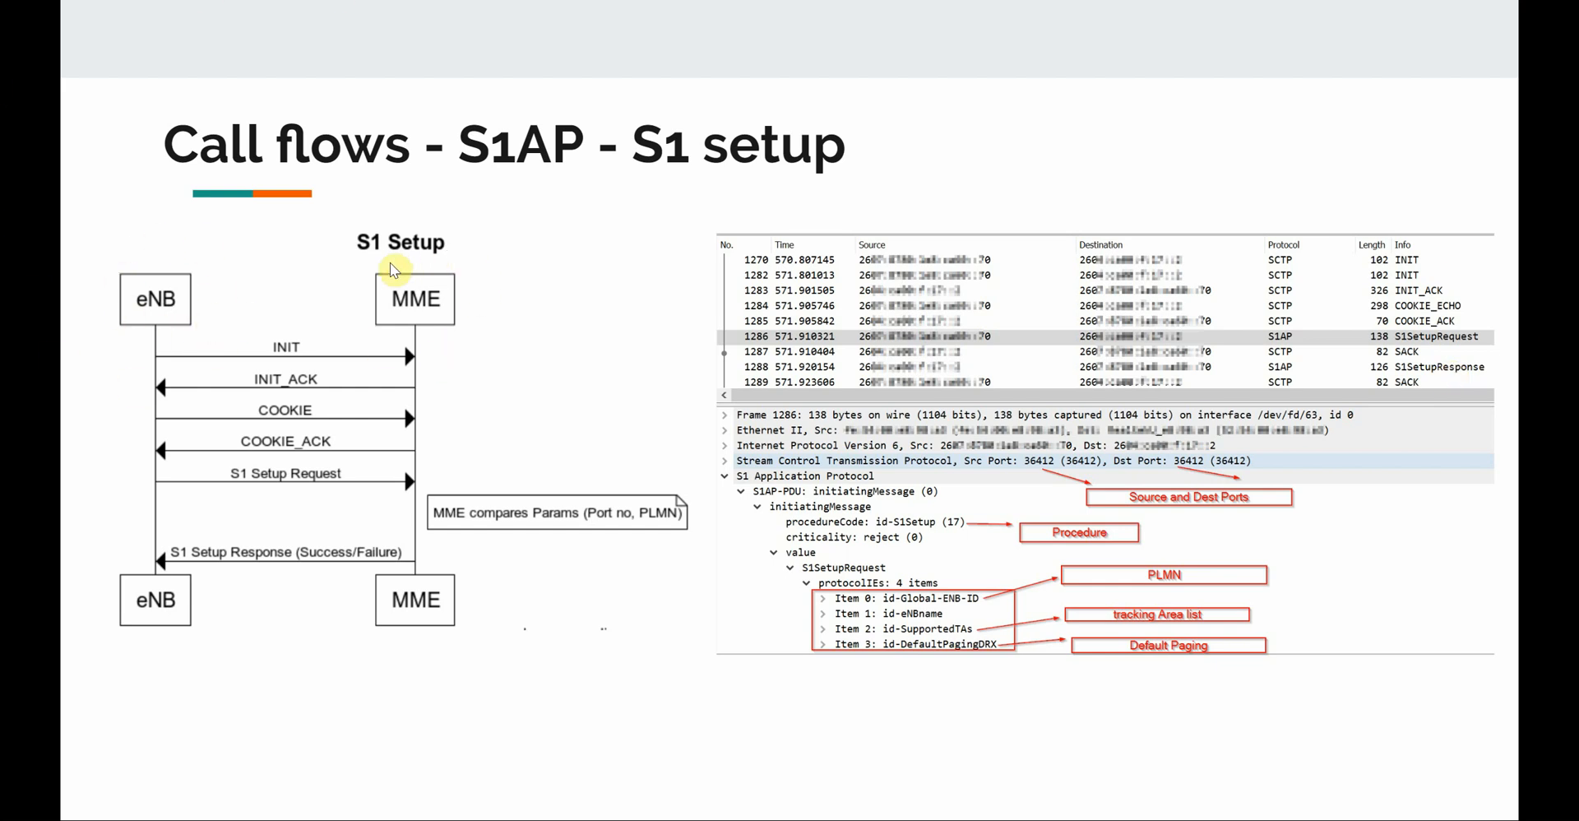
{"action": "mouse_move", "coordinate": [378, 313]}
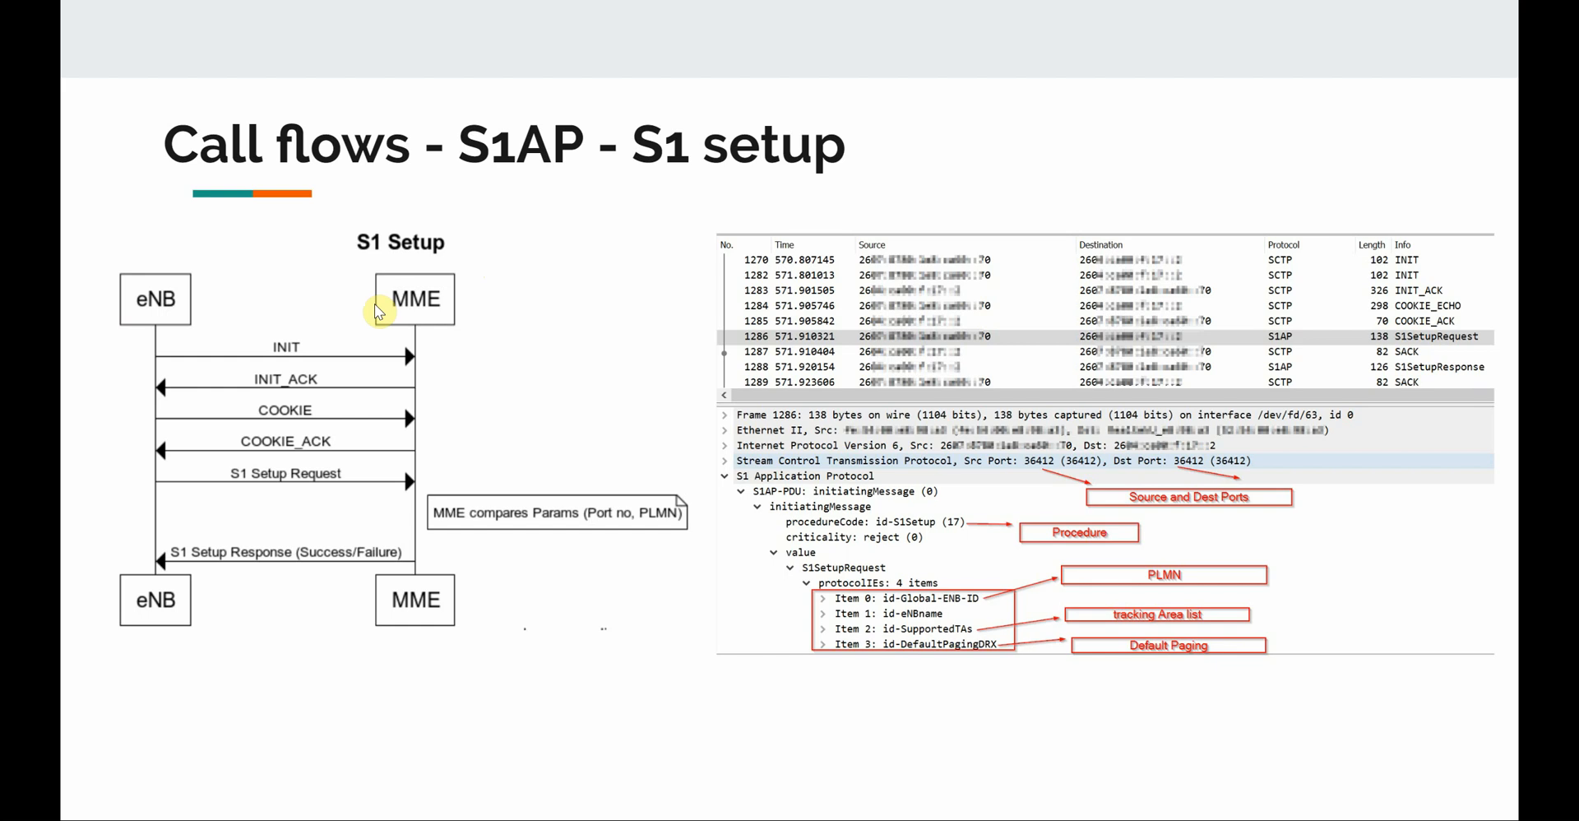
{"action": "mouse_move", "coordinate": [1354, 493]}
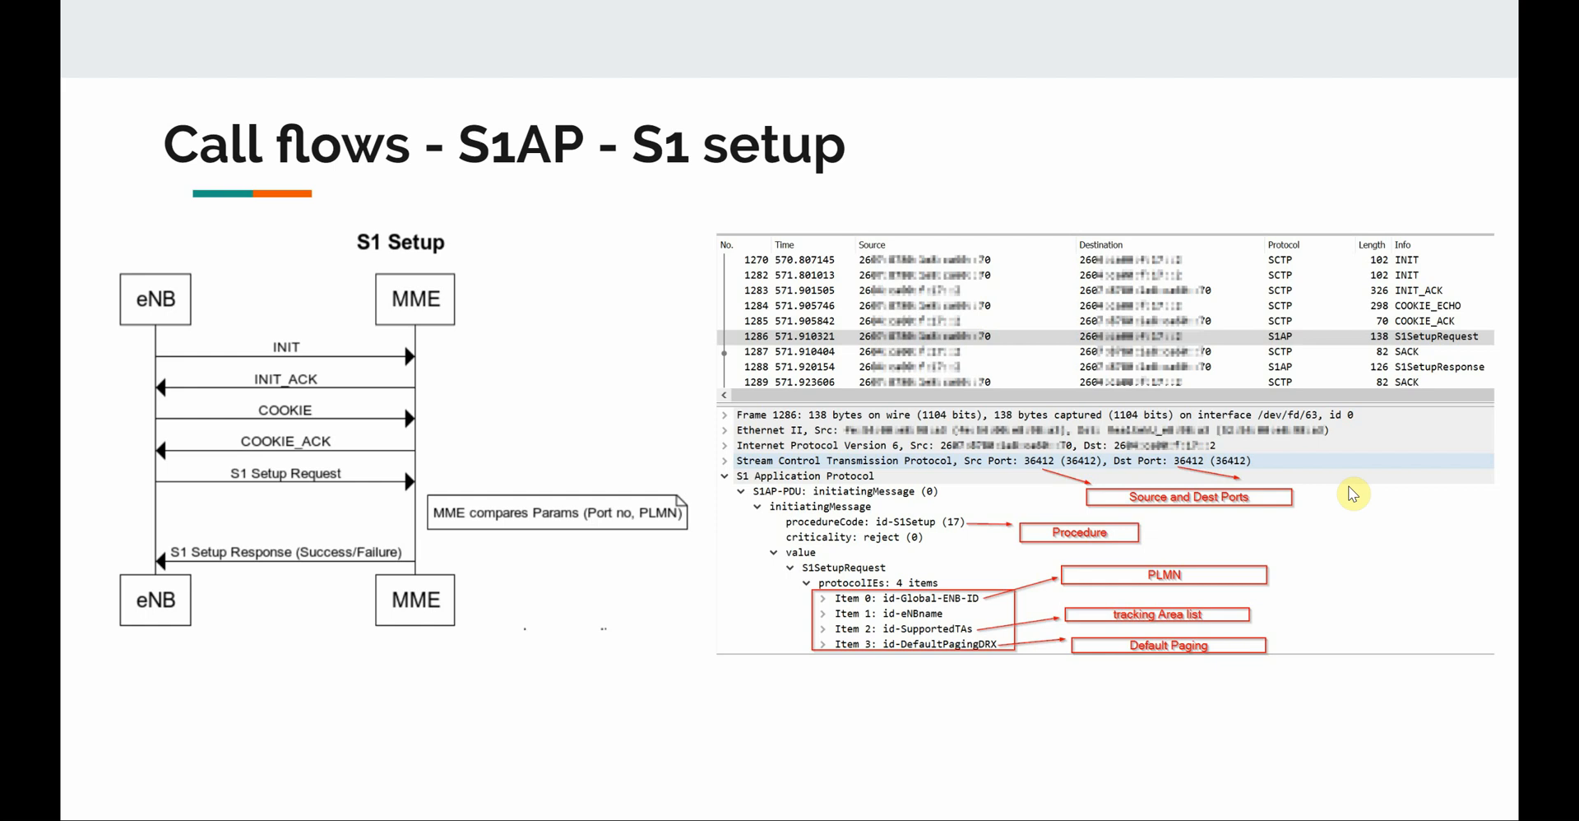
{"action": "mouse_move", "coordinate": [1400, 375]}
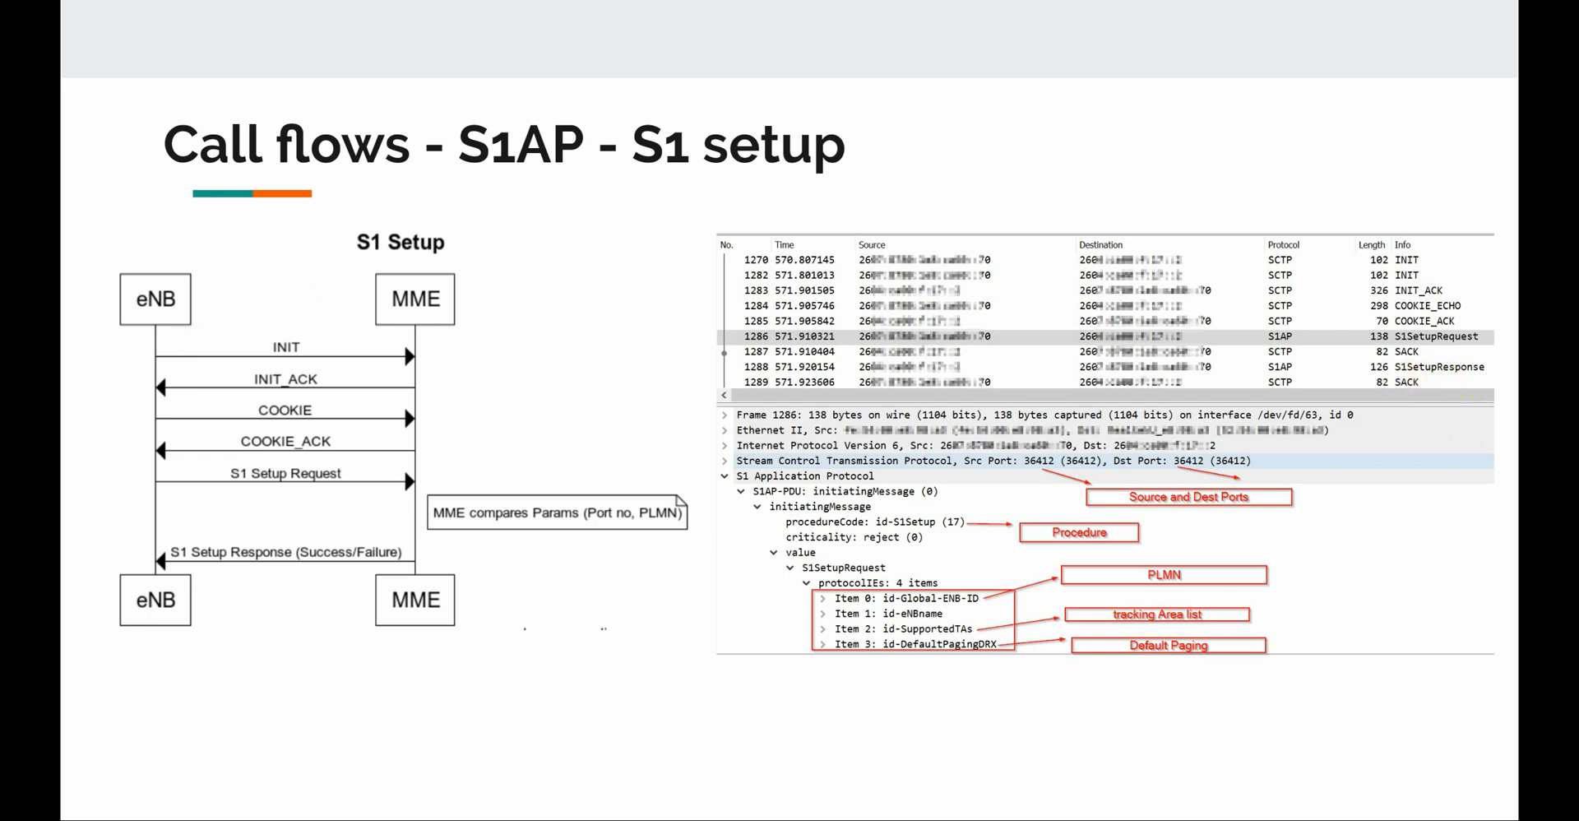
{"action": "mouse_move", "coordinate": [633, 349]}
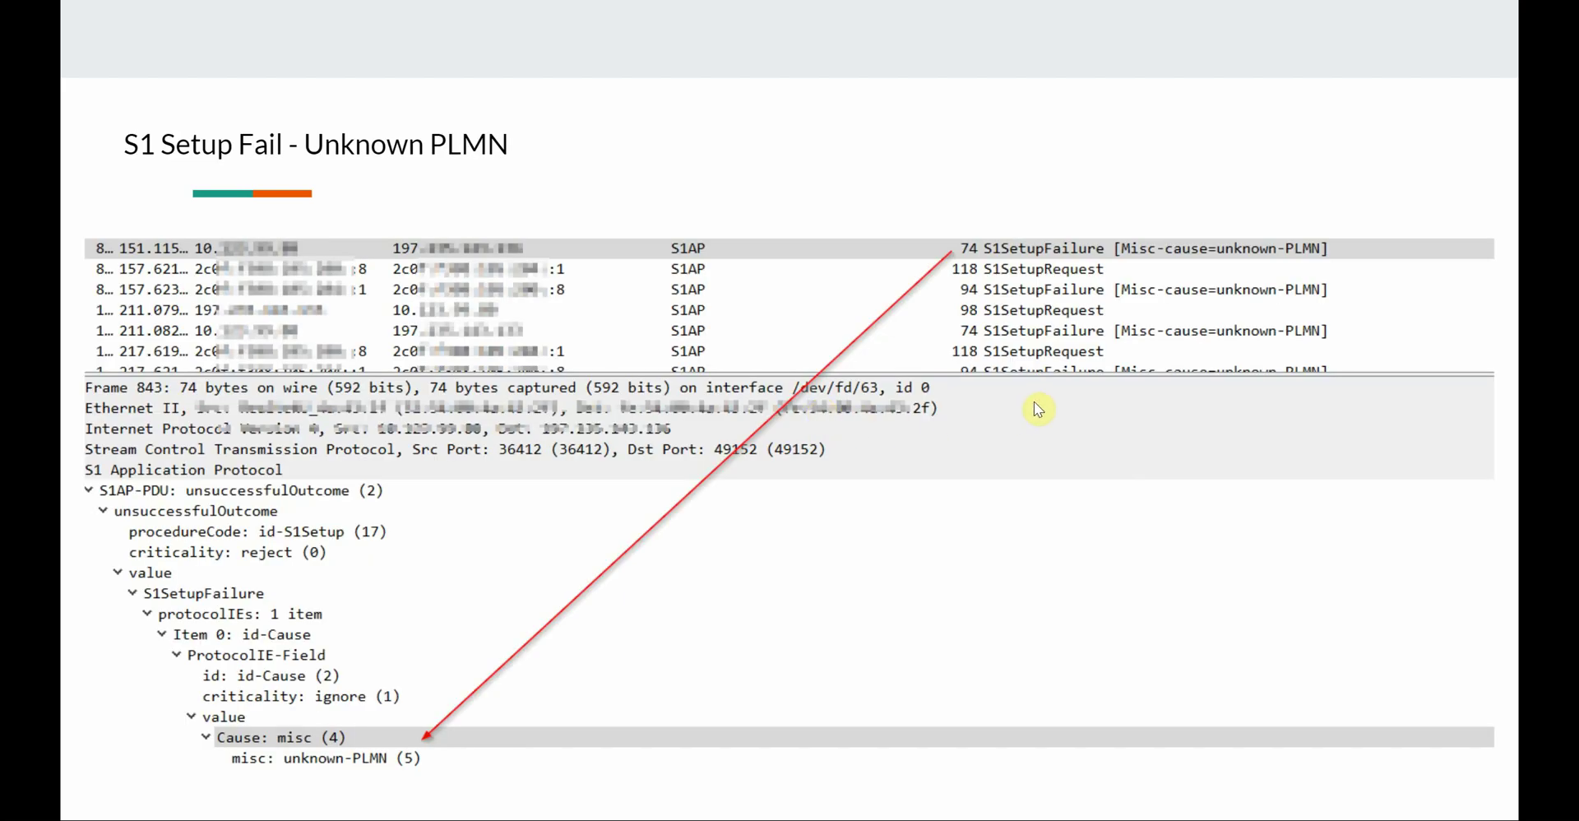
{"action": "mouse_move", "coordinate": [890, 326]}
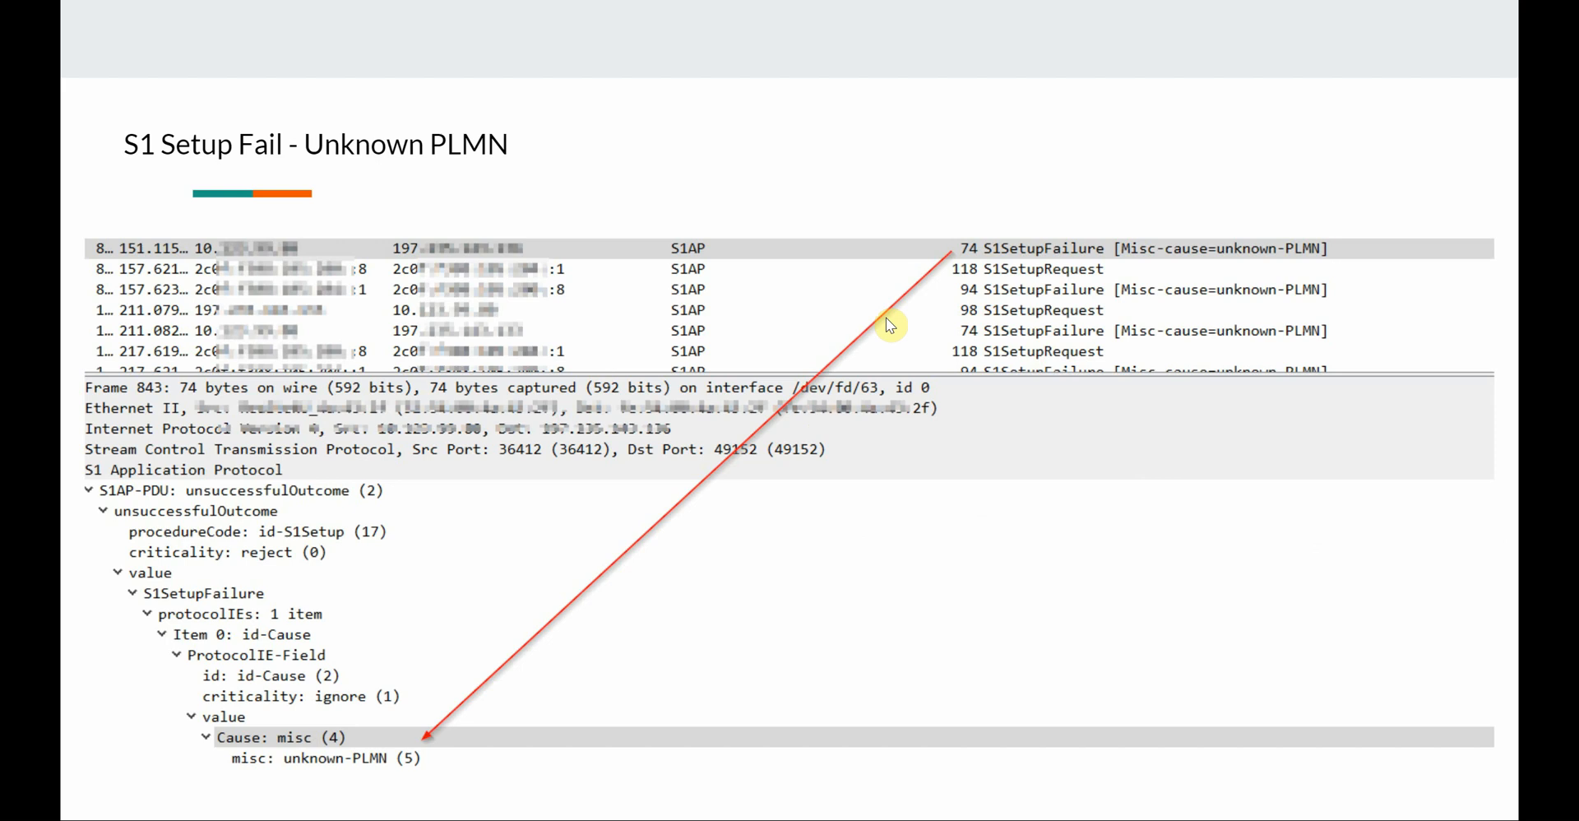
{"action": "mouse_move", "coordinate": [403, 289]}
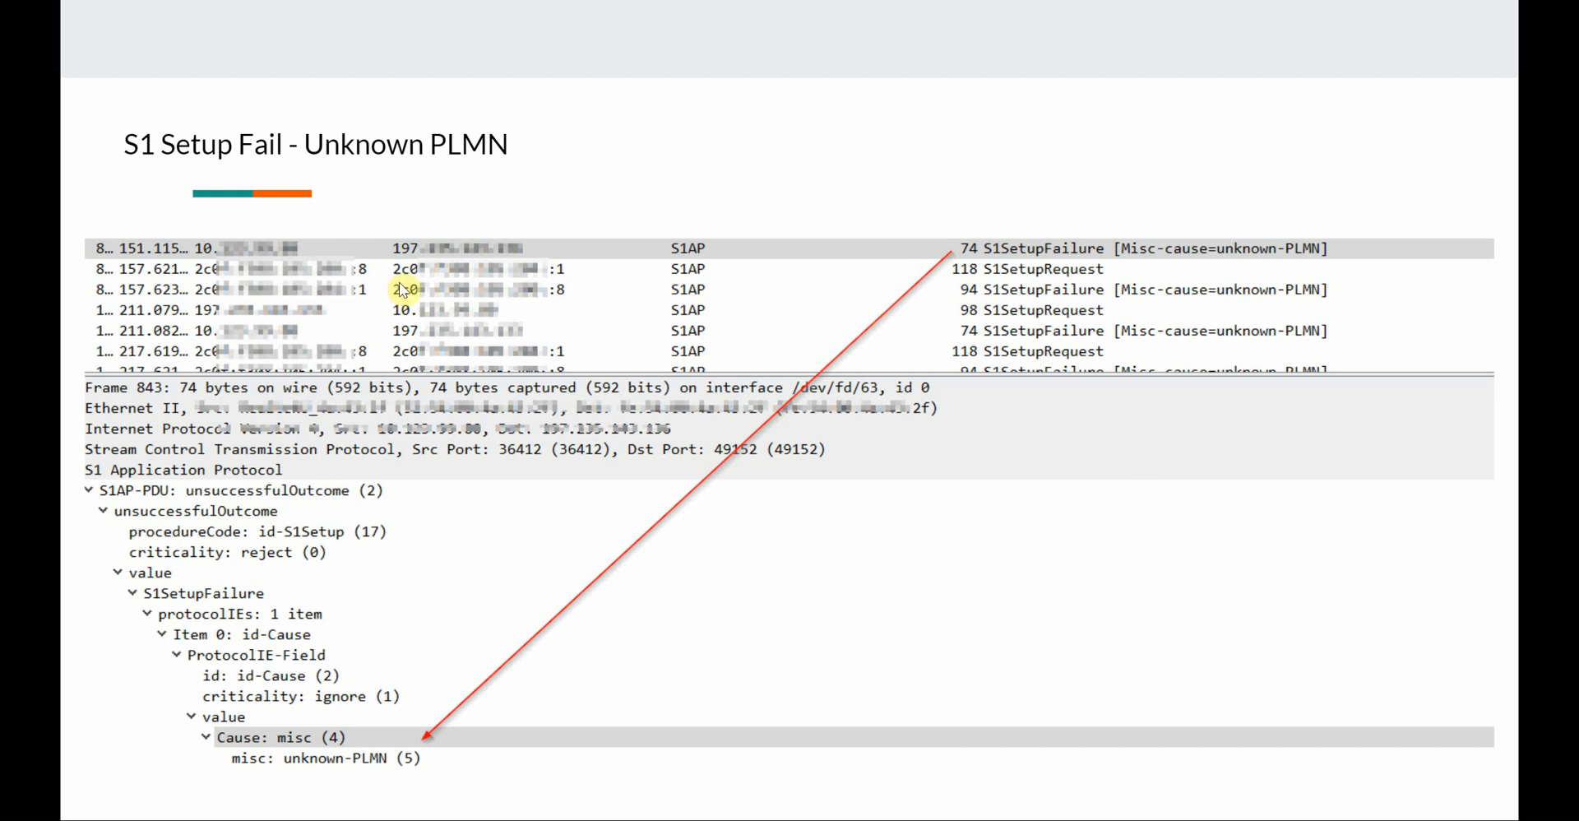
{"action": "mouse_move", "coordinate": [270, 265]}
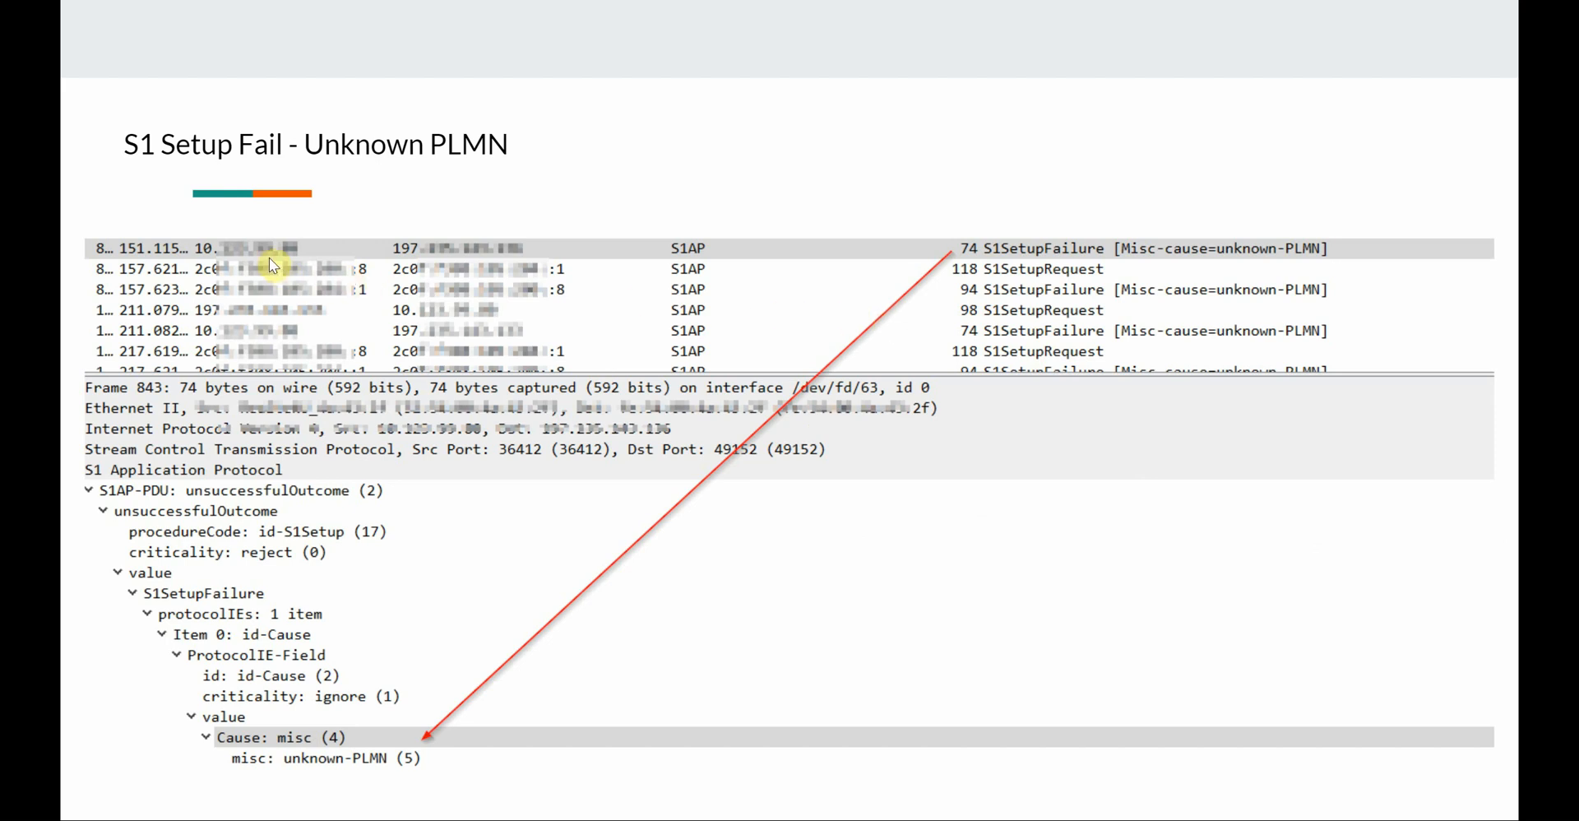
{"action": "mouse_move", "coordinate": [425, 247]}
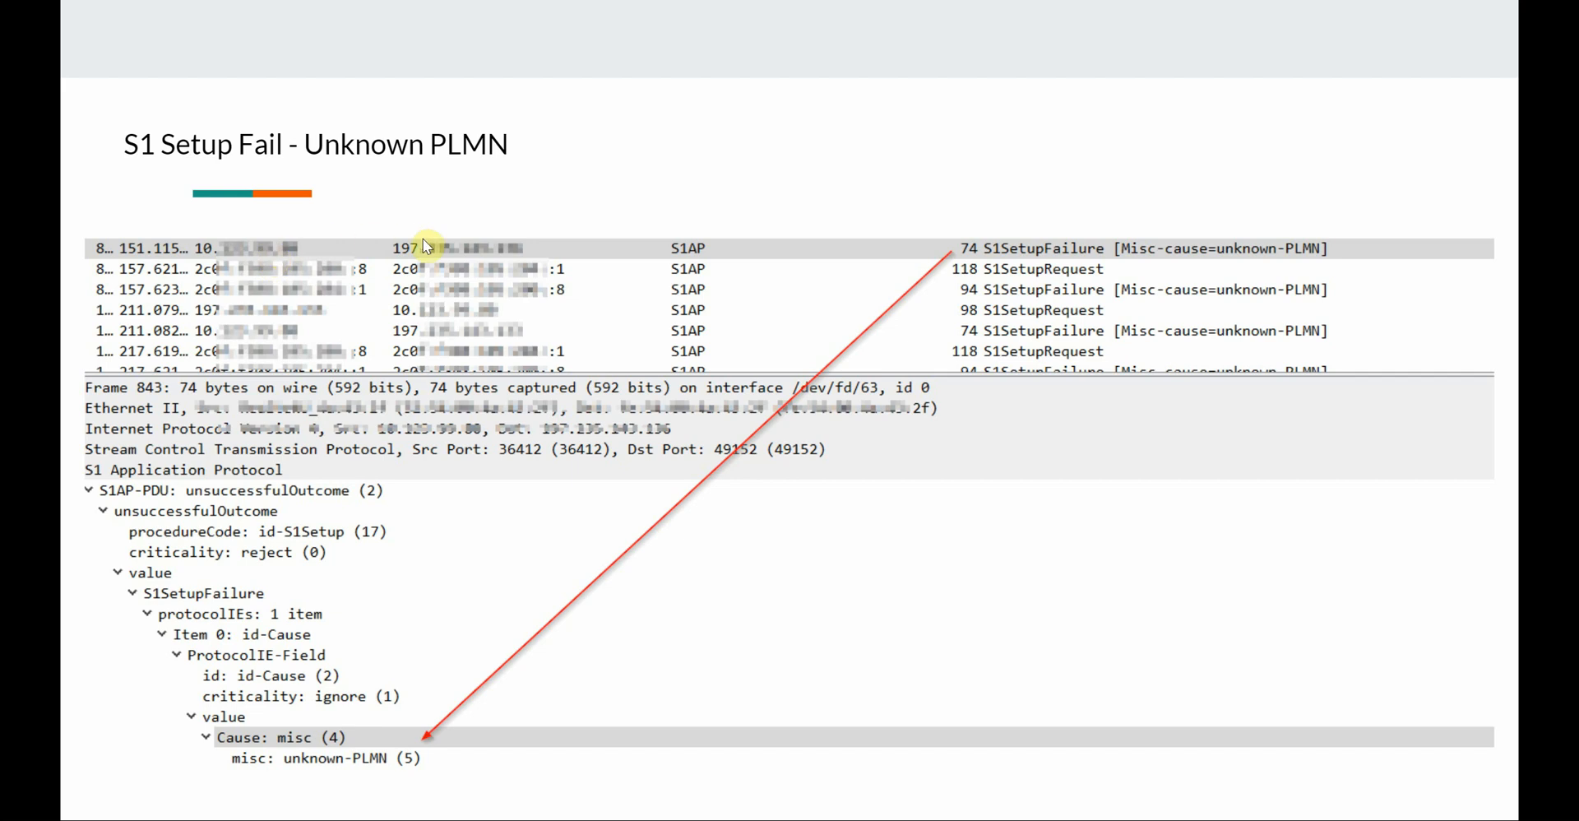
{"action": "mouse_move", "coordinate": [439, 253]}
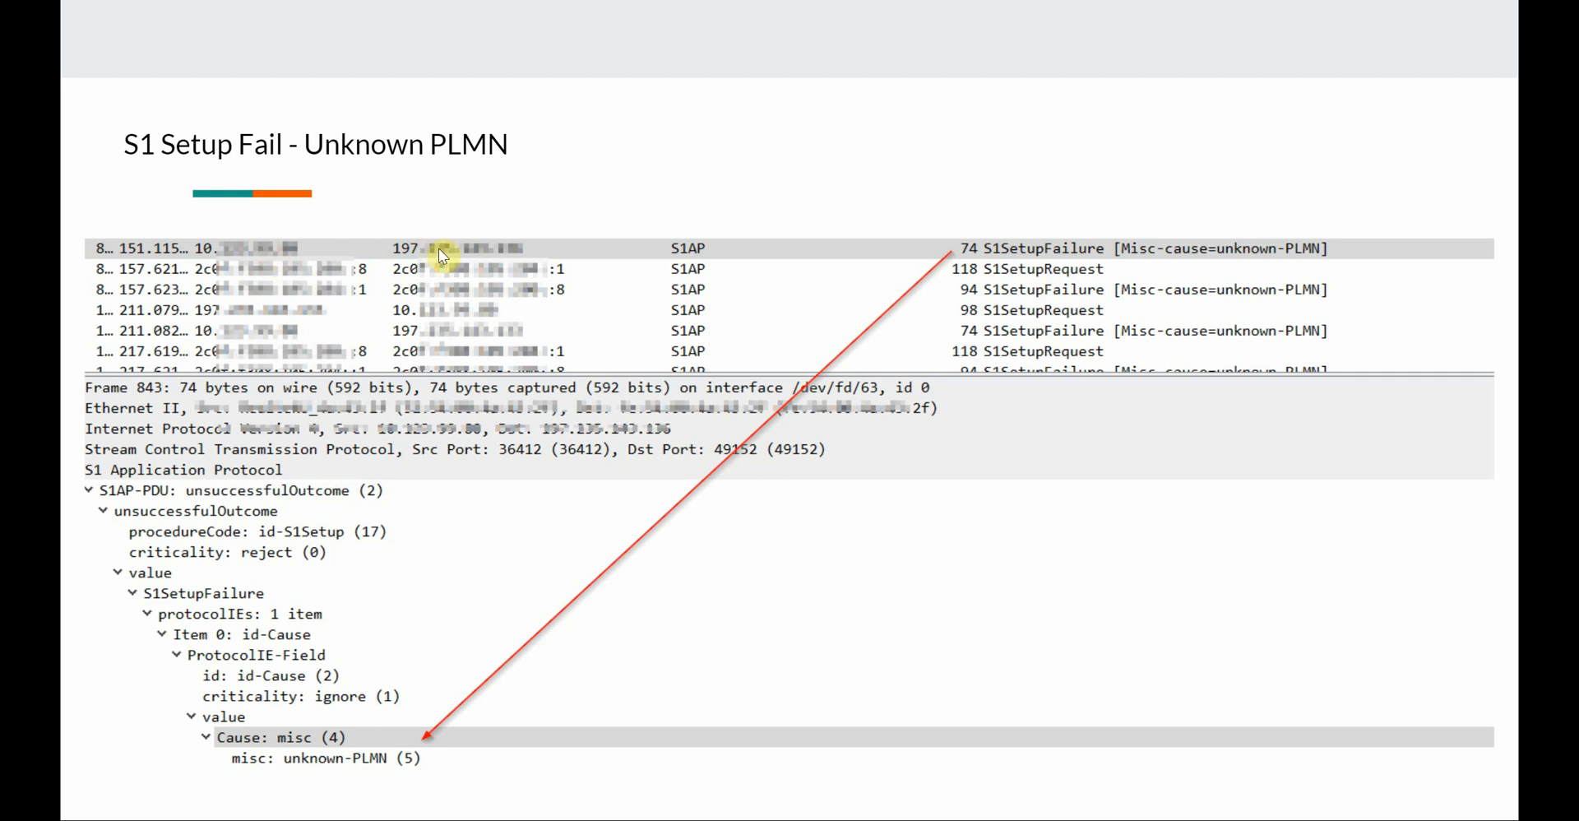
{"action": "mouse_move", "coordinate": [1006, 250]}
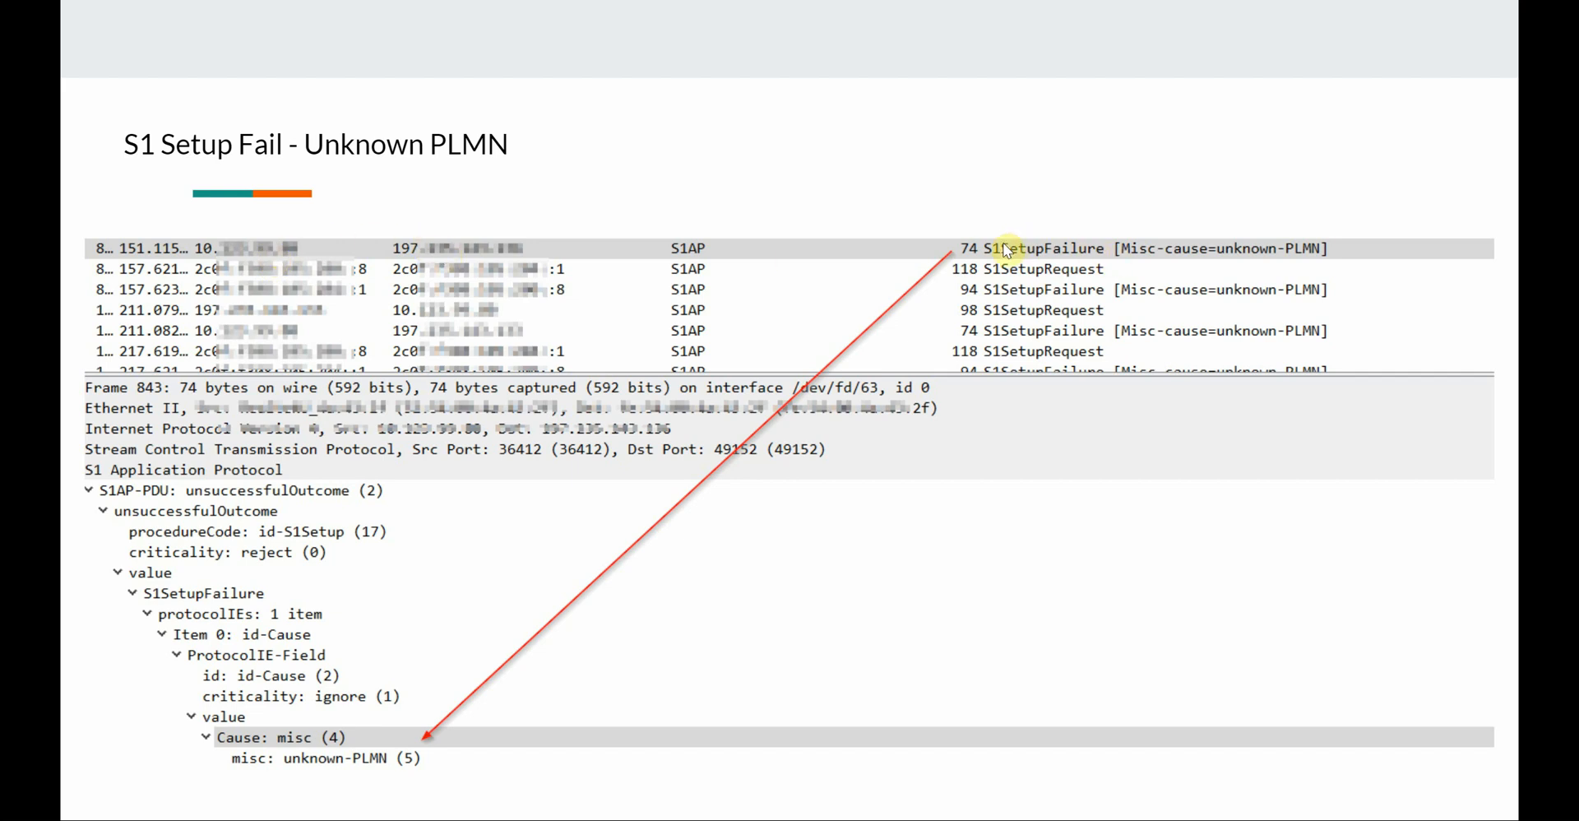
{"action": "mouse_move", "coordinate": [1257, 260]}
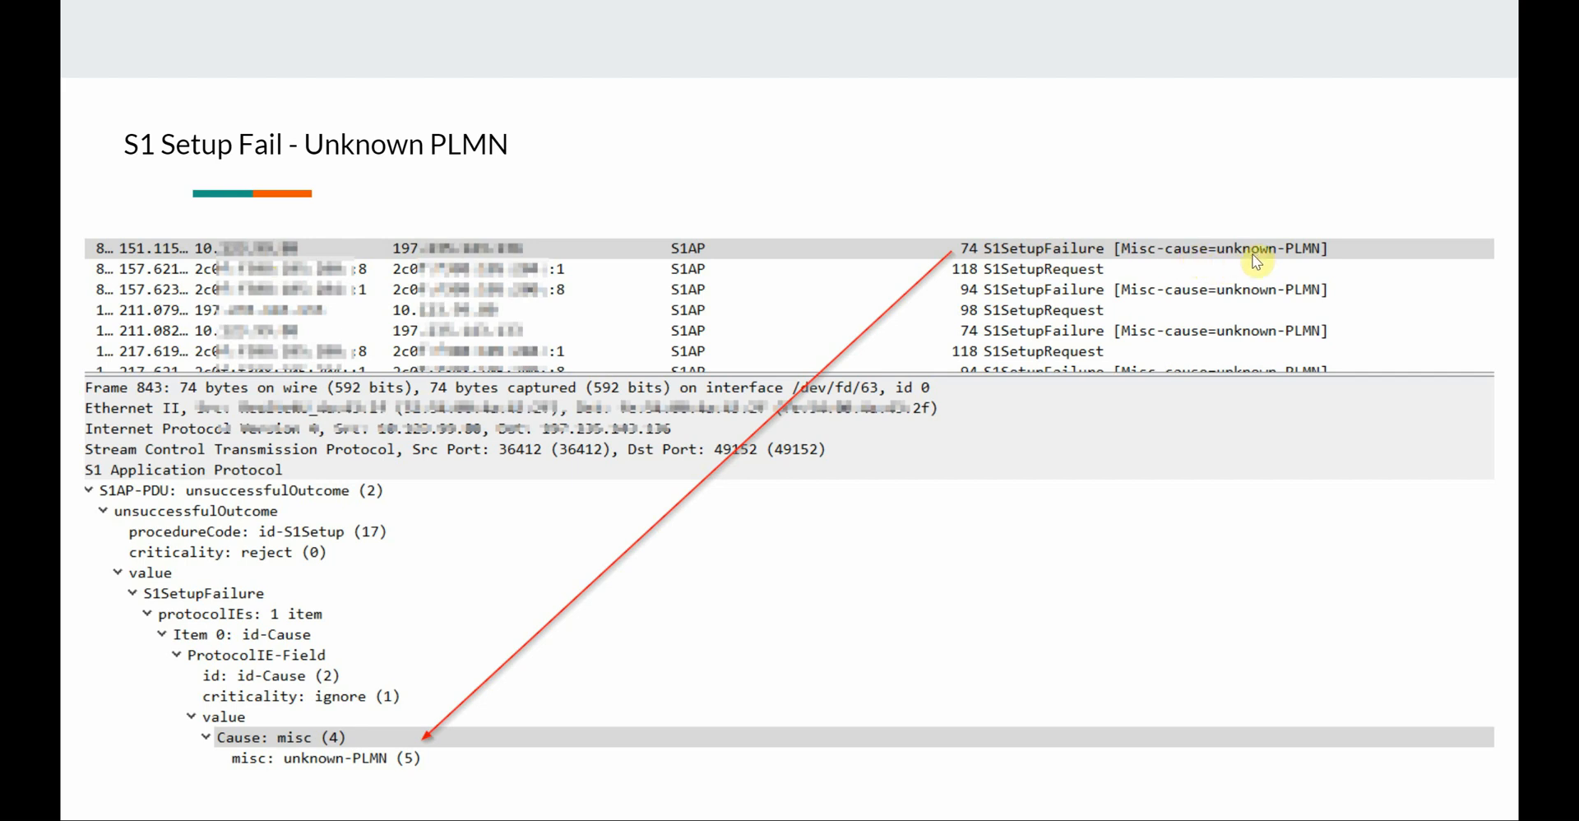
{"action": "mouse_move", "coordinate": [1218, 267]}
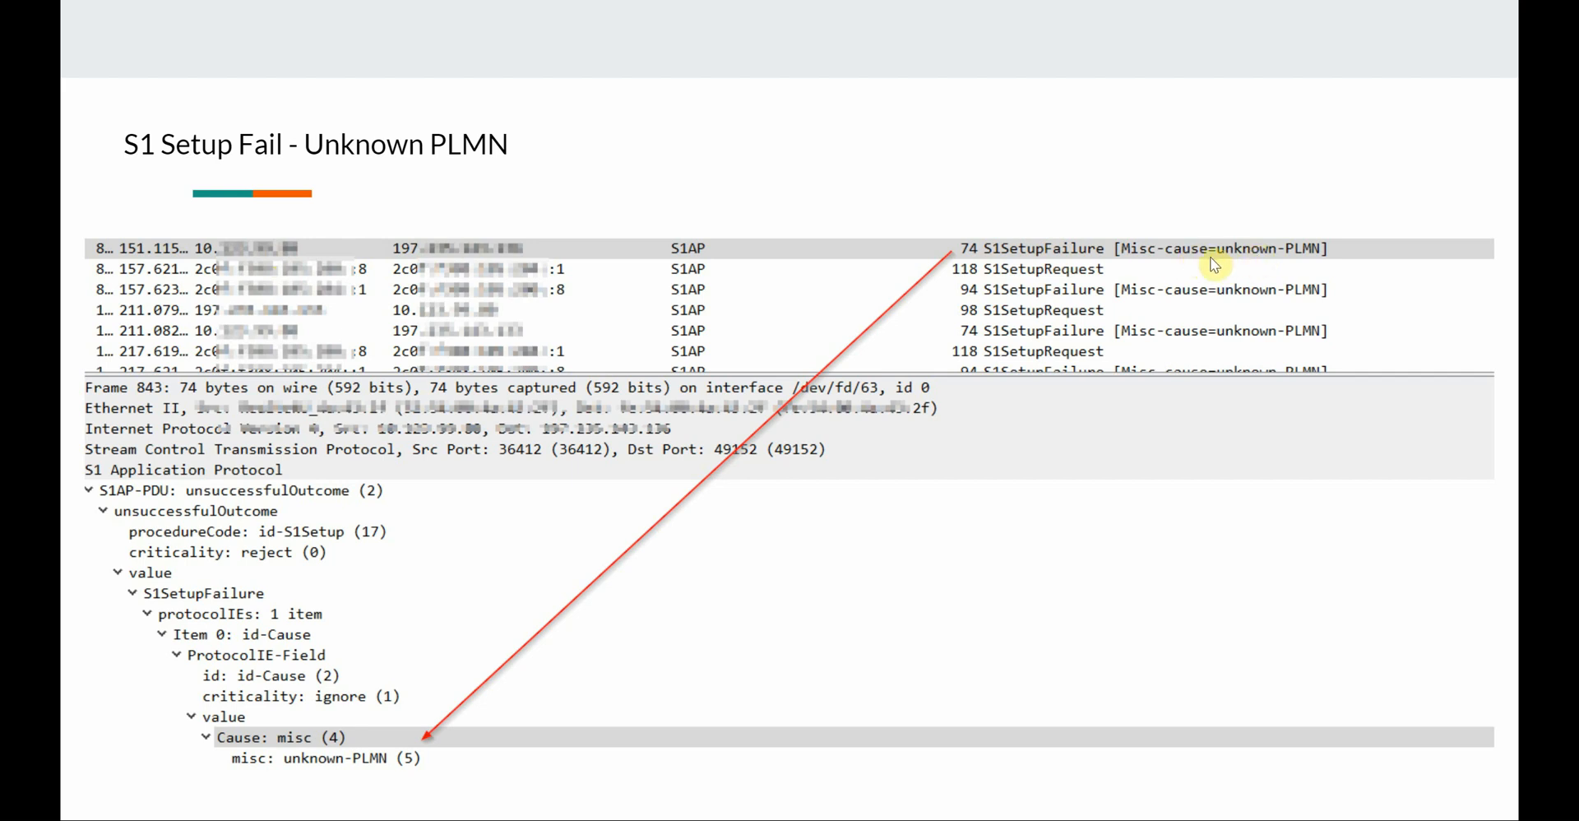
{"action": "mouse_move", "coordinate": [1093, 322]}
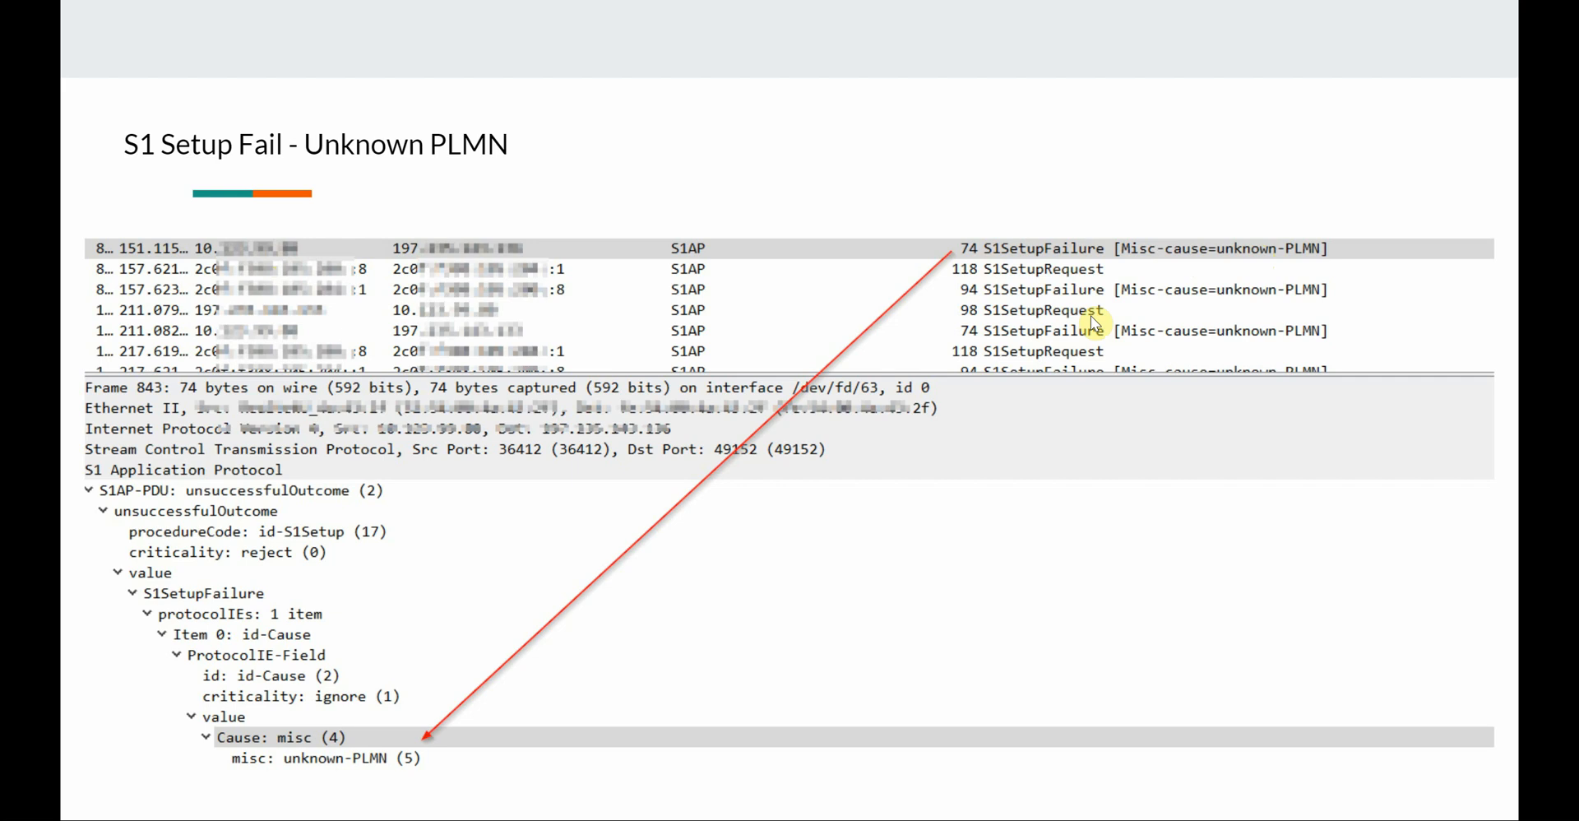
{"action": "mouse_move", "coordinate": [1093, 274]}
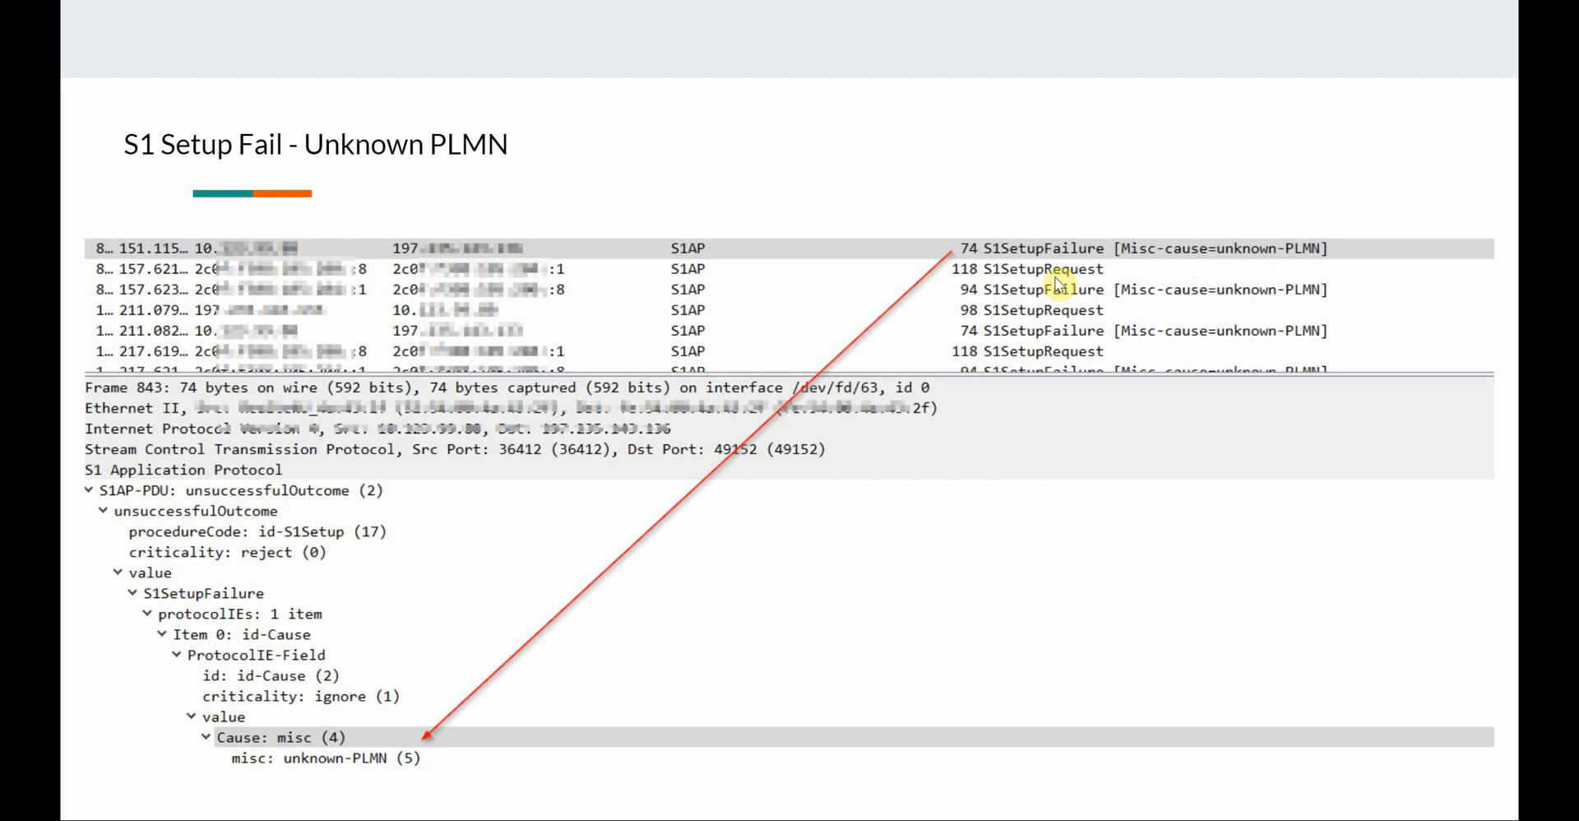
{"action": "mouse_move", "coordinate": [1071, 342]}
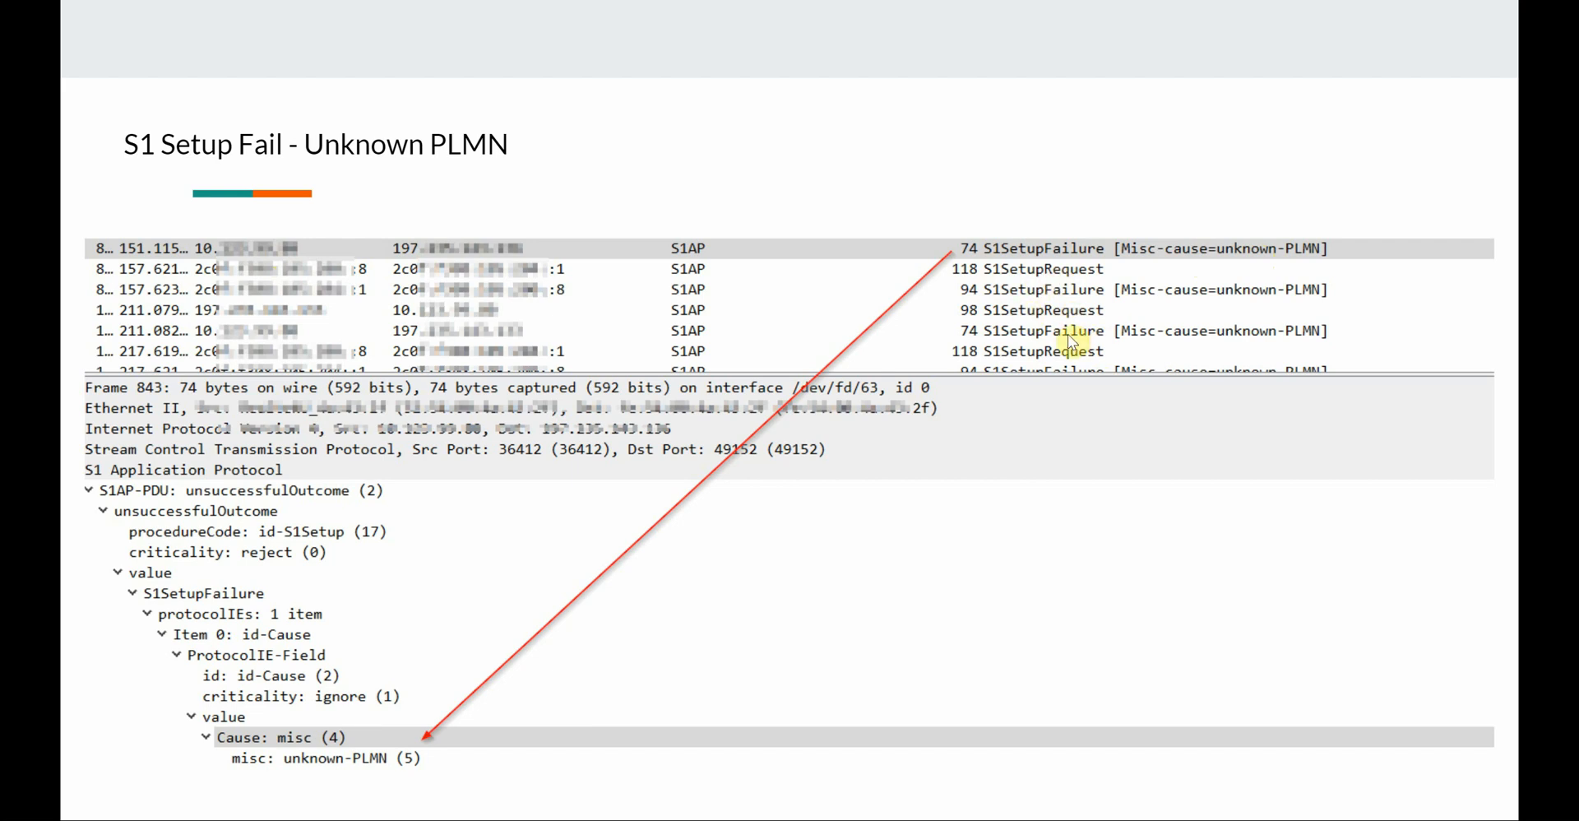
{"action": "mouse_move", "coordinate": [24, 605]}
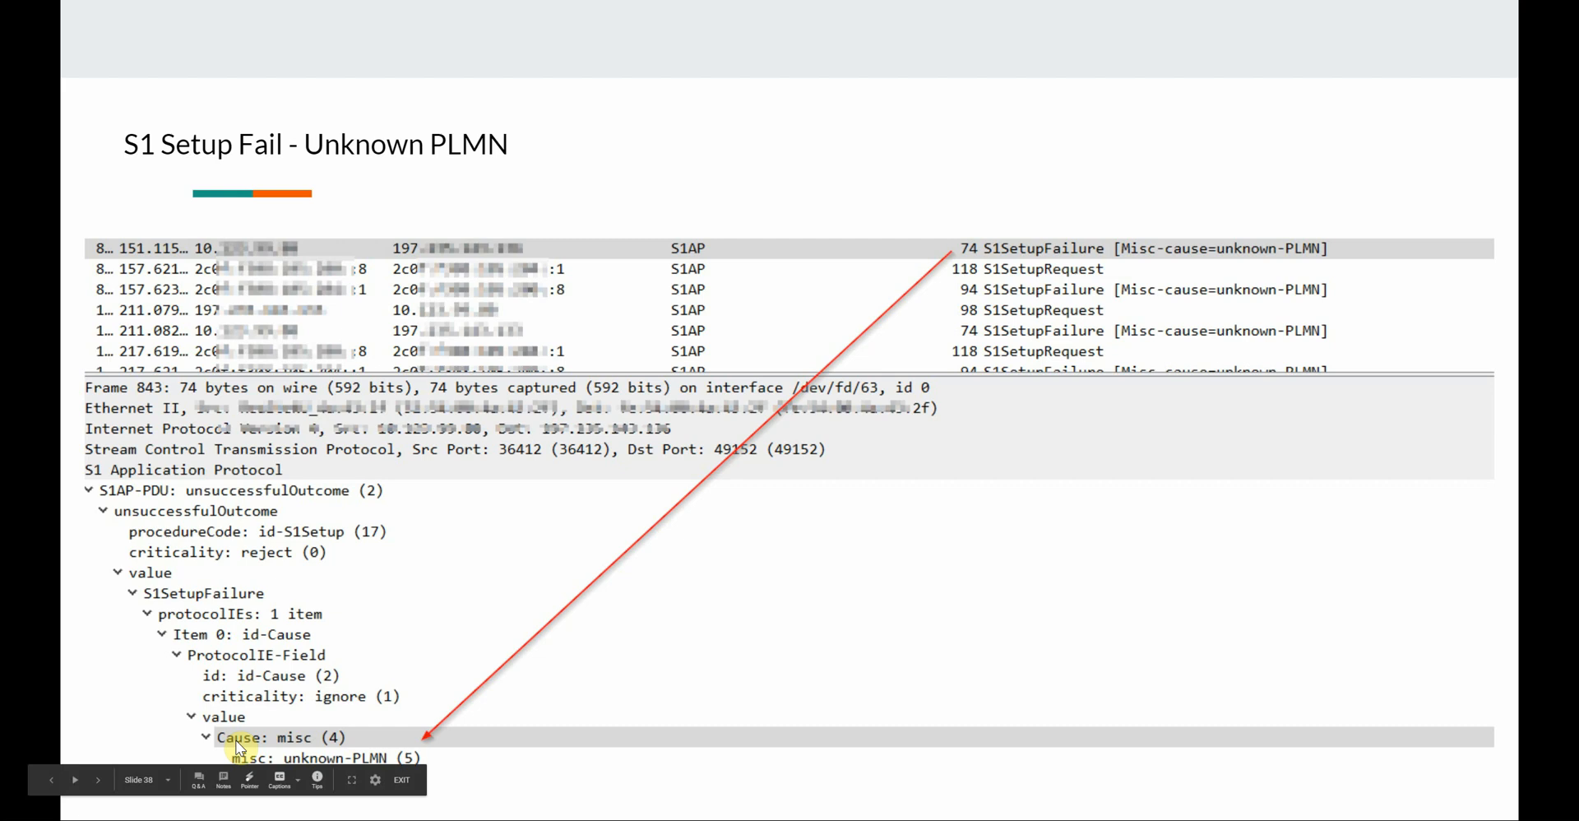
{"action": "mouse_move", "coordinate": [529, 763]}
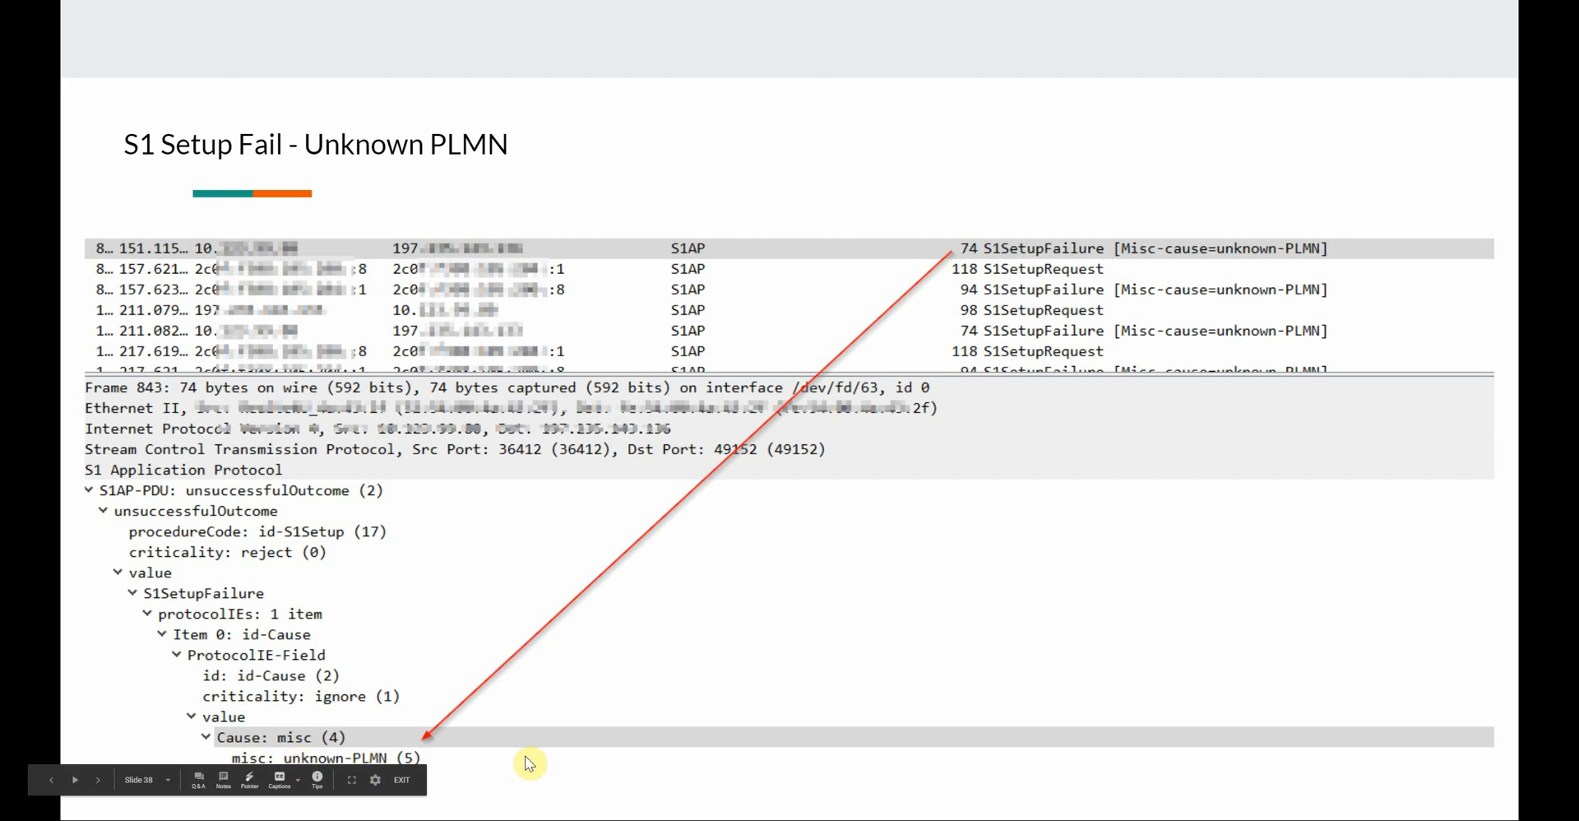